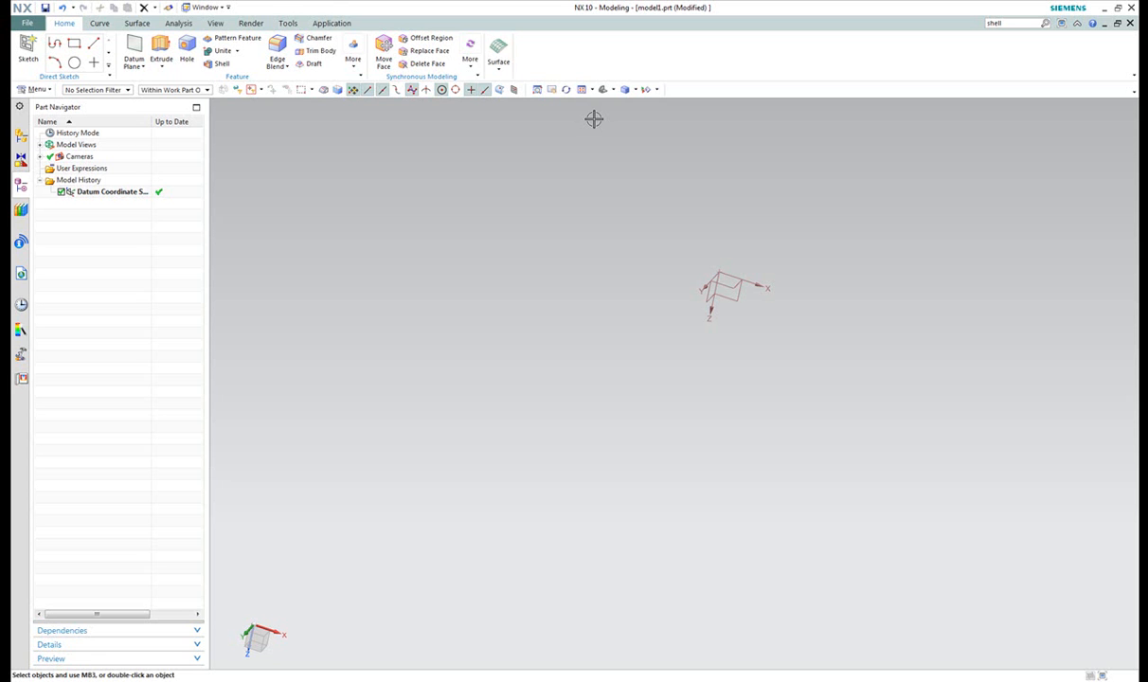
pyautogui.moveTo(313, 182)
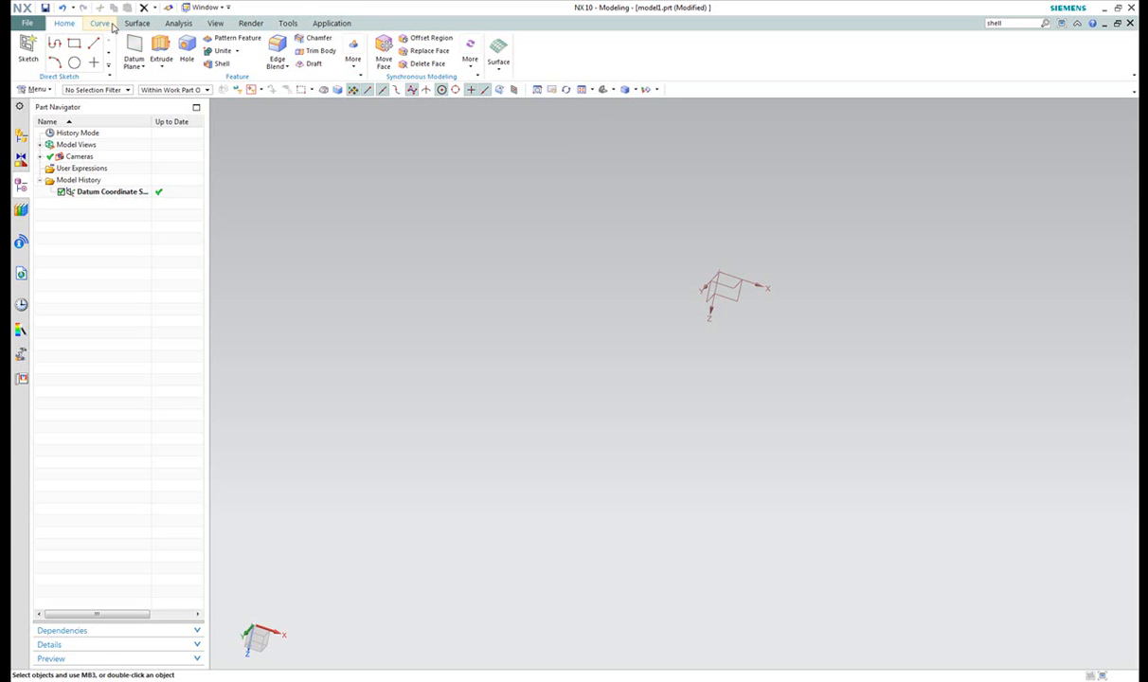
# Switch the ribbon to the Surface tab to show the surface modelling tools.
pyautogui.click(136, 22)
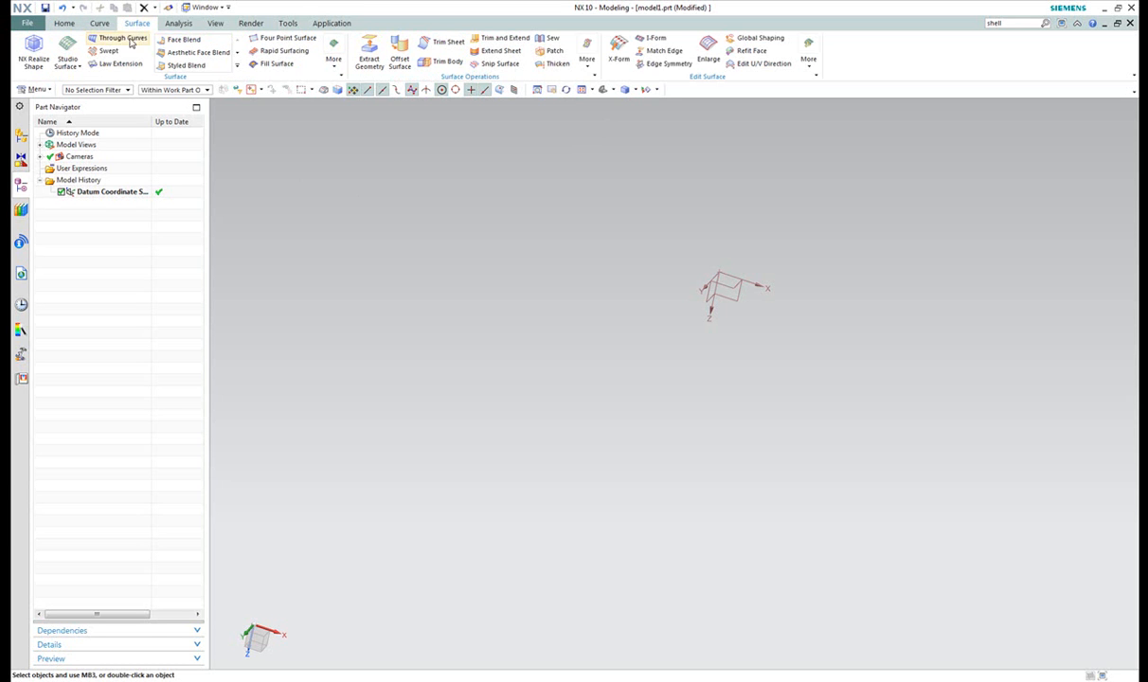
pyautogui.rightClick(123, 38)
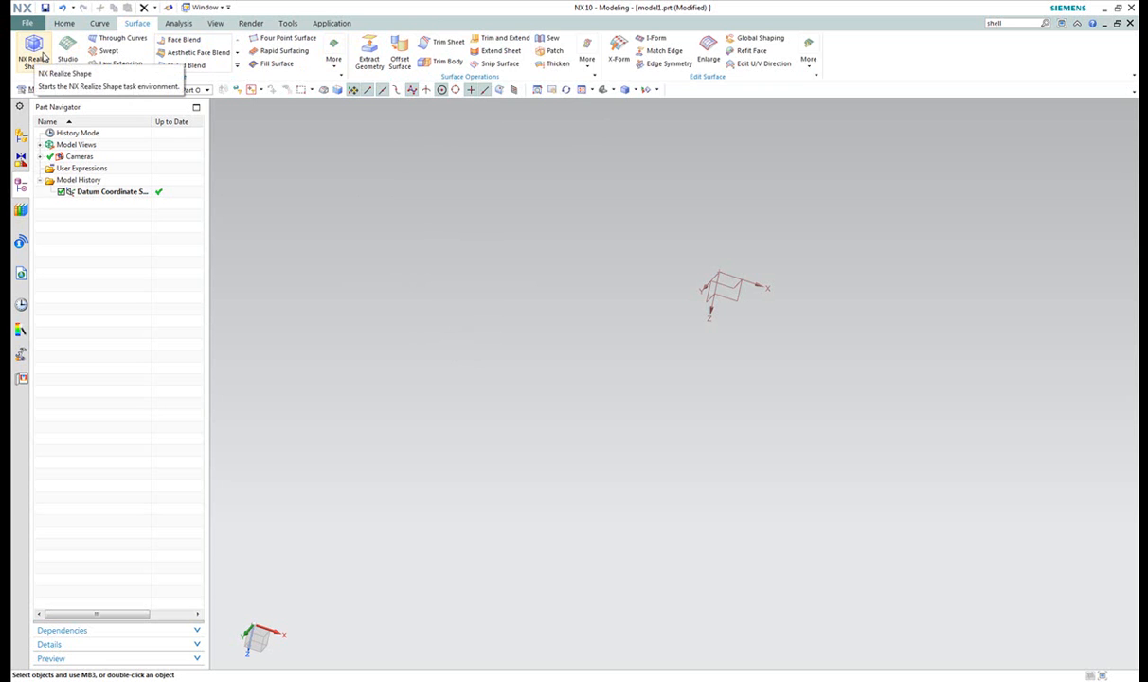
# In NX Realize Shape, create a default 100 mm sphere and turn on symmetric modeling.
pyautogui.click(32, 52)
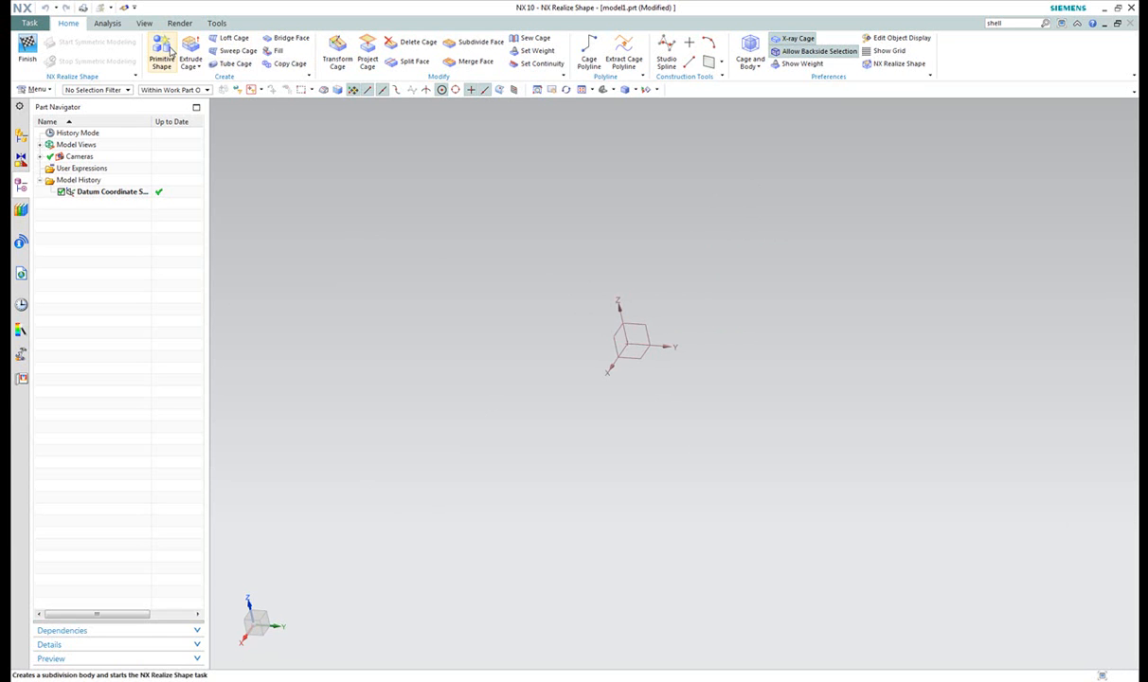
pyautogui.click(162, 52)
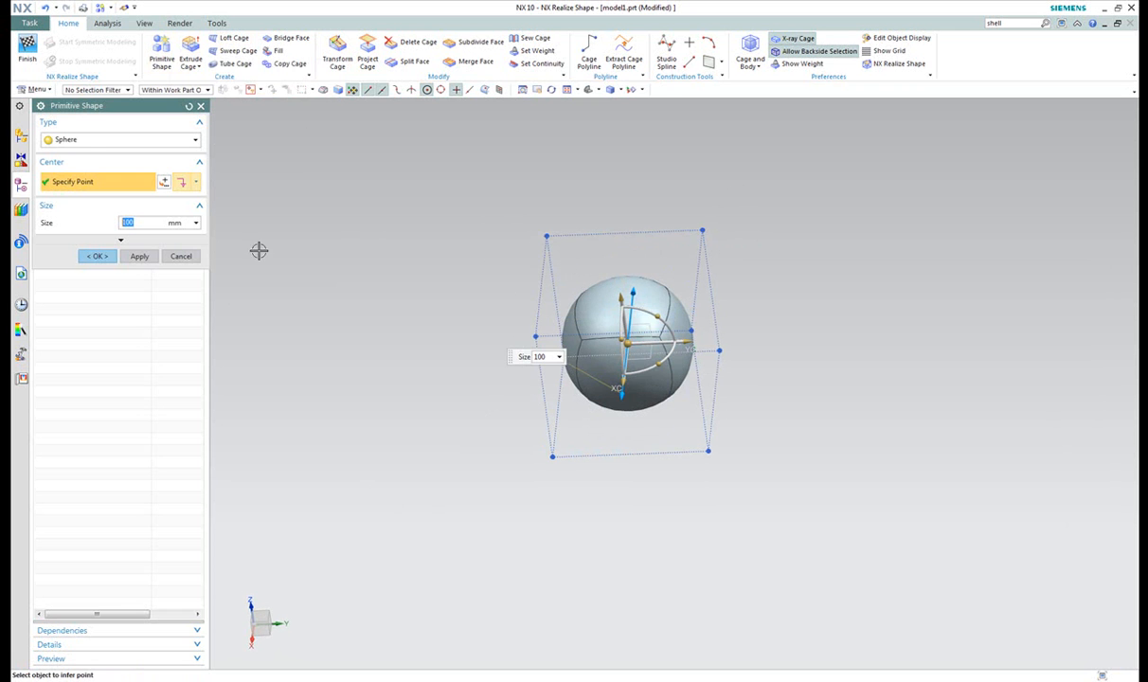
pyautogui.click(95, 256)
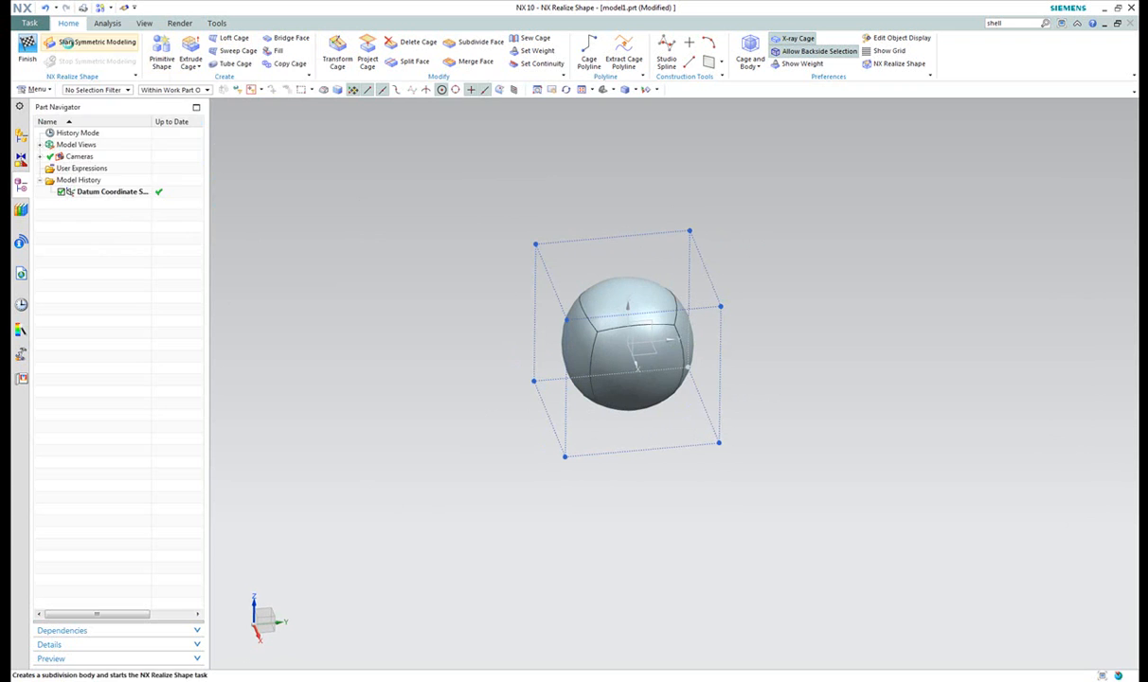
pyautogui.click(90, 42)
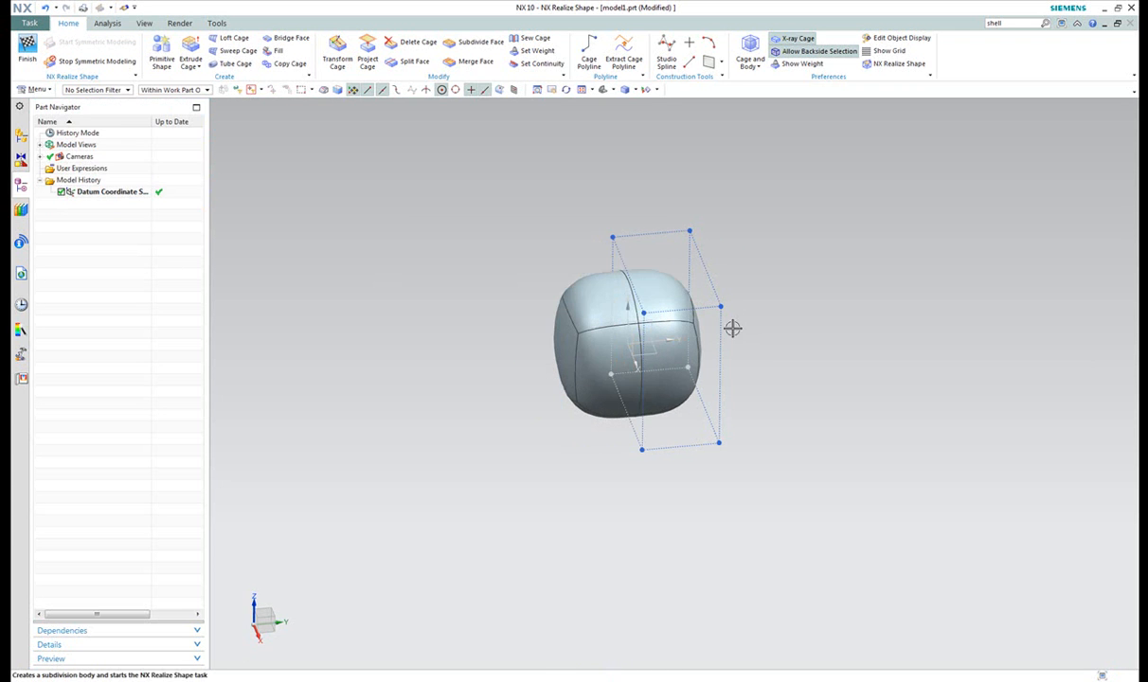
pyautogui.moveTo(982, 380)
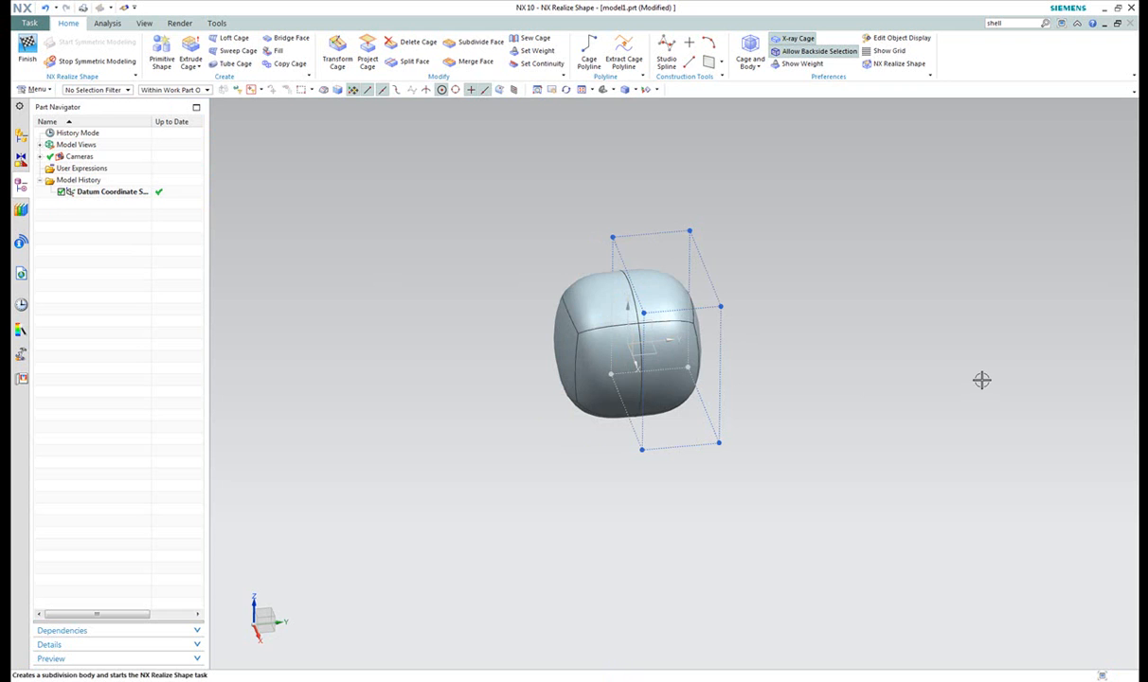
pyautogui.moveTo(982, 379); pyautogui.dragTo(932, 383)
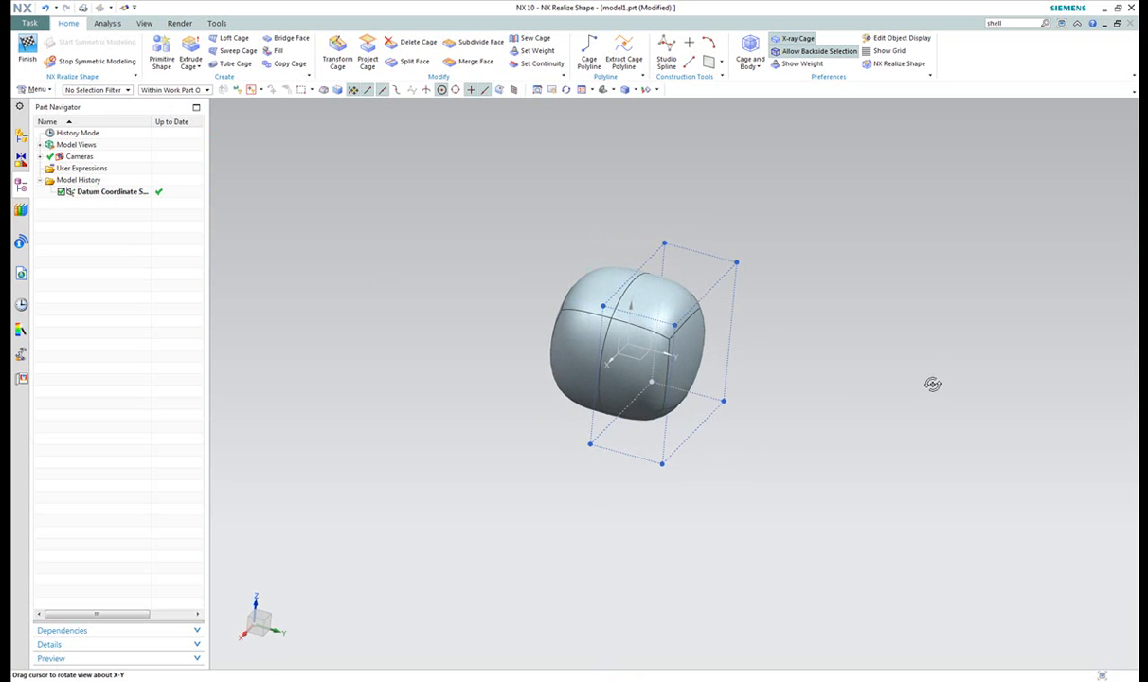
pyautogui.moveTo(696, 263)
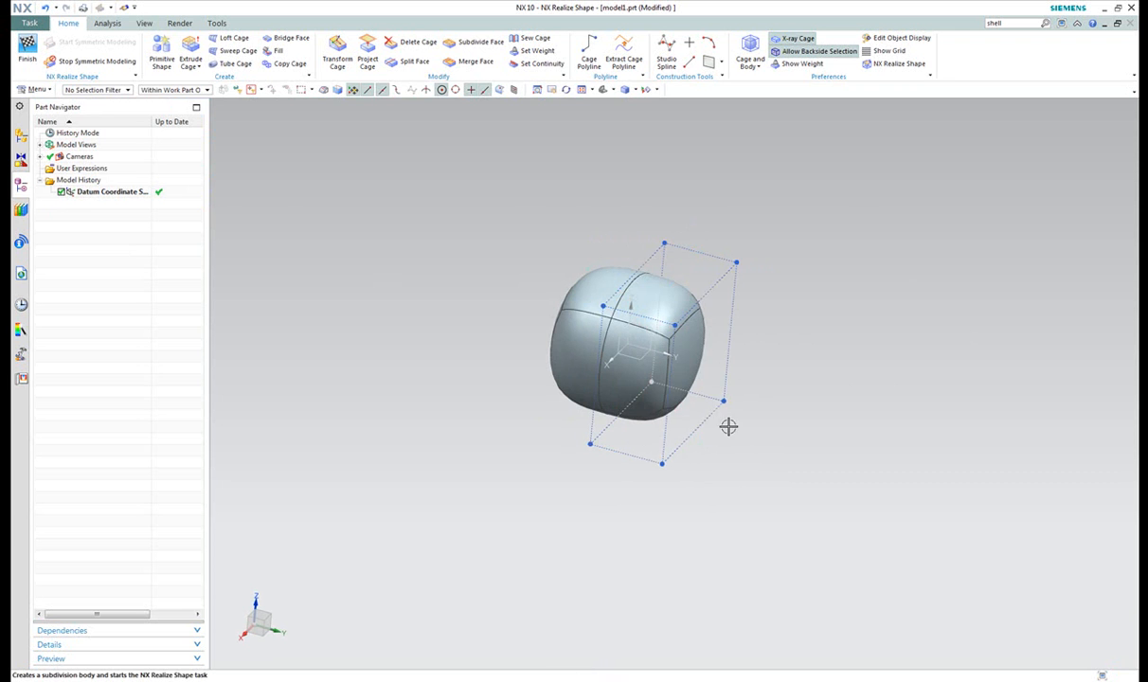
pyautogui.moveTo(728, 426); pyautogui.dragTo(855, 283)
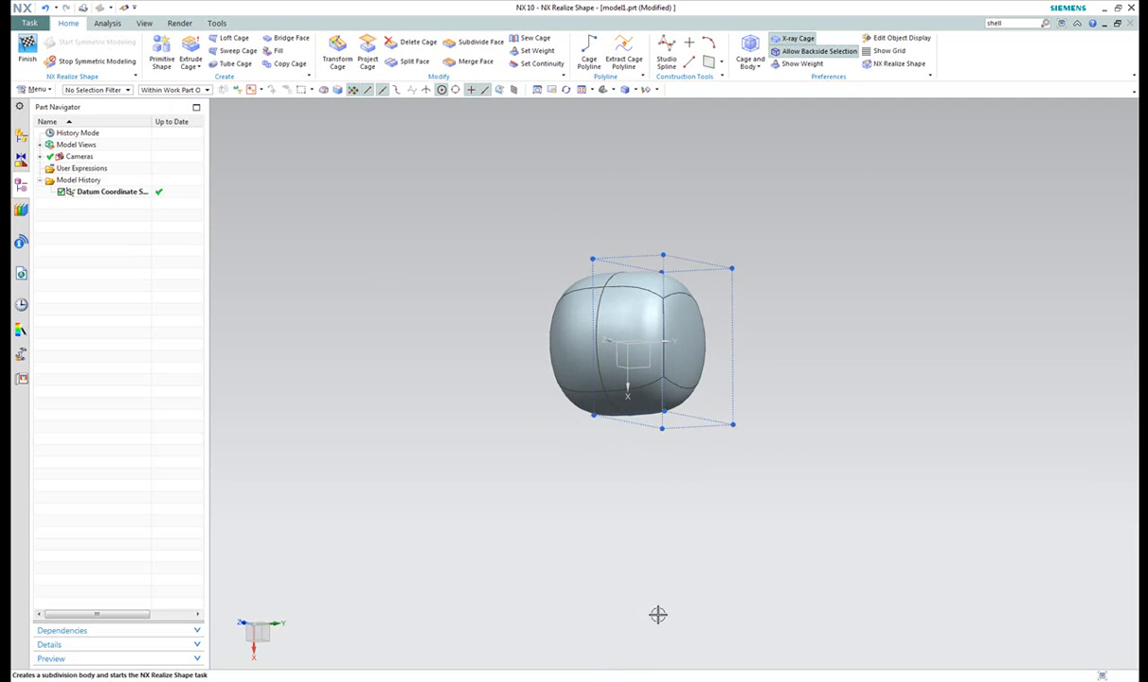
# Extrude a side cage face outward about 185 mm to lengthen the body into two prongs.
pyautogui.click(190, 52)
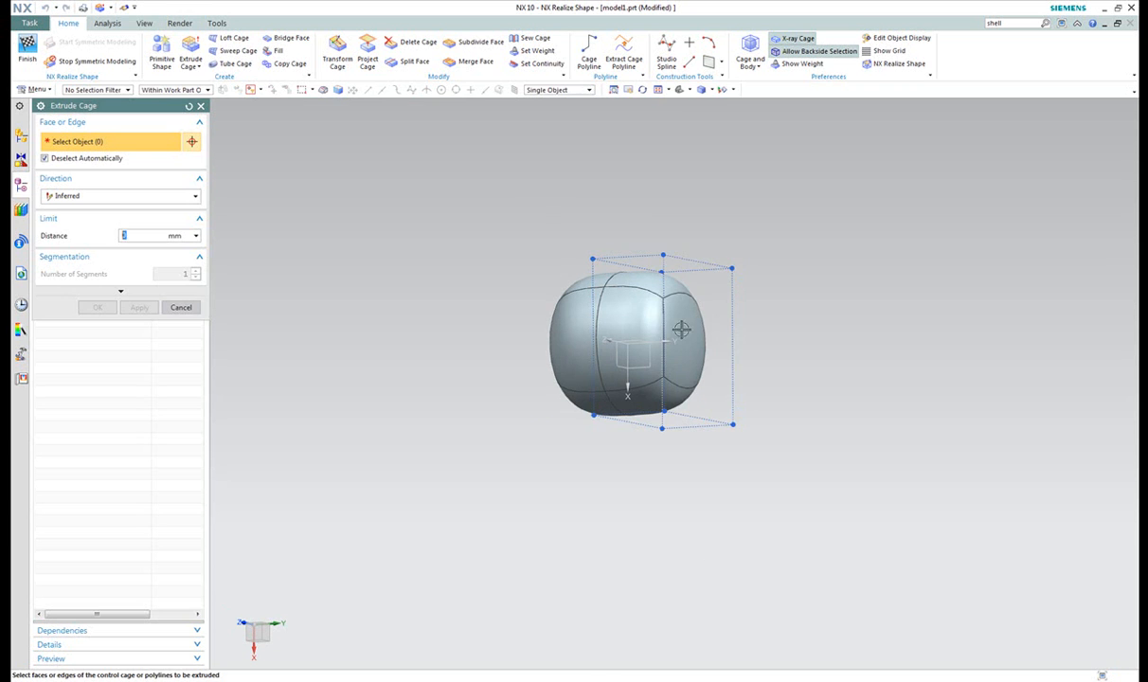
pyautogui.click(701, 341)
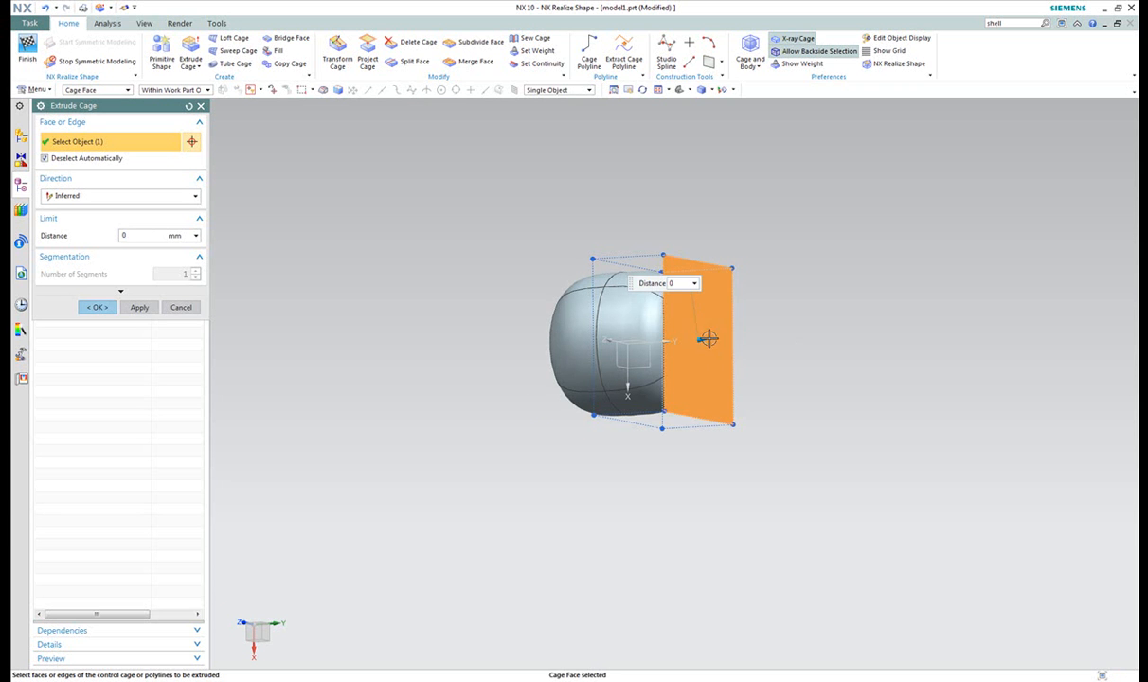
pyautogui.moveTo(708, 339); pyautogui.dragTo(784, 303)
pyautogui.write('185')
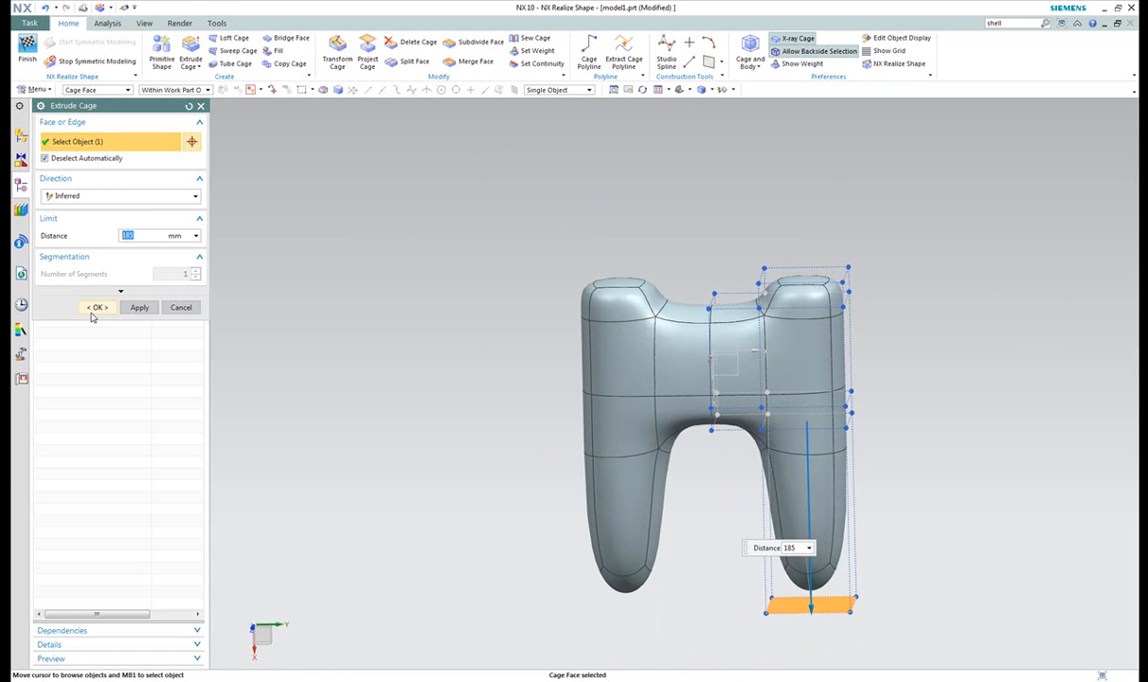
pyautogui.click(97, 307)
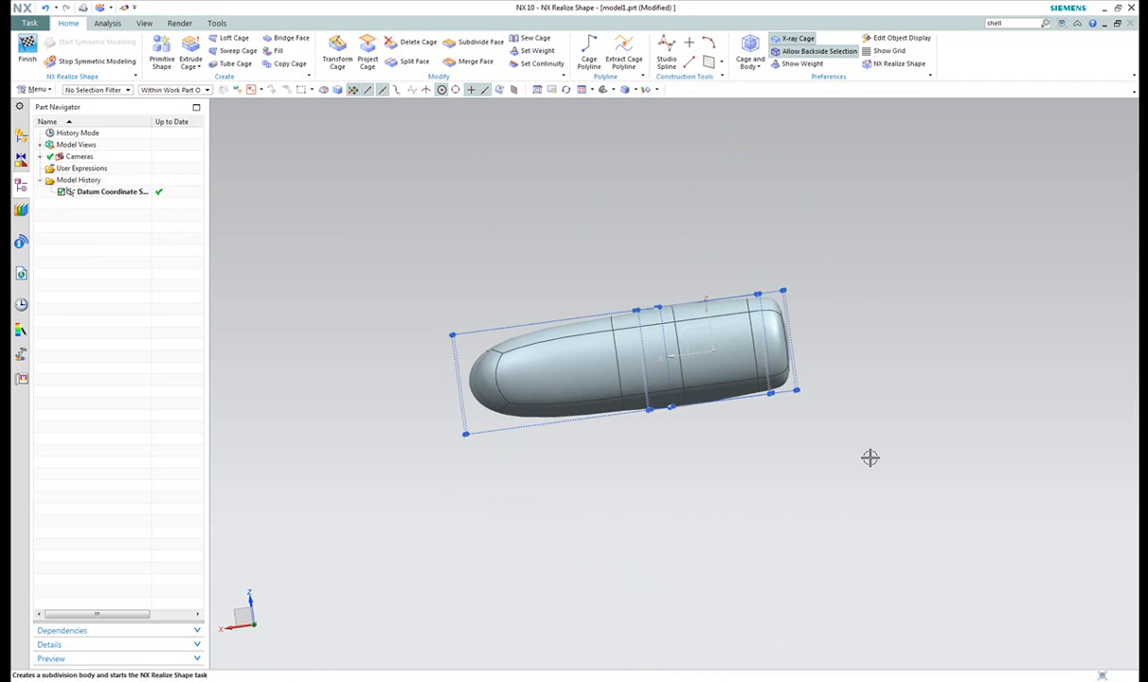
pyautogui.moveTo(870, 457); pyautogui.dragTo(841, 113)
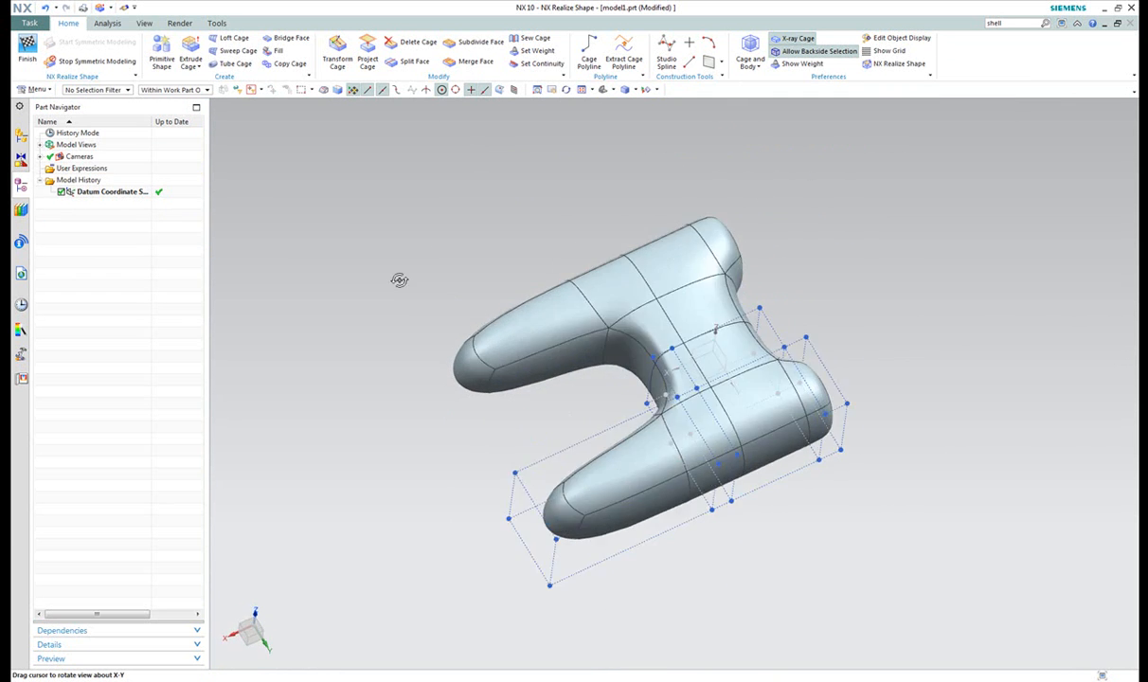
pyautogui.moveTo(398, 279); pyautogui.dragTo(385, 127)
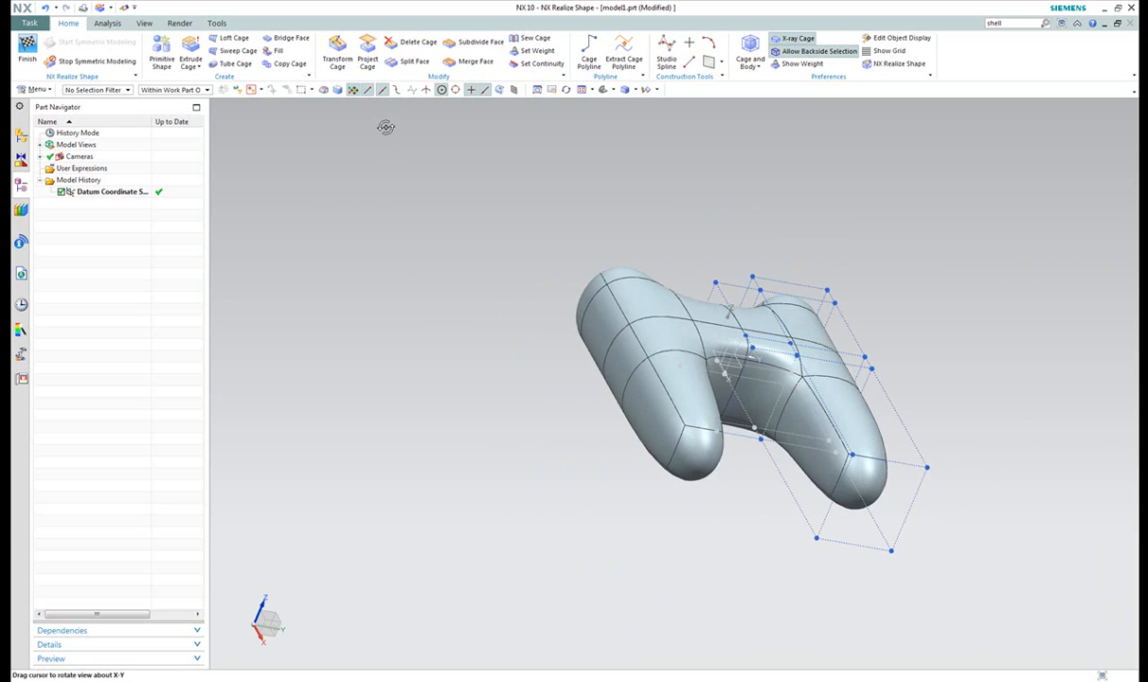
# Use Transform Cage to angle a handle outward and select upper body and grip faces.
pyautogui.click(337, 52)
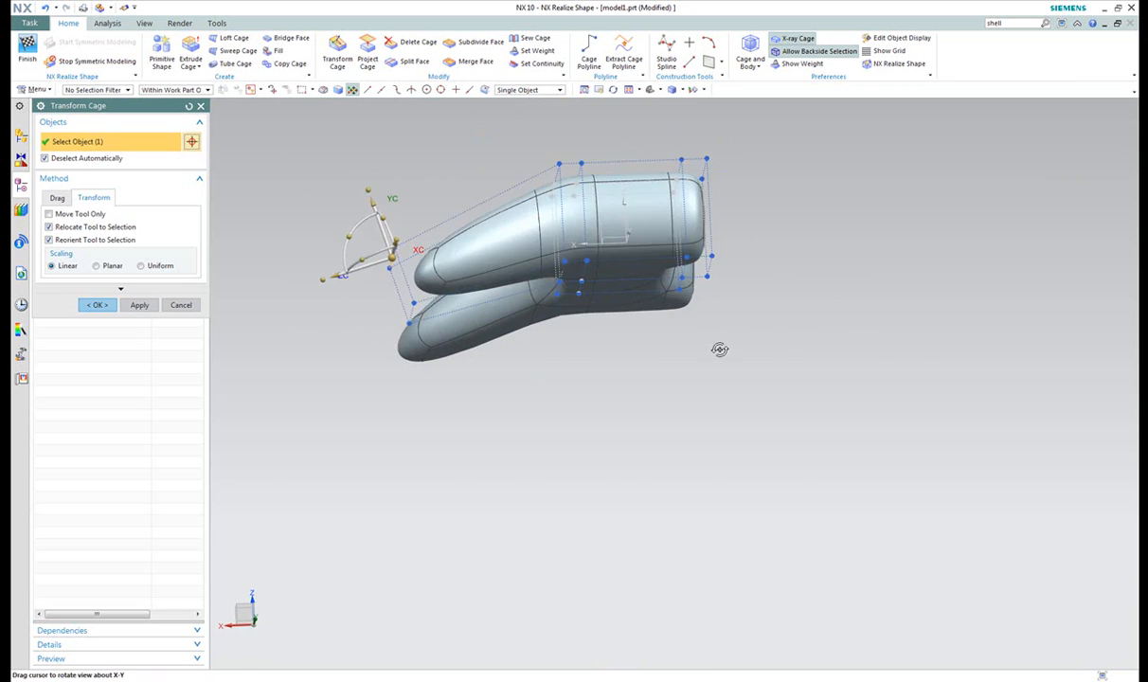
pyautogui.moveTo(720, 349); pyautogui.dragTo(581, 366)
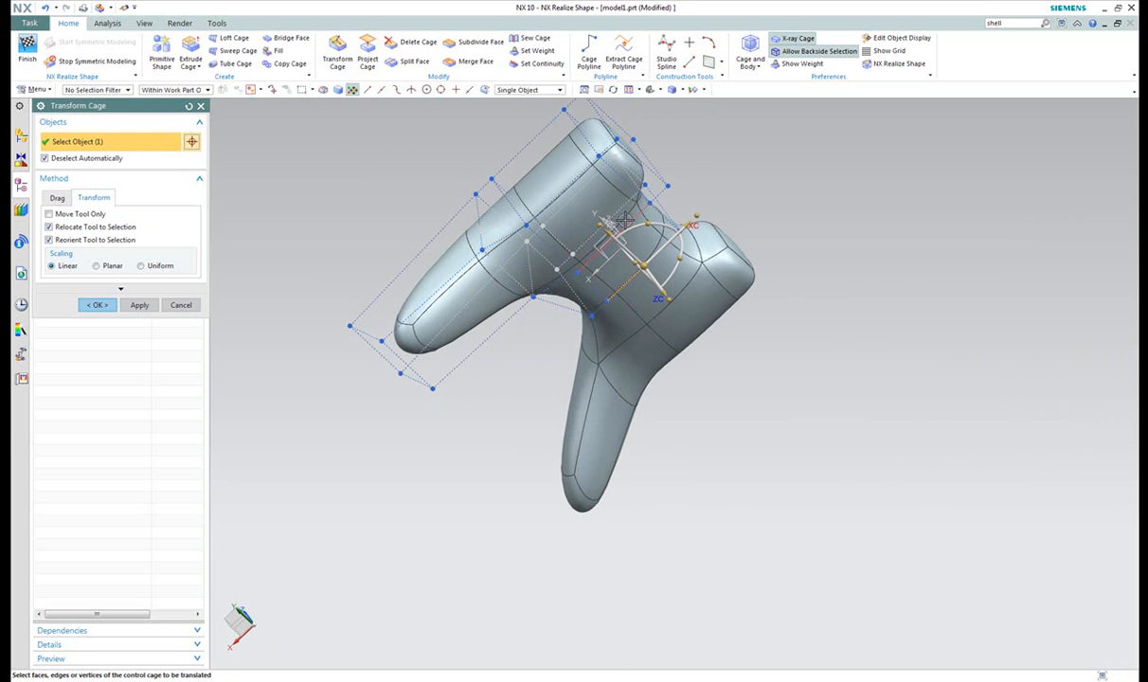
pyautogui.moveTo(626, 227); pyautogui.dragTo(659, 222)
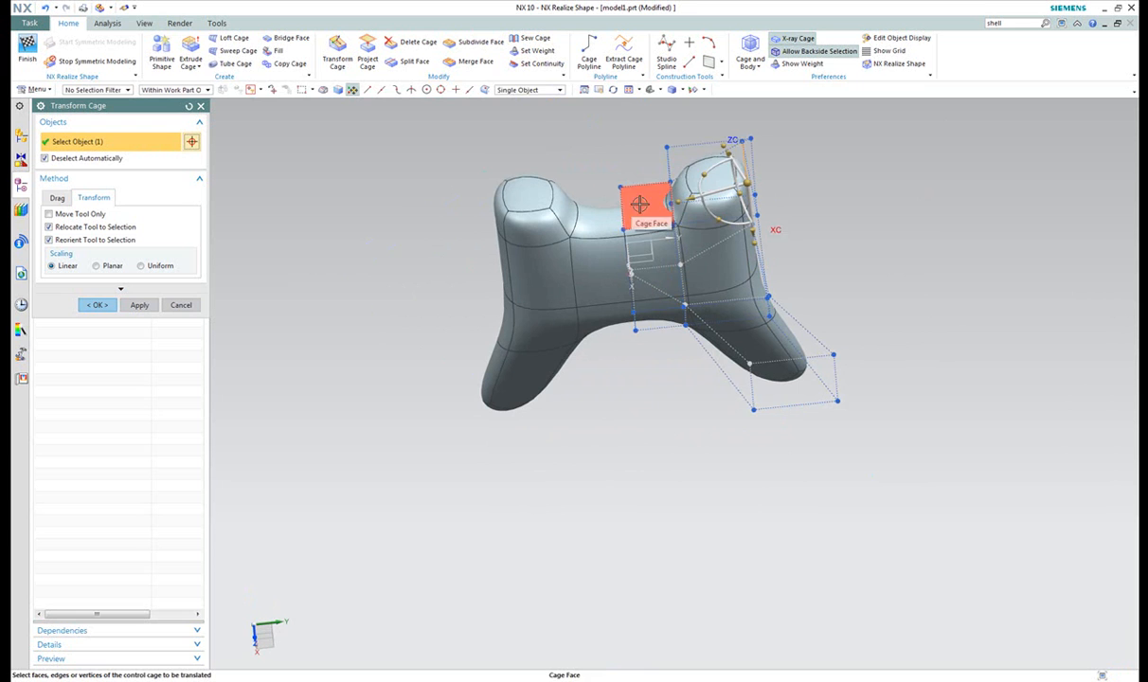
pyautogui.click(644, 204)
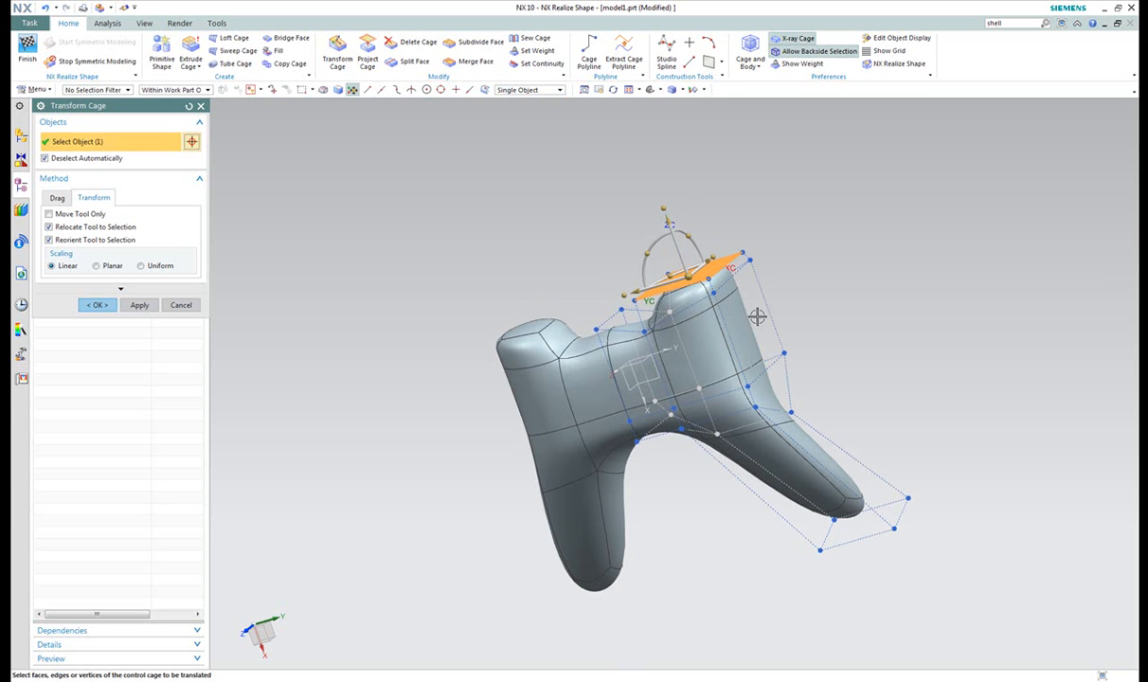
pyautogui.click(748, 322)
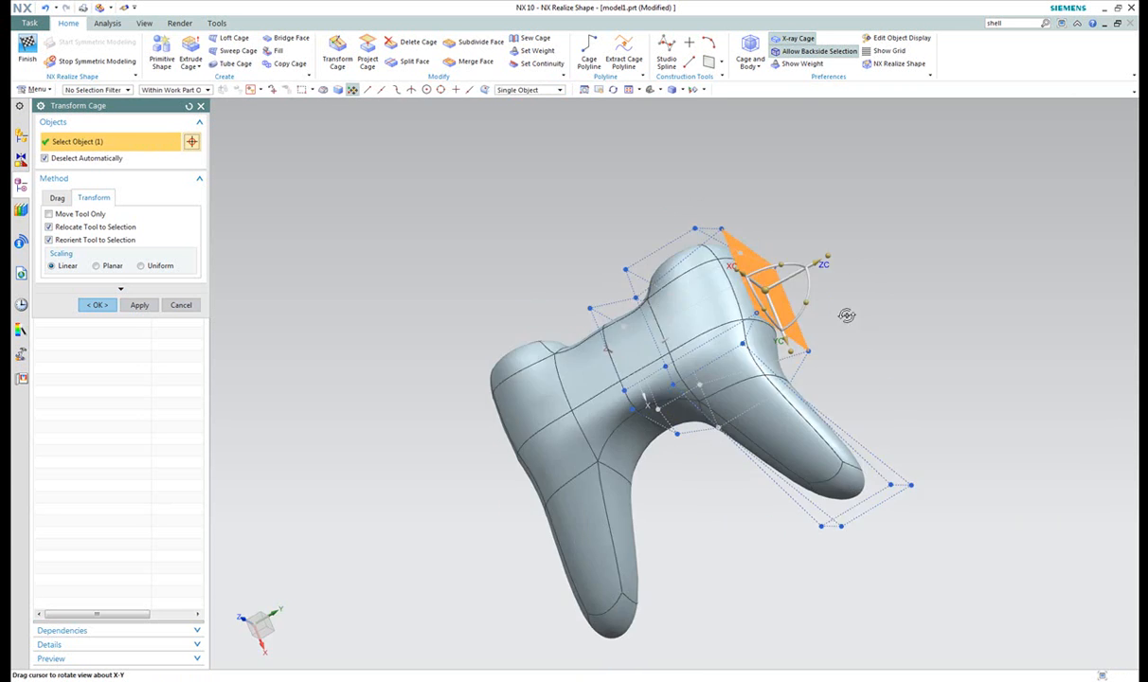
# Add a top cage edge to the selection and move the edges to reshape the inner curve.
pyautogui.moveTo(846, 316); pyautogui.dragTo(641, 374)
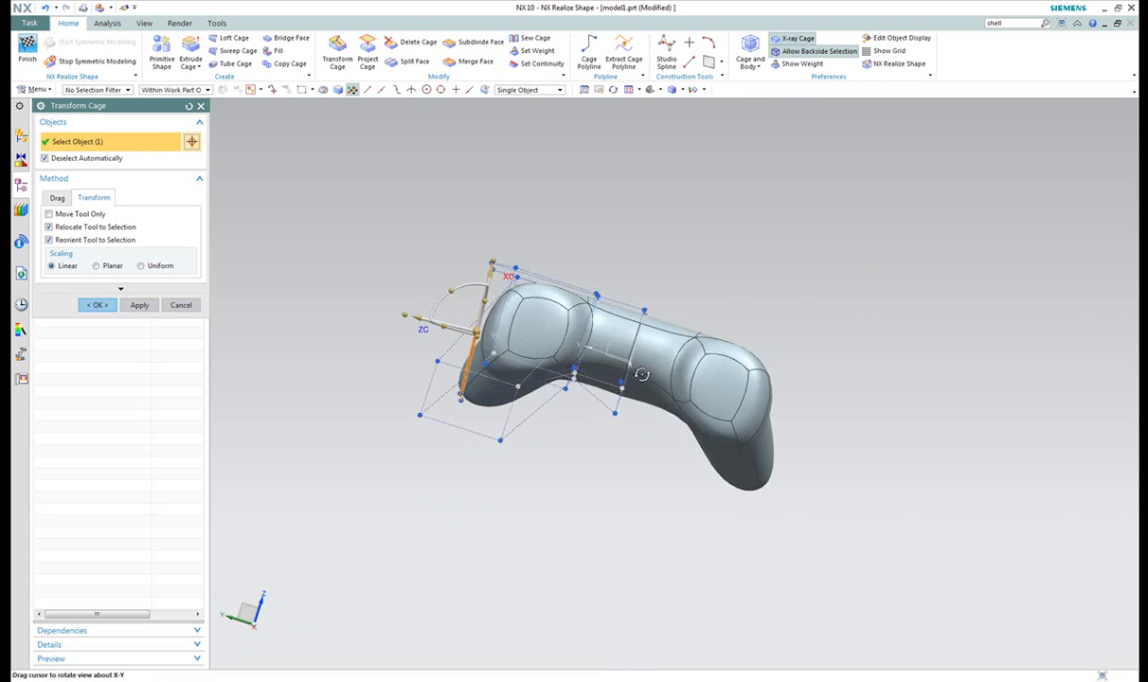
pyautogui.moveTo(642, 374); pyautogui.dragTo(457, 369)
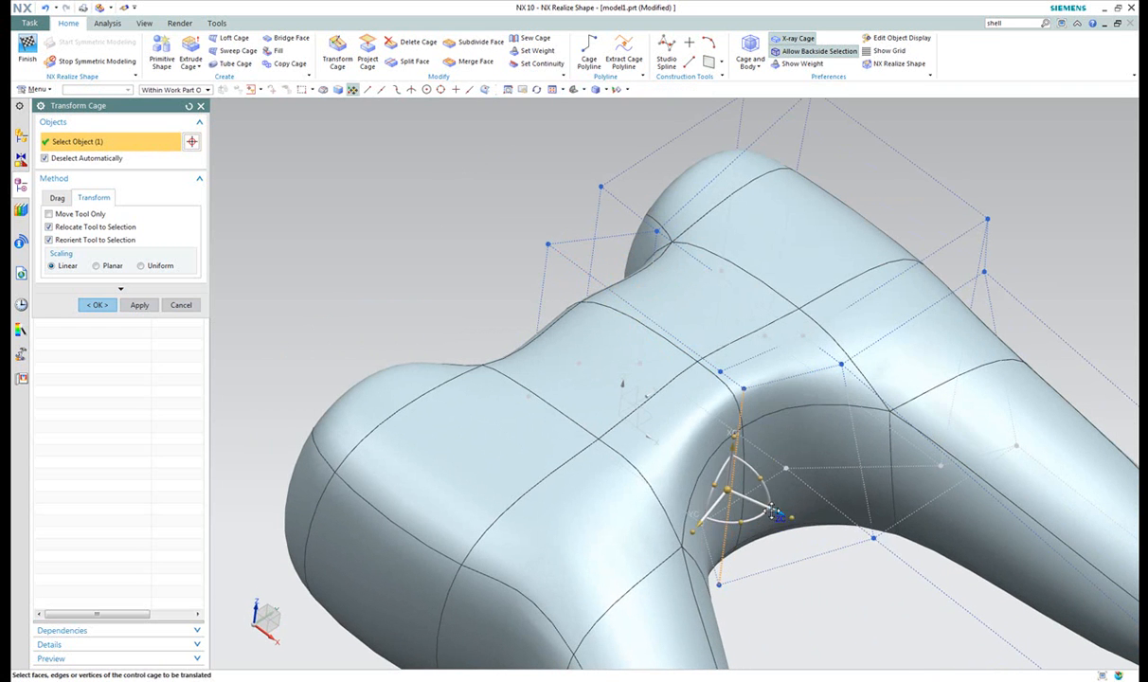
pyautogui.moveTo(777, 517); pyautogui.dragTo(699, 262)
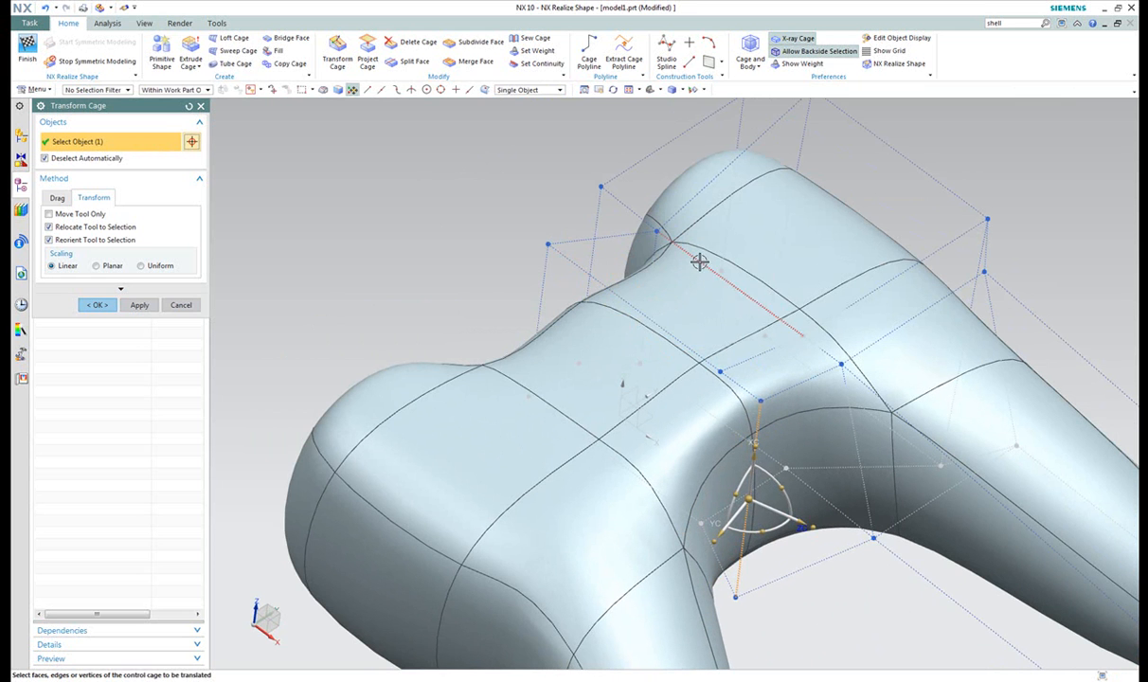
pyautogui.click(656, 233)
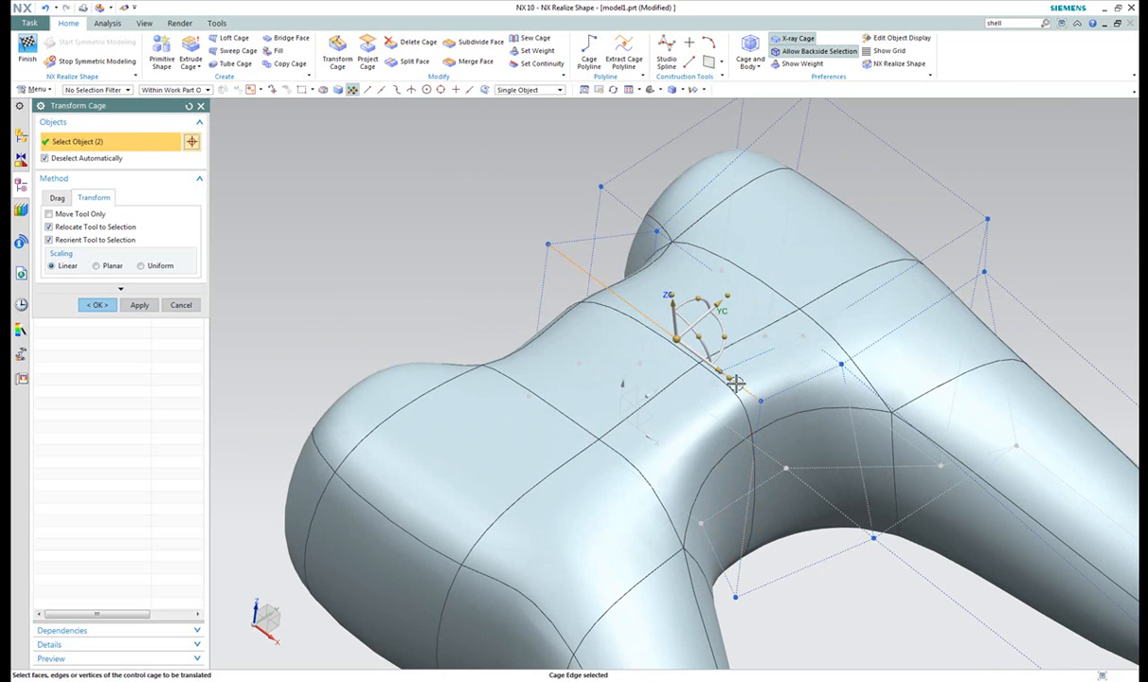
pyautogui.moveTo(737, 384); pyautogui.dragTo(682, 336)
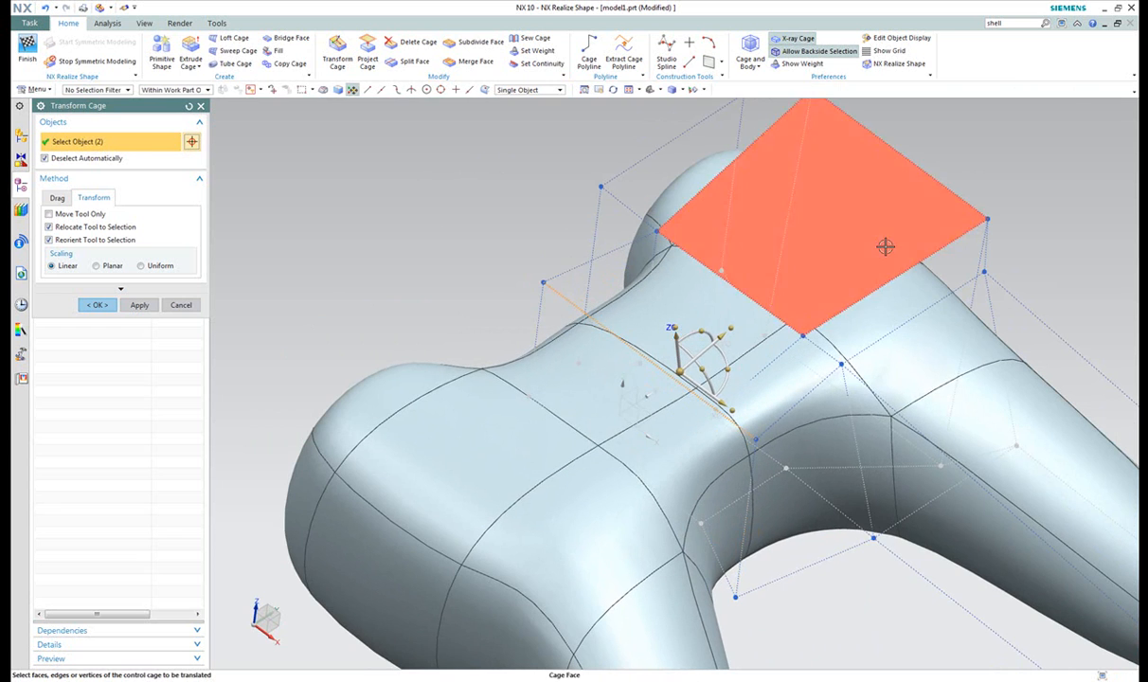
# Inspect the whole reshaped controller body and confirm the cage transformation.
pyautogui.moveTo(886, 246); pyautogui.dragTo(625, 207)
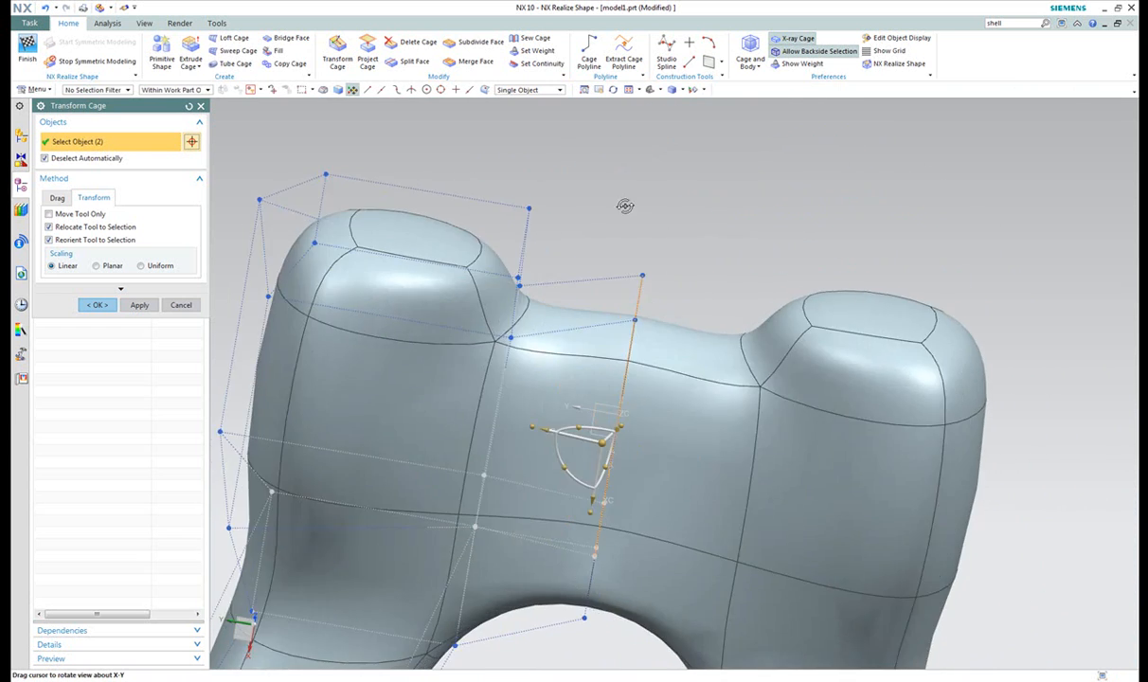
pyautogui.moveTo(626, 206); pyautogui.dragTo(826, 203)
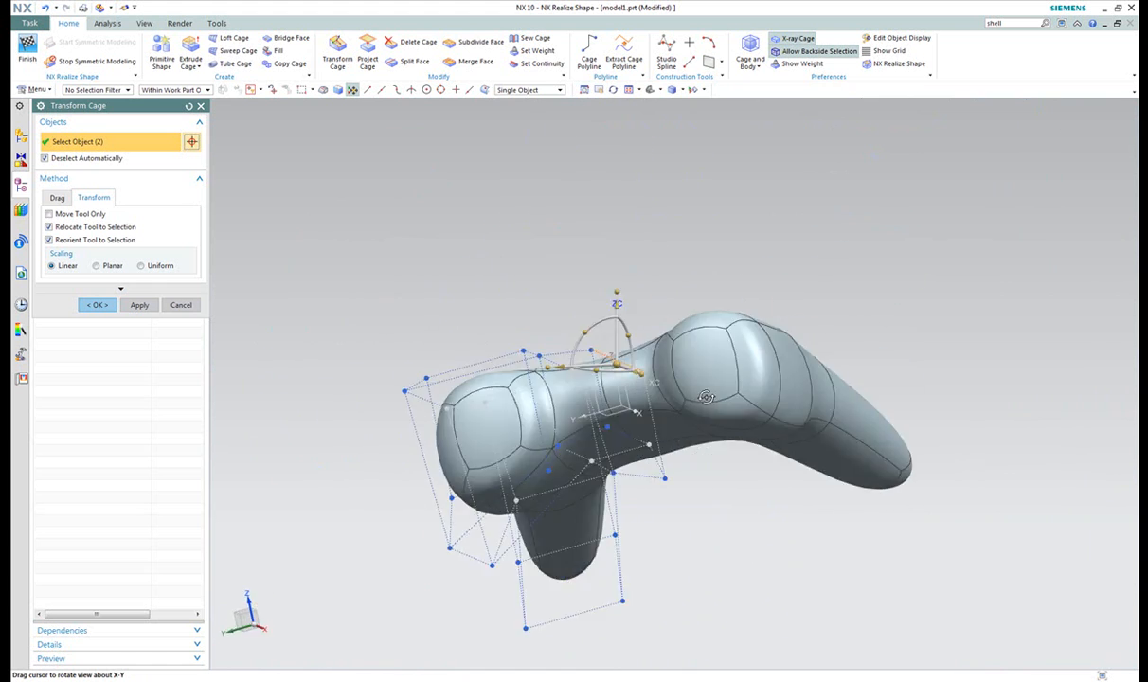
pyautogui.moveTo(706, 398); pyautogui.dragTo(739, 261)
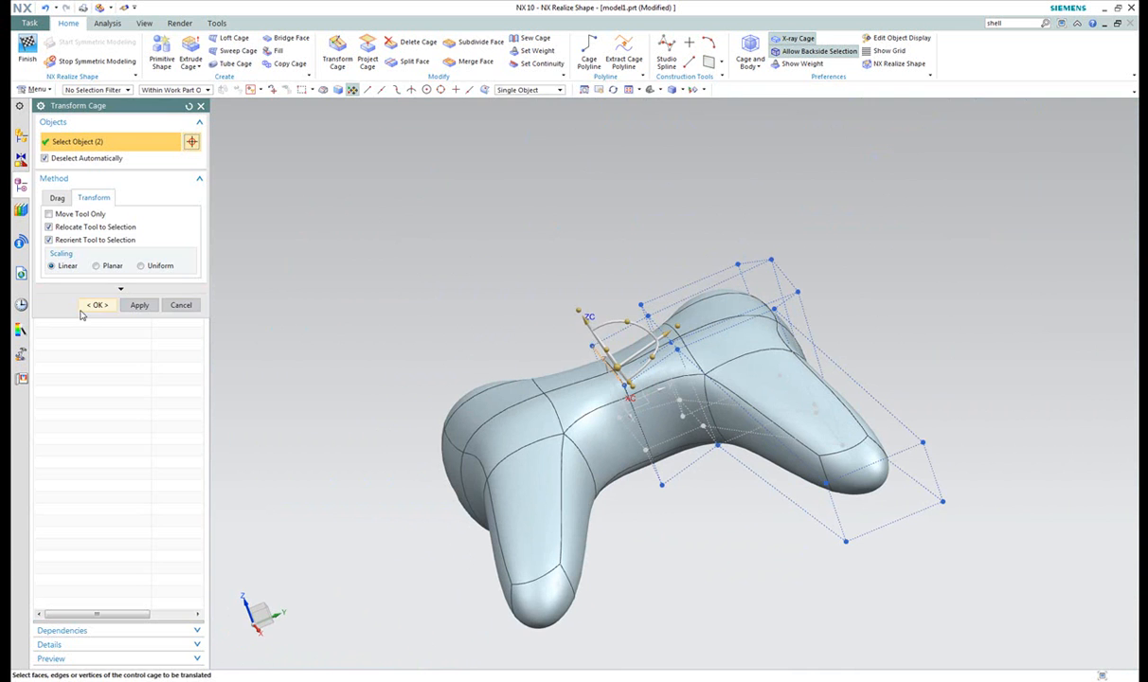
pyautogui.click(97, 304)
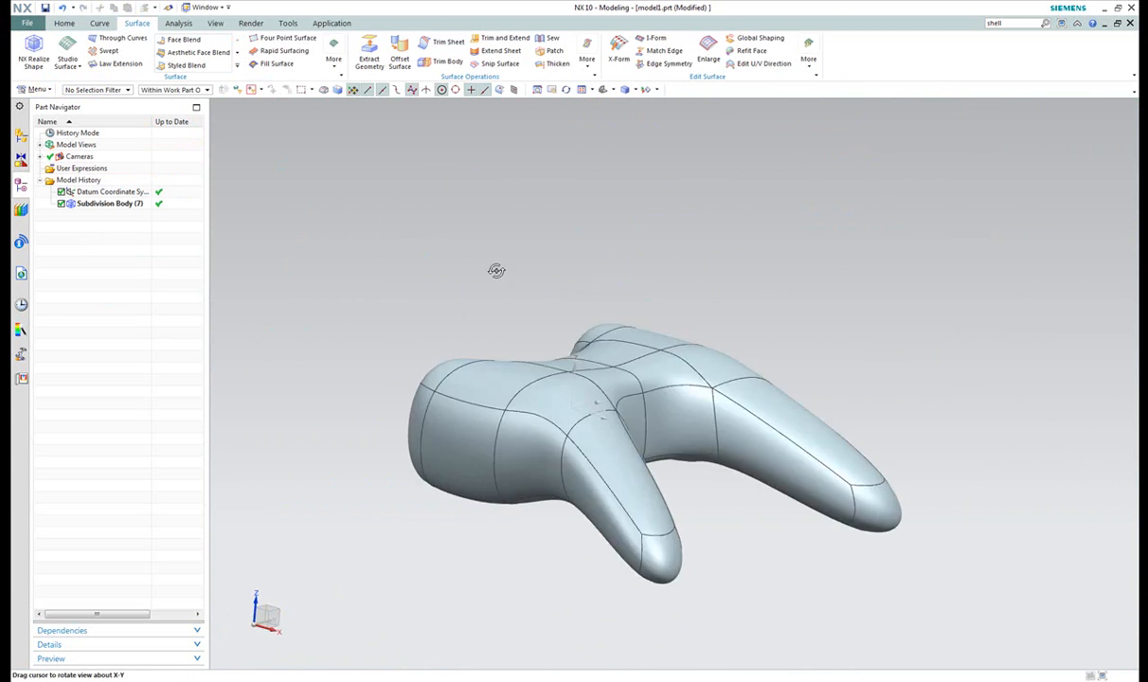
# Start a sketch on the XY base plane and draw an 80 mm circle on the lower lobe.
pyautogui.moveTo(496, 270); pyautogui.dragTo(393, 213)
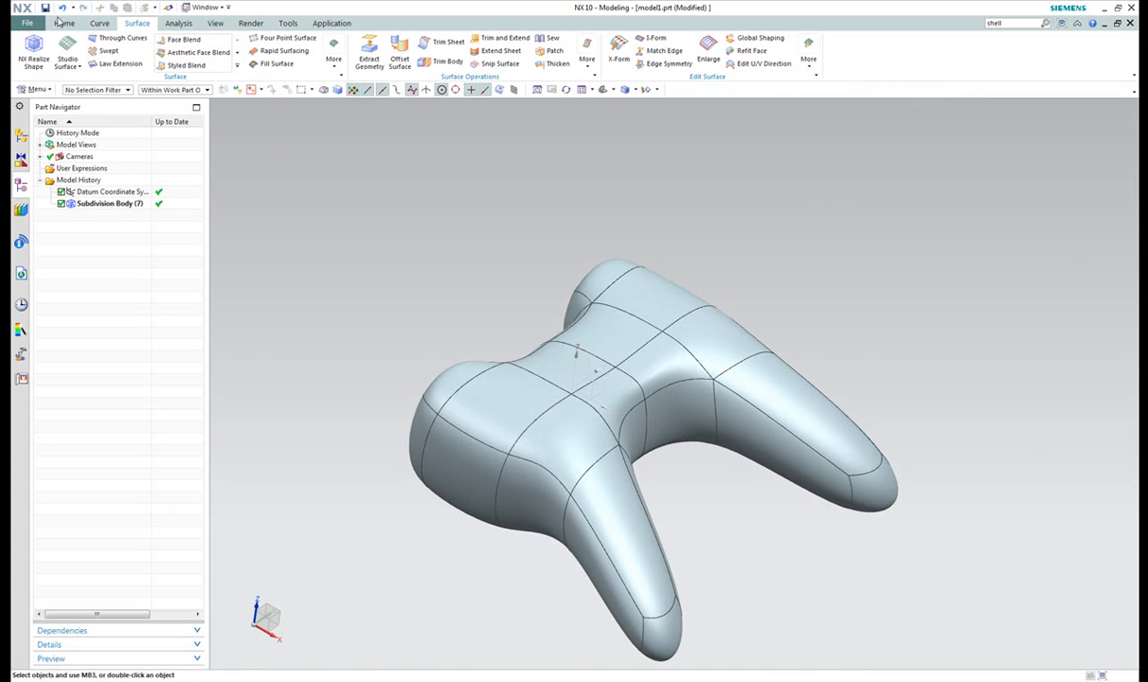
pyautogui.click(63, 23)
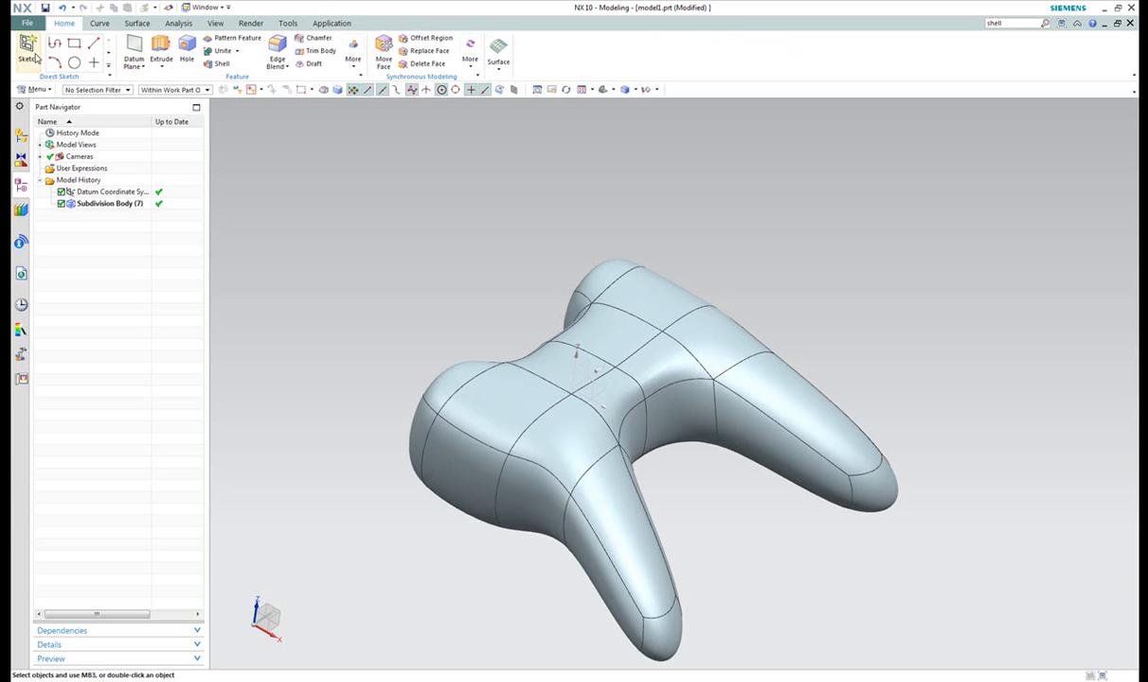
pyautogui.click(27, 47)
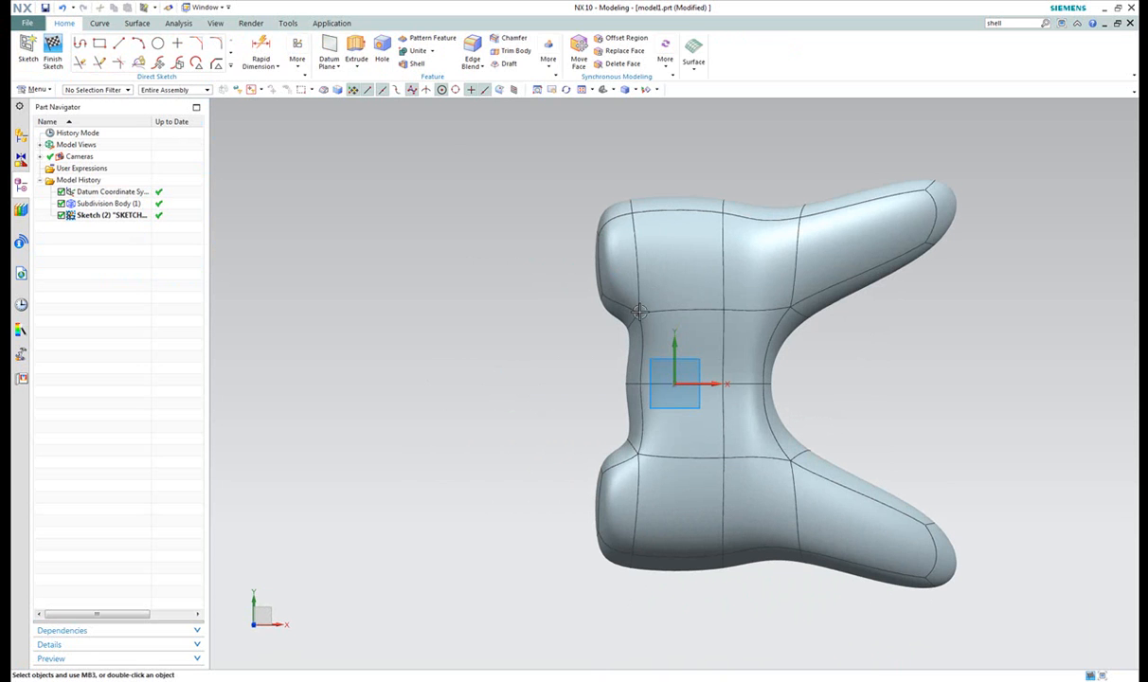
pyautogui.moveTo(297, 53)
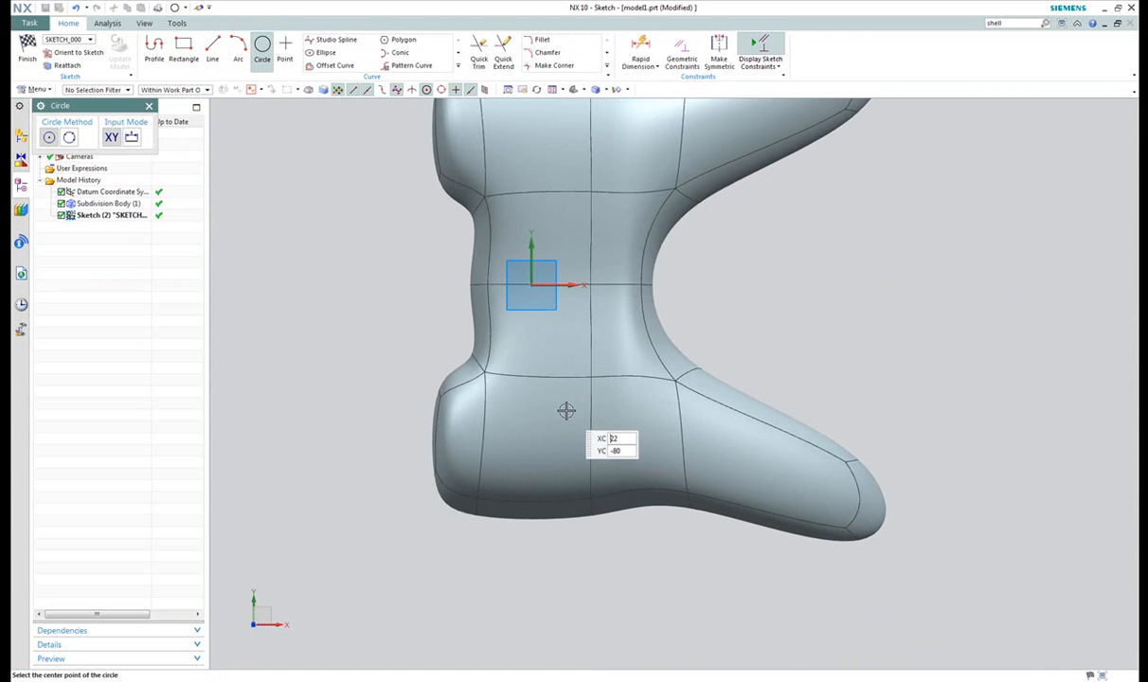
pyautogui.click(568, 410)
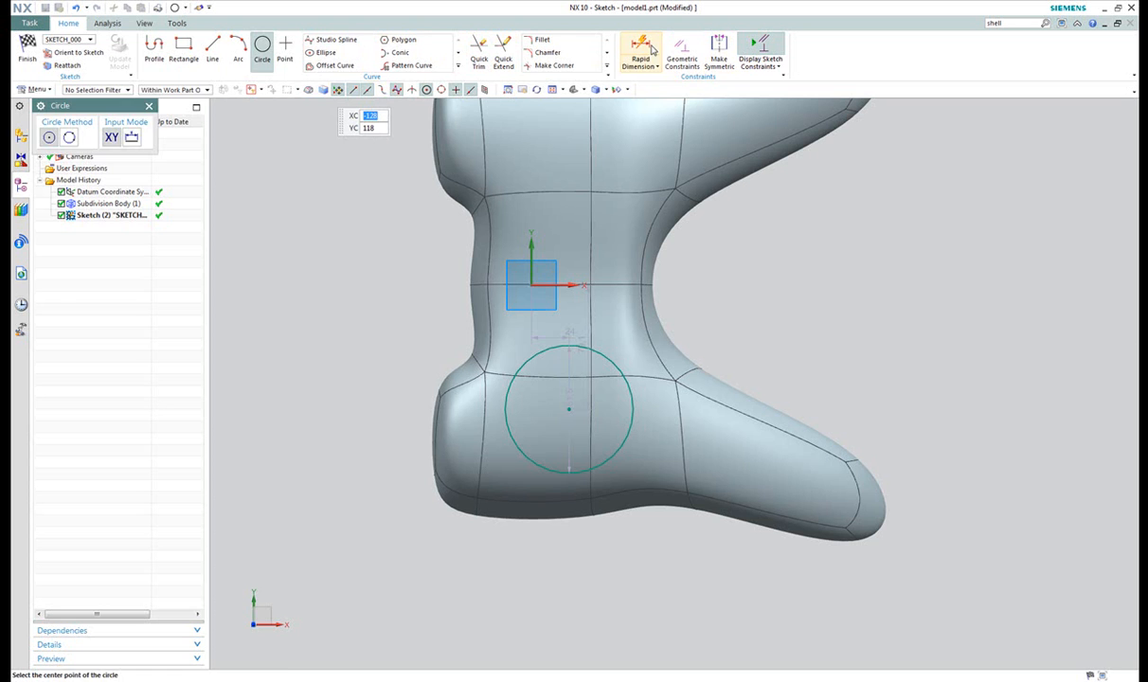
pyautogui.click(641, 49)
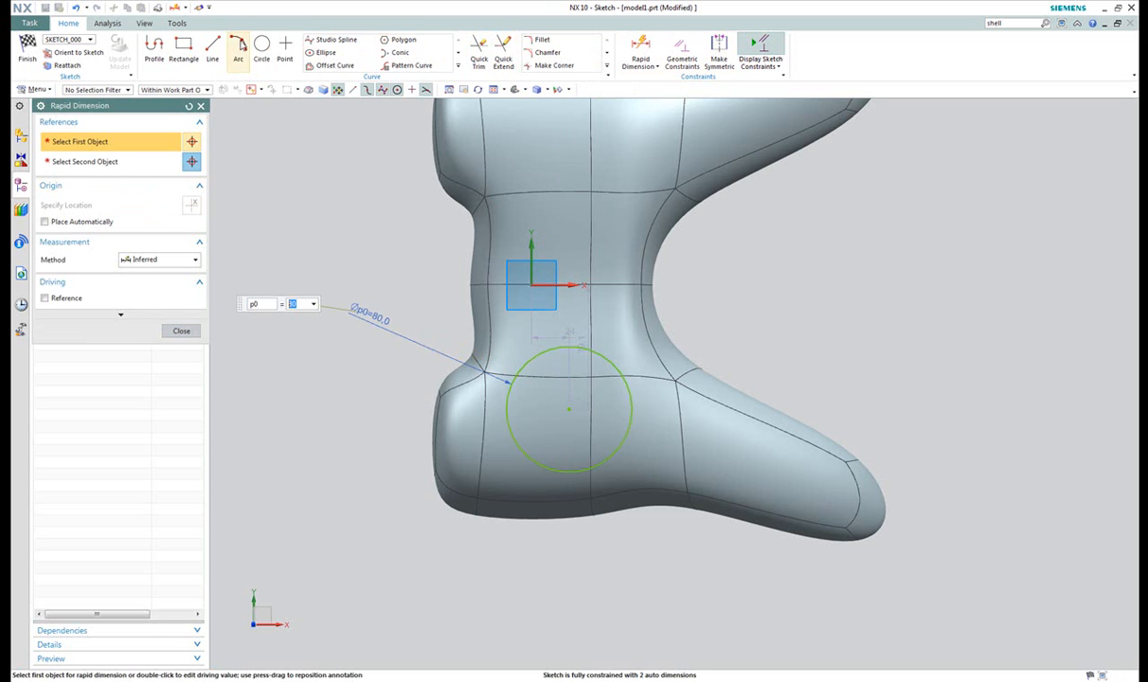
pyautogui.click(285, 46)
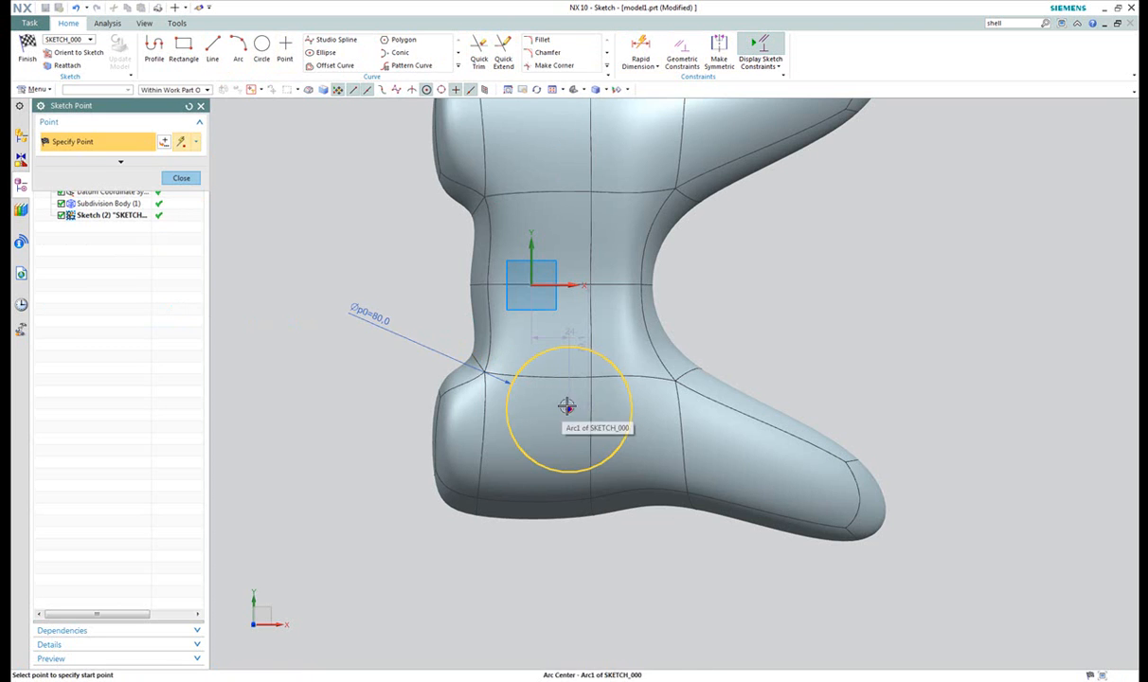
# Draw two crossing rectangles centred on the circle and trim the overlapping inner lines.
pyautogui.click(184, 46)
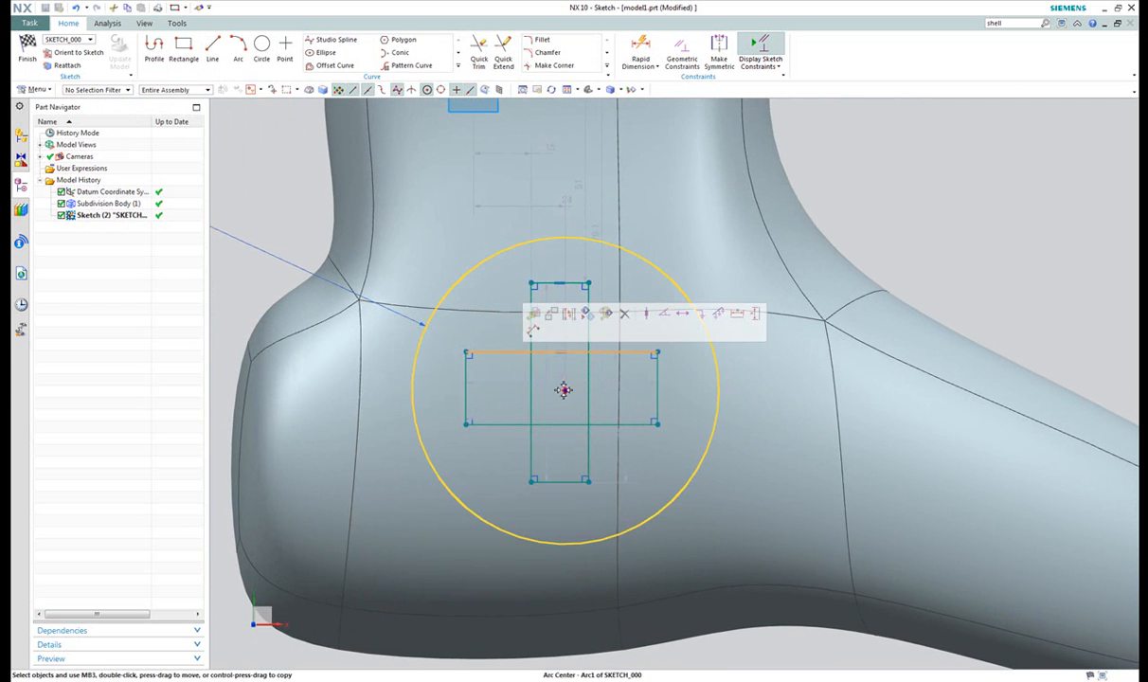
pyautogui.click(564, 354)
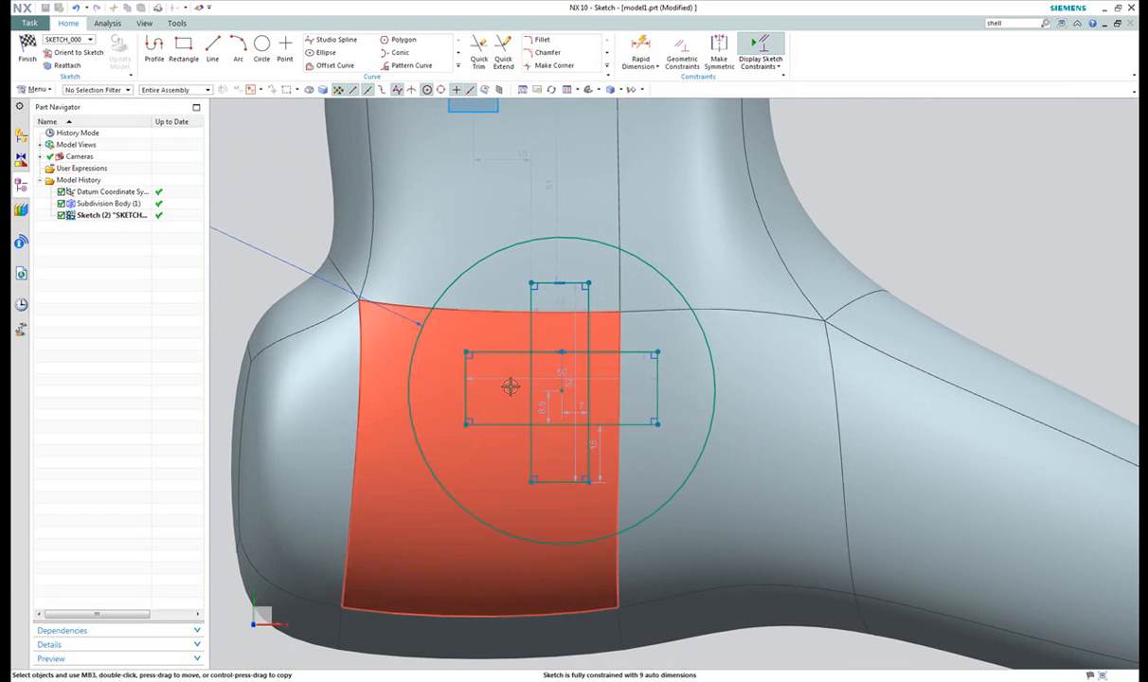
pyautogui.moveTo(469, 398)
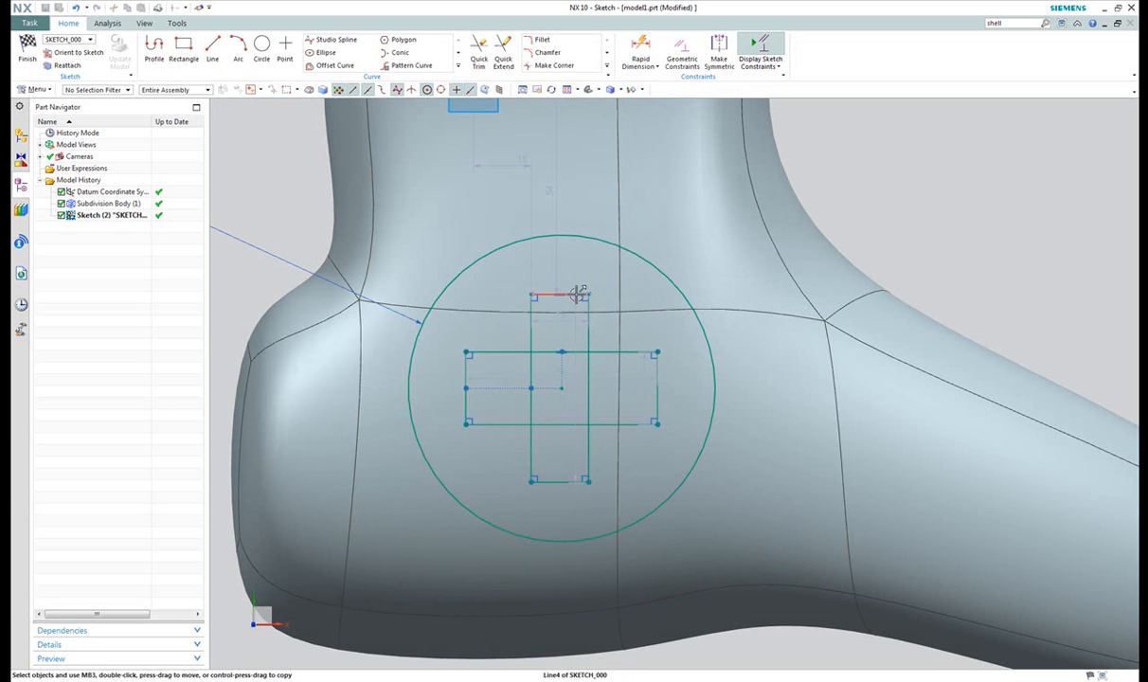
pyautogui.click(559, 296)
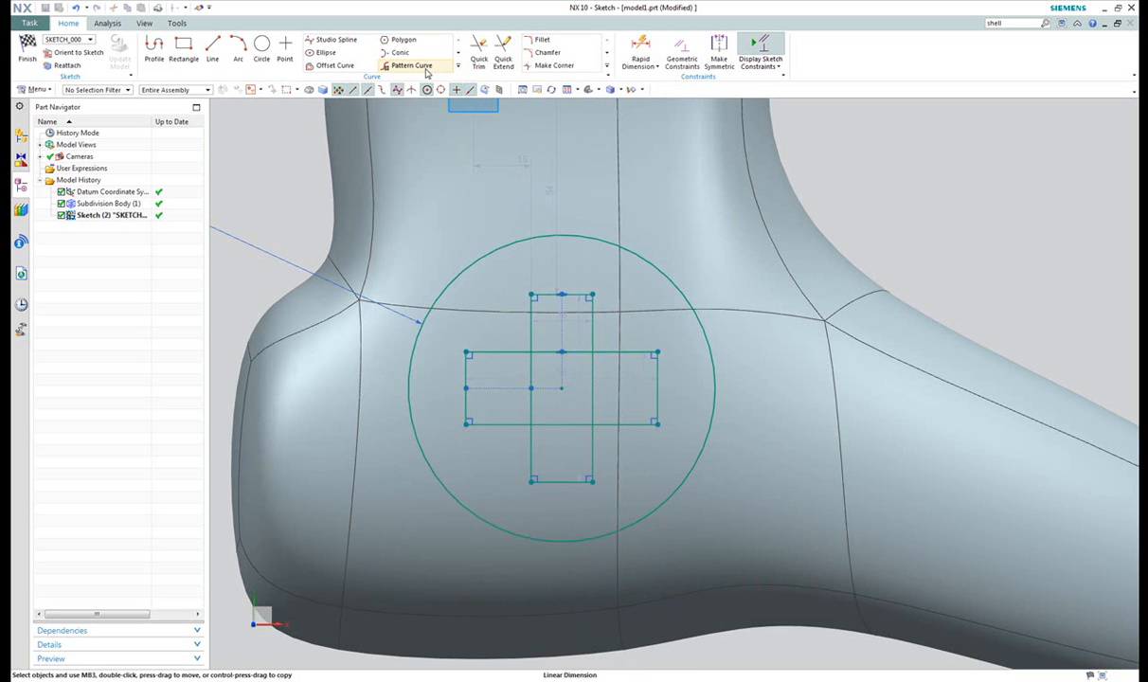
pyautogui.moveTo(516, 352)
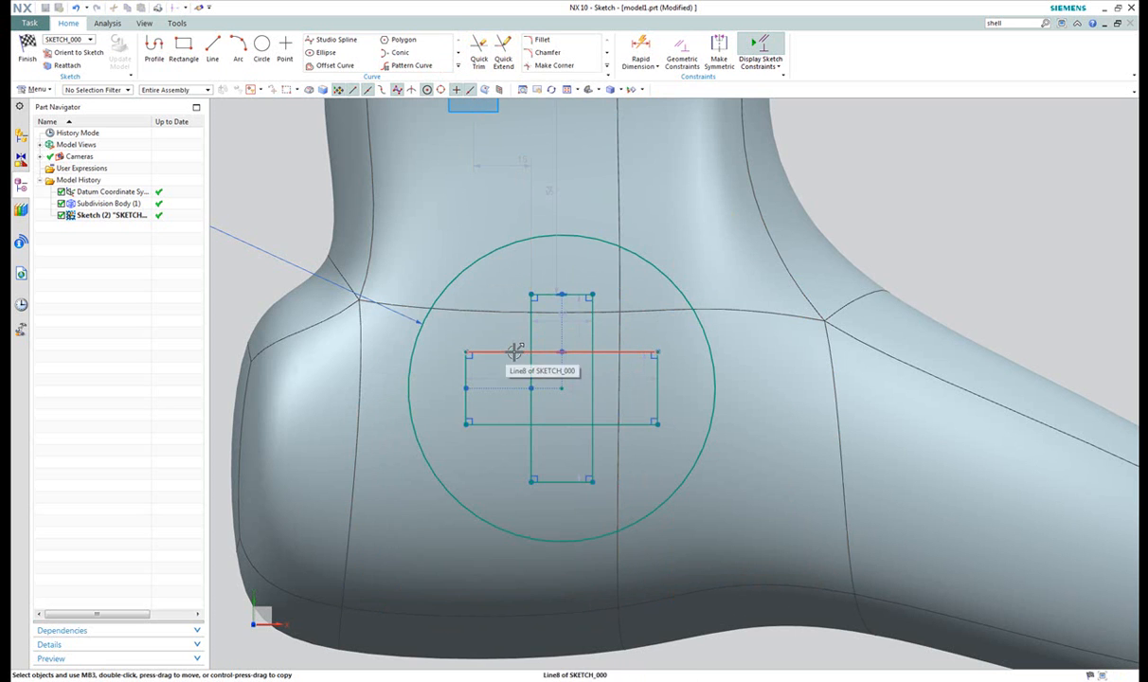
pyautogui.click(562, 353)
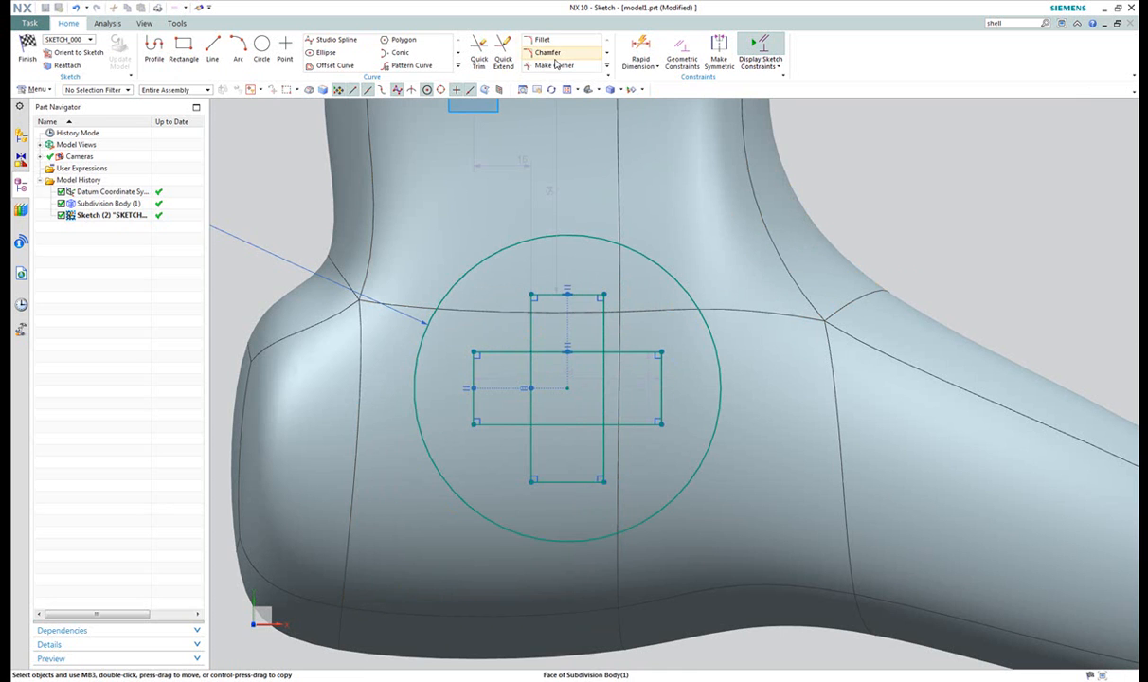
# Dimension the cross at 50 and 20 and place the circle 25 mm horizontally from origin.
pyautogui.click(640, 55)
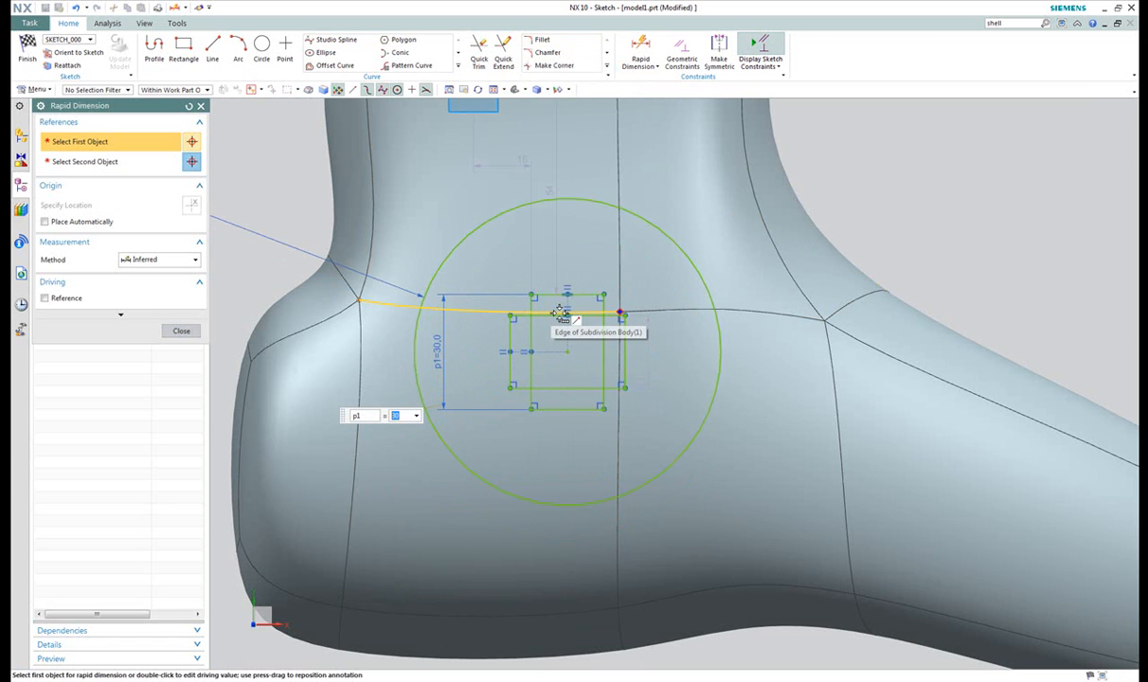
pyautogui.write('5')
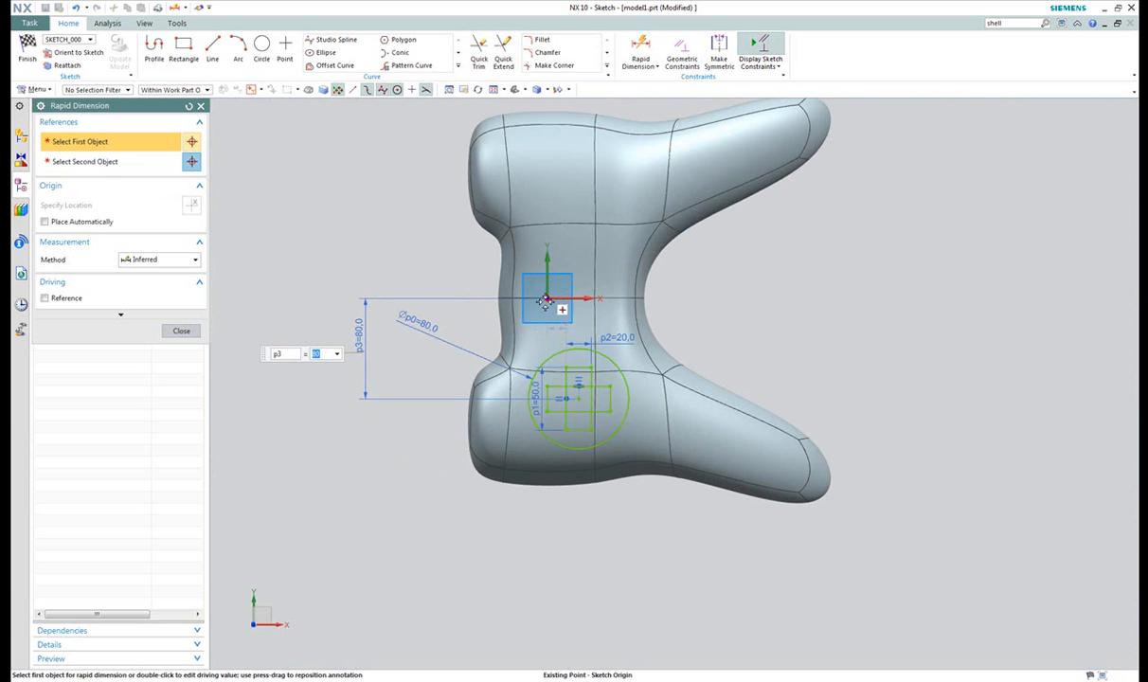
pyautogui.click(579, 398)
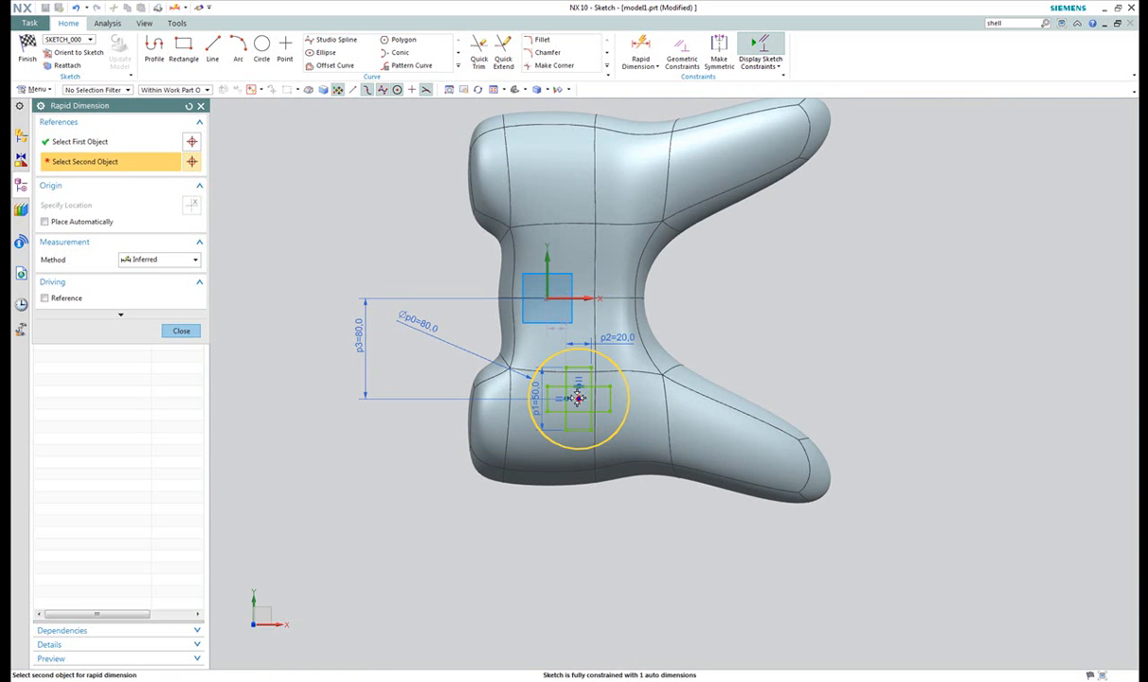
pyautogui.click(580, 398)
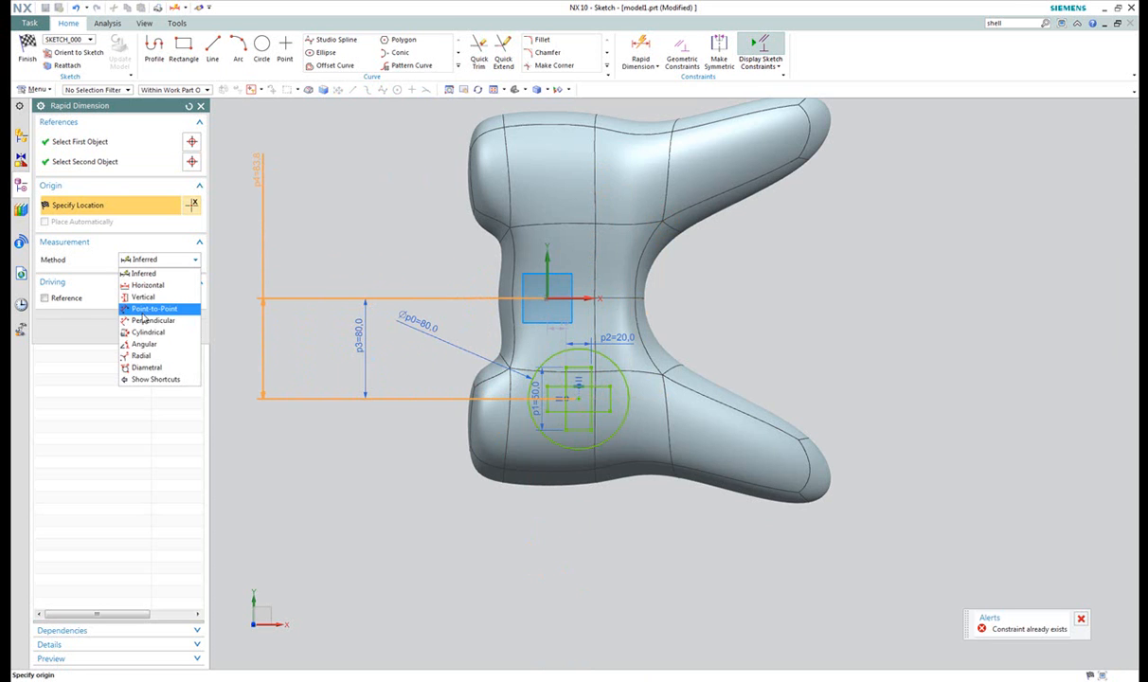
pyautogui.click(147, 285)
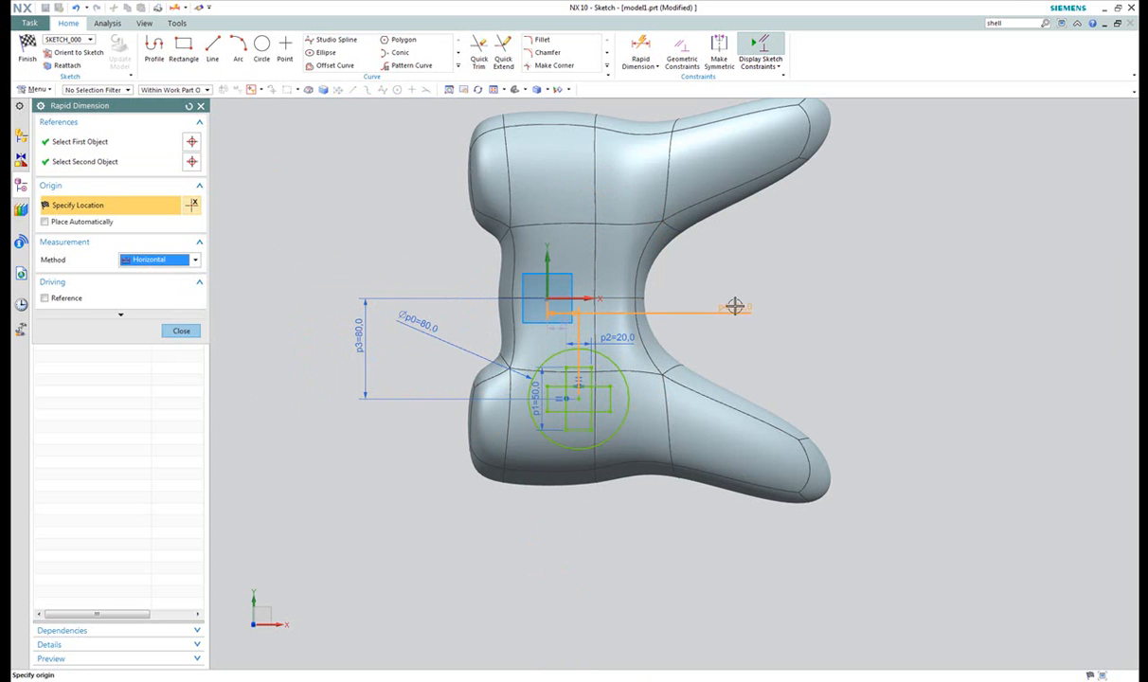
pyautogui.click(734, 305)
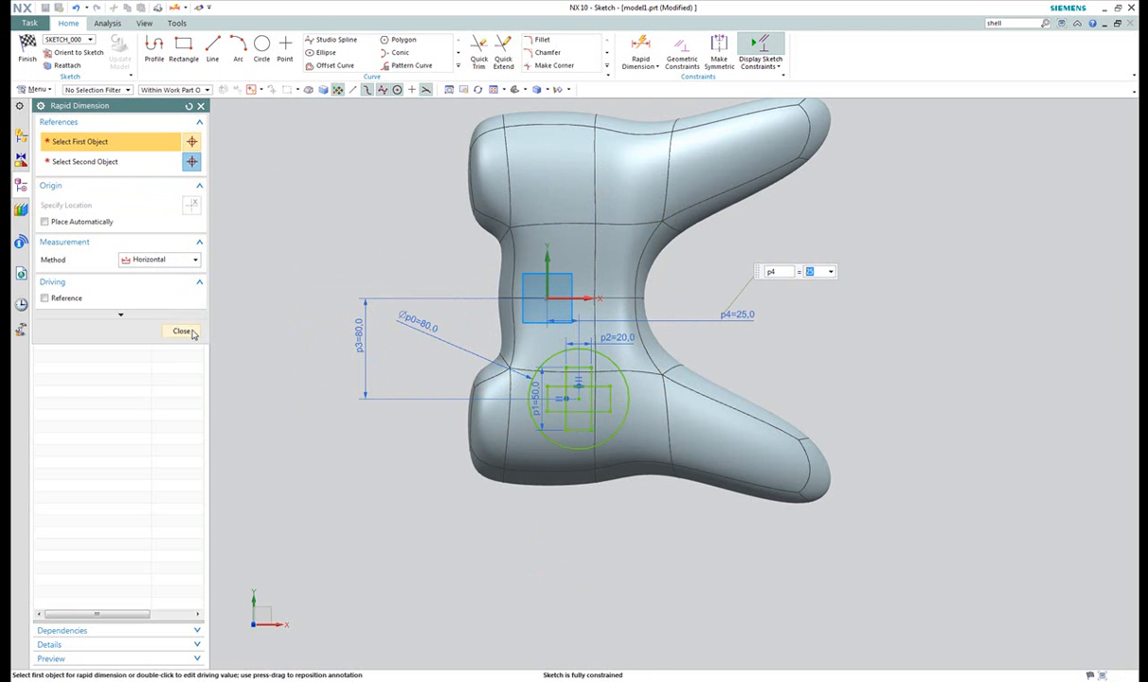
pyautogui.click(180, 331)
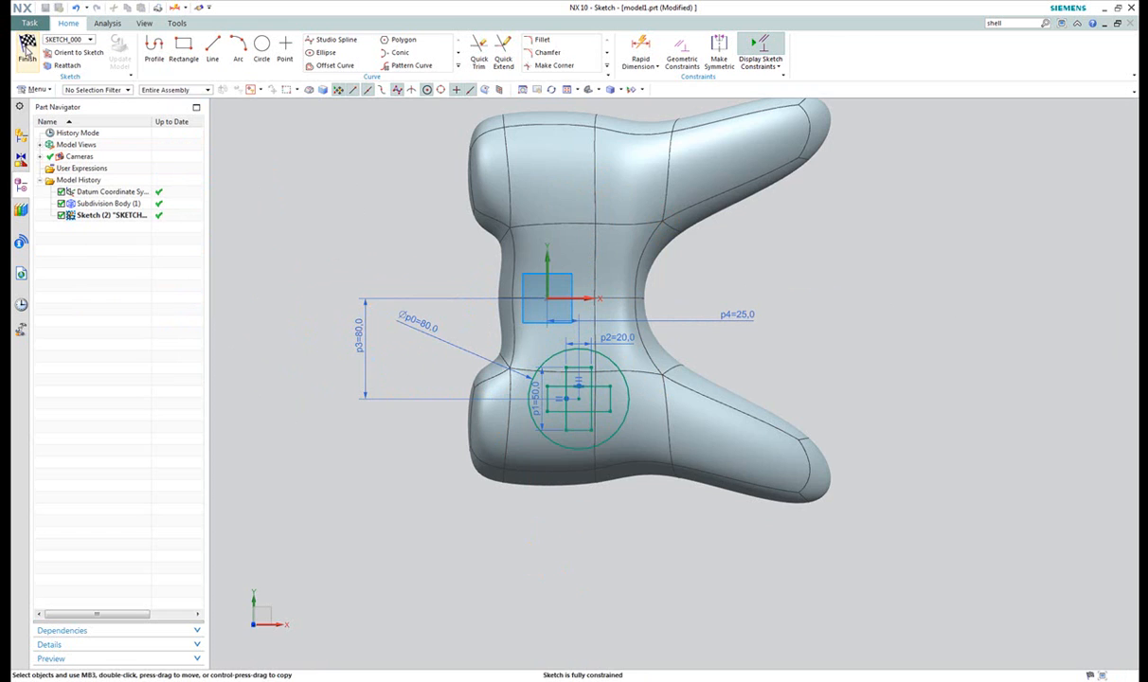
# Finish the cross sketch and start a new sketch on the side datum plane.
pyautogui.click(27, 45)
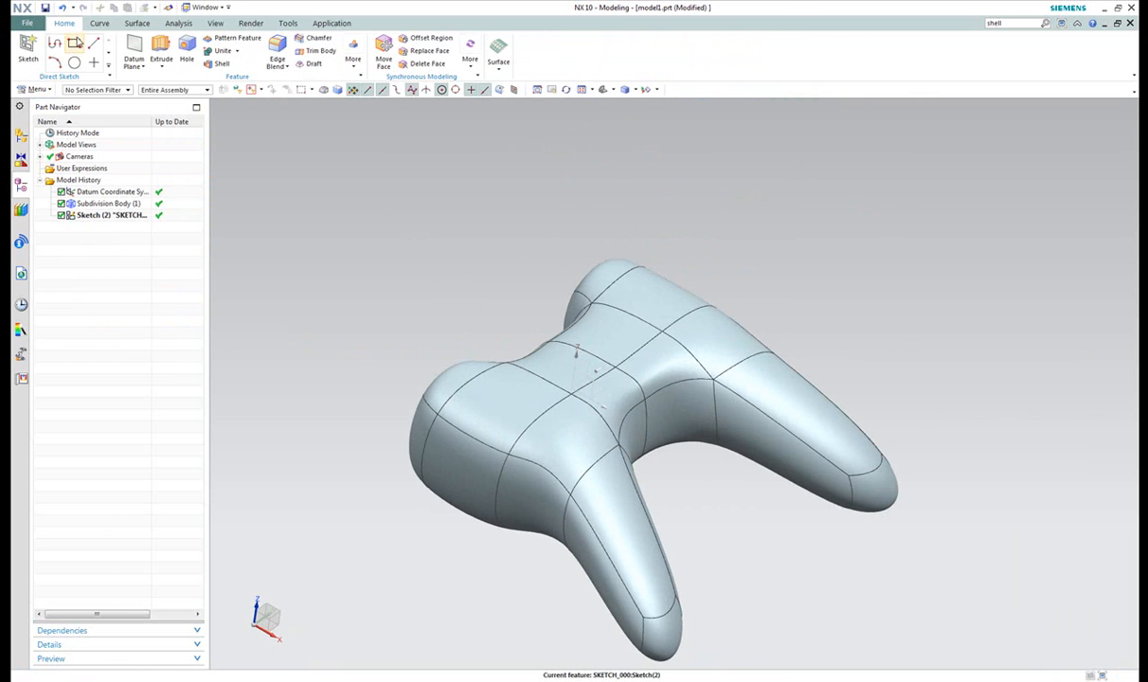
pyautogui.click(28, 52)
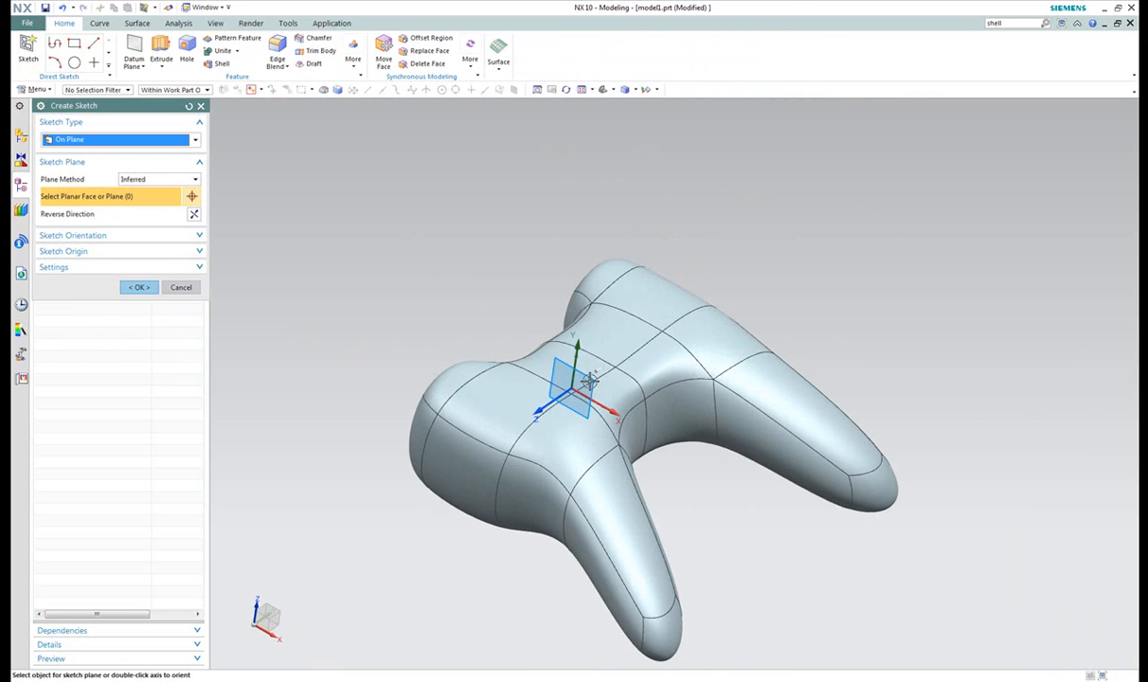
pyautogui.click(583, 388)
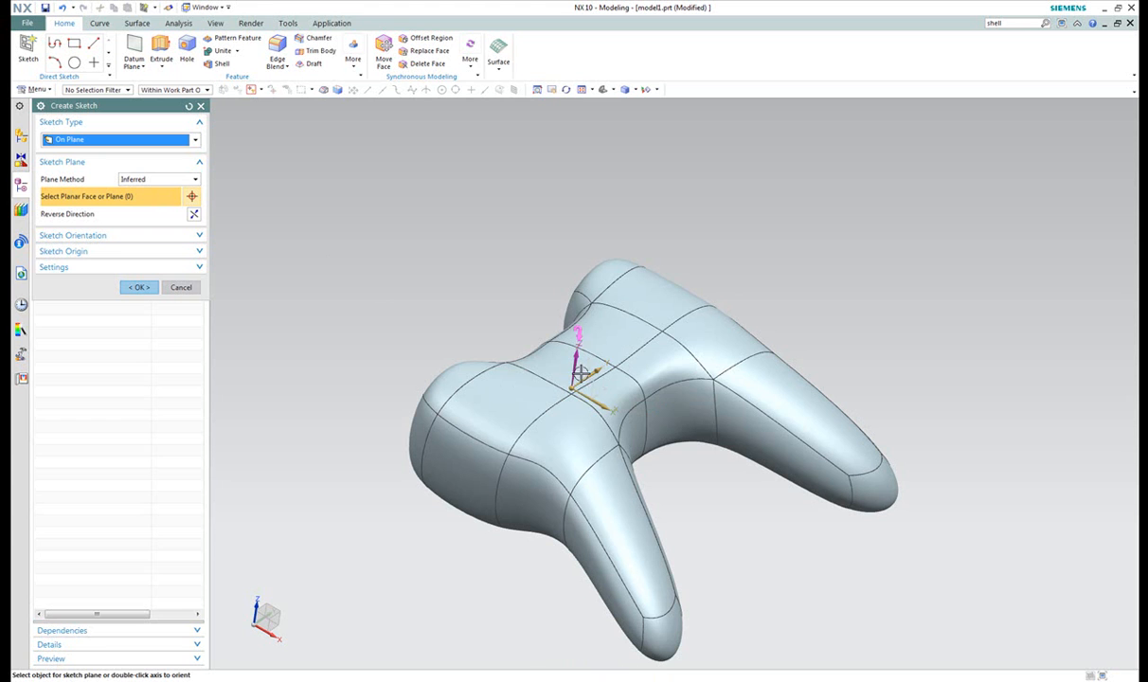
pyautogui.click(578, 379)
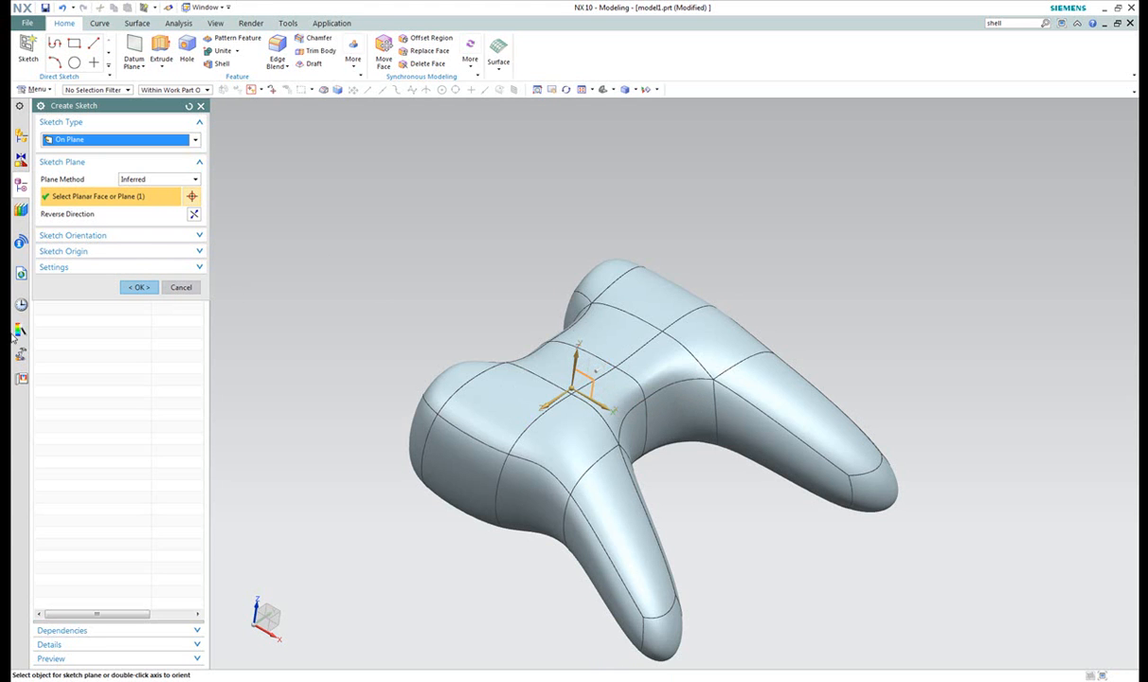
pyautogui.click(138, 287)
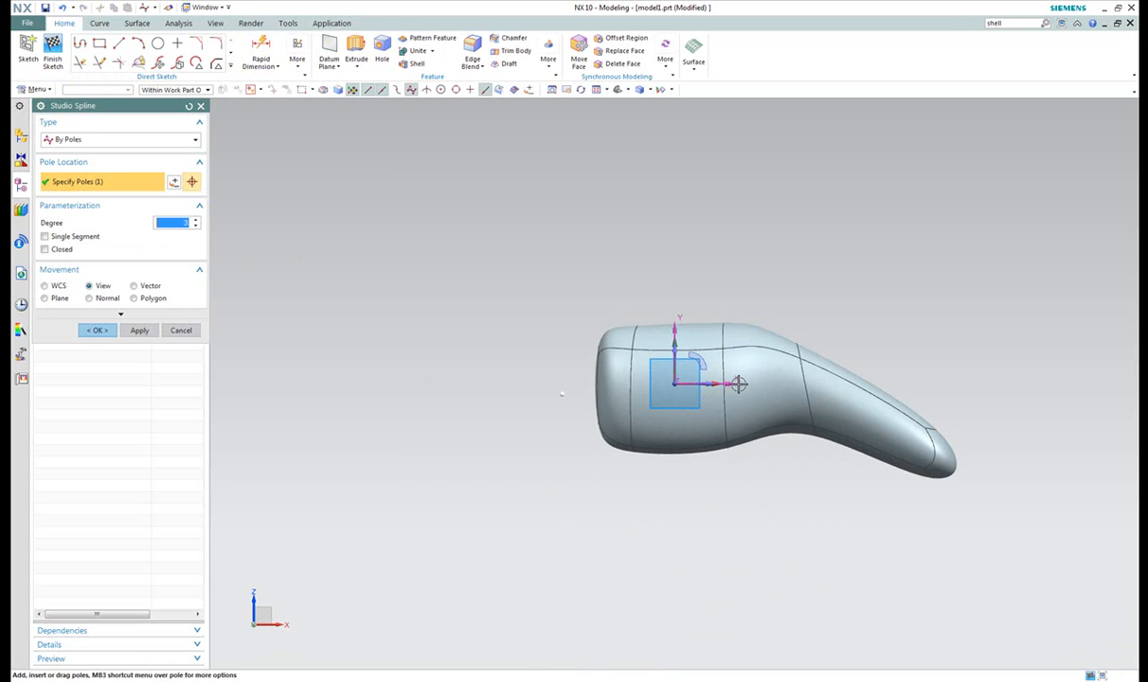
# Draw a five-pole studio spline along the controller's side profile and finish the sketch.
pyautogui.click(739, 383)
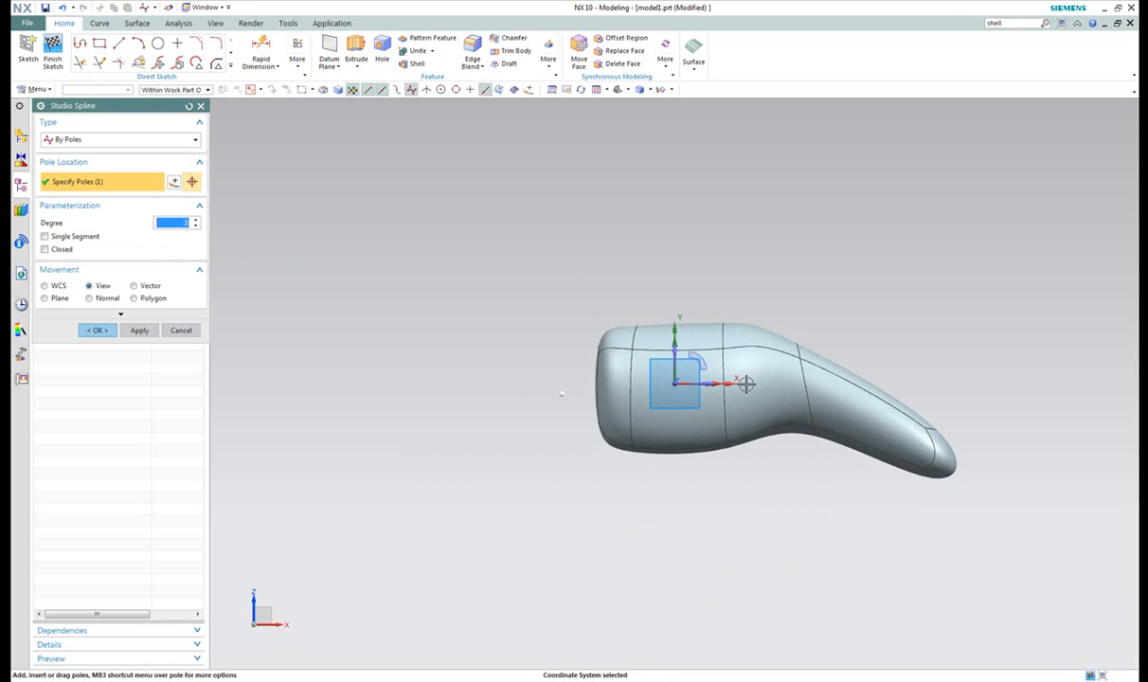
pyautogui.click(842, 407)
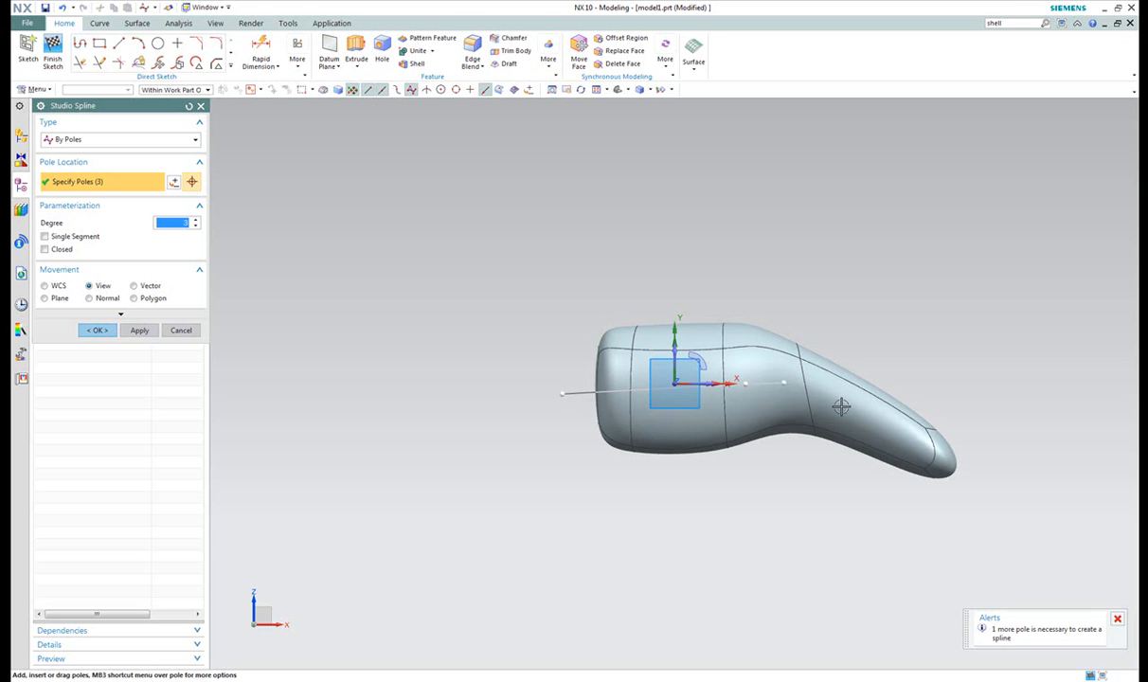
pyautogui.click(976, 478)
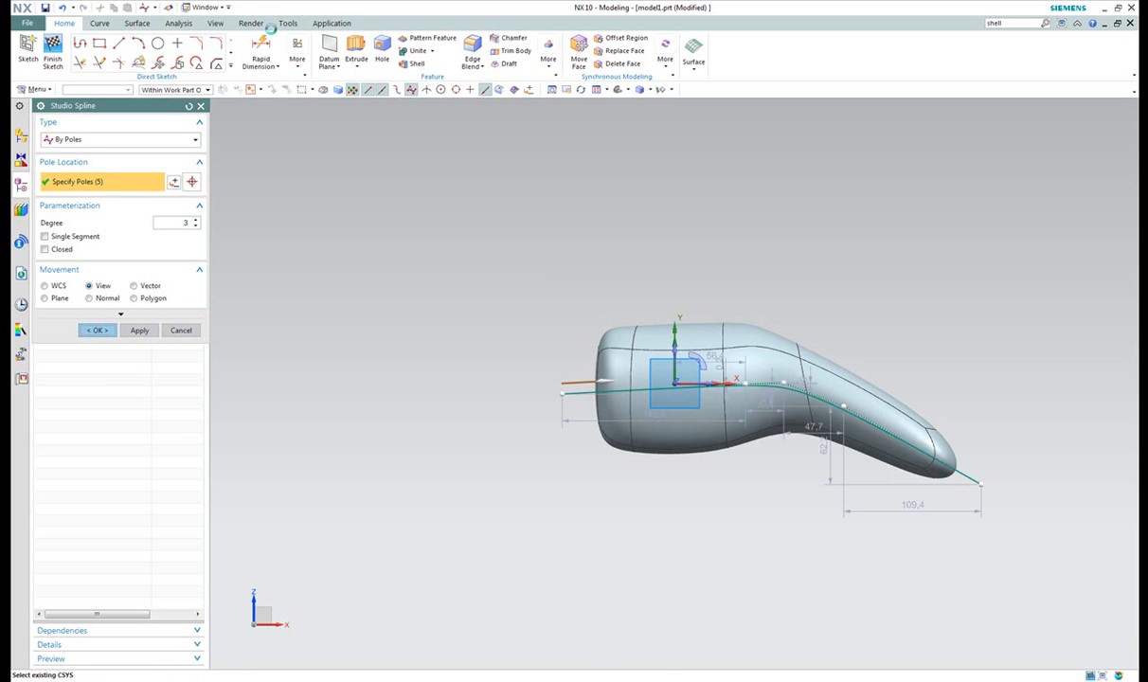
pyautogui.click(97, 329)
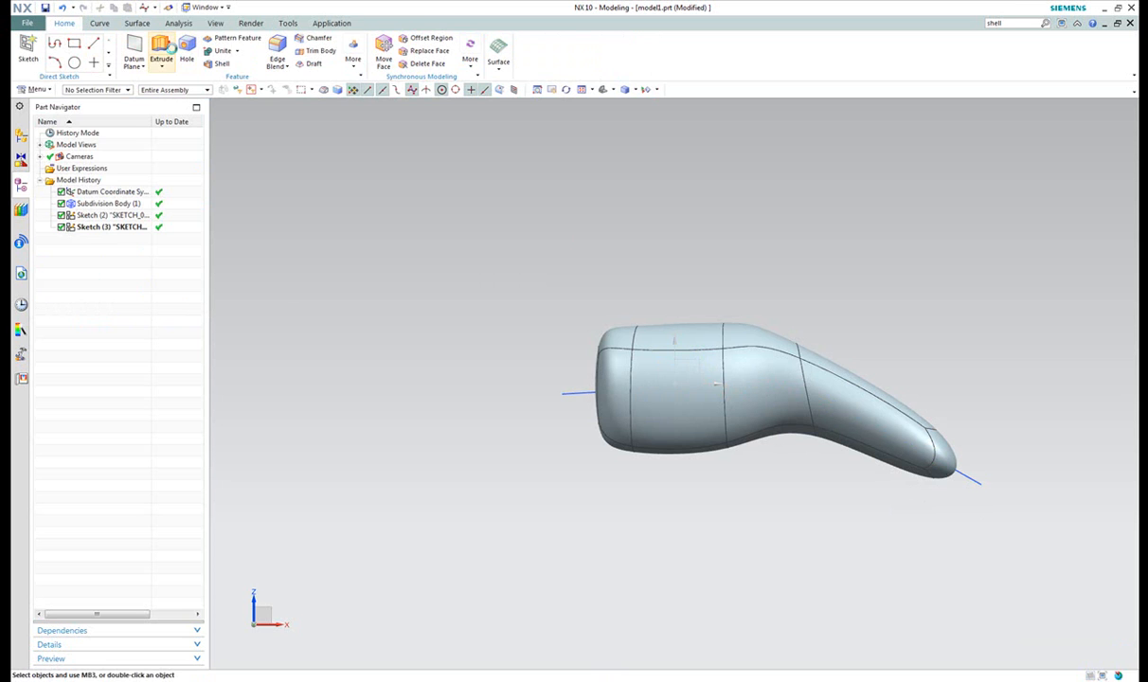
# Extrude the spline into a cutting sheet, split the body with it, and hide the sheet.
pyautogui.click(161, 48)
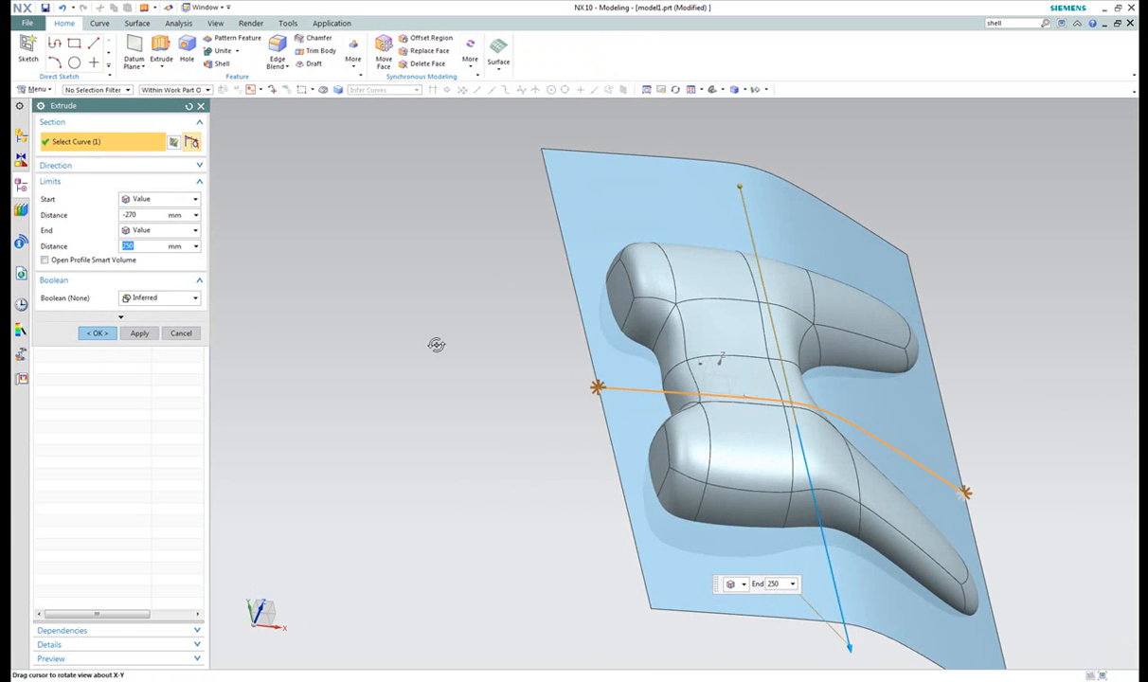
pyautogui.click(353, 63)
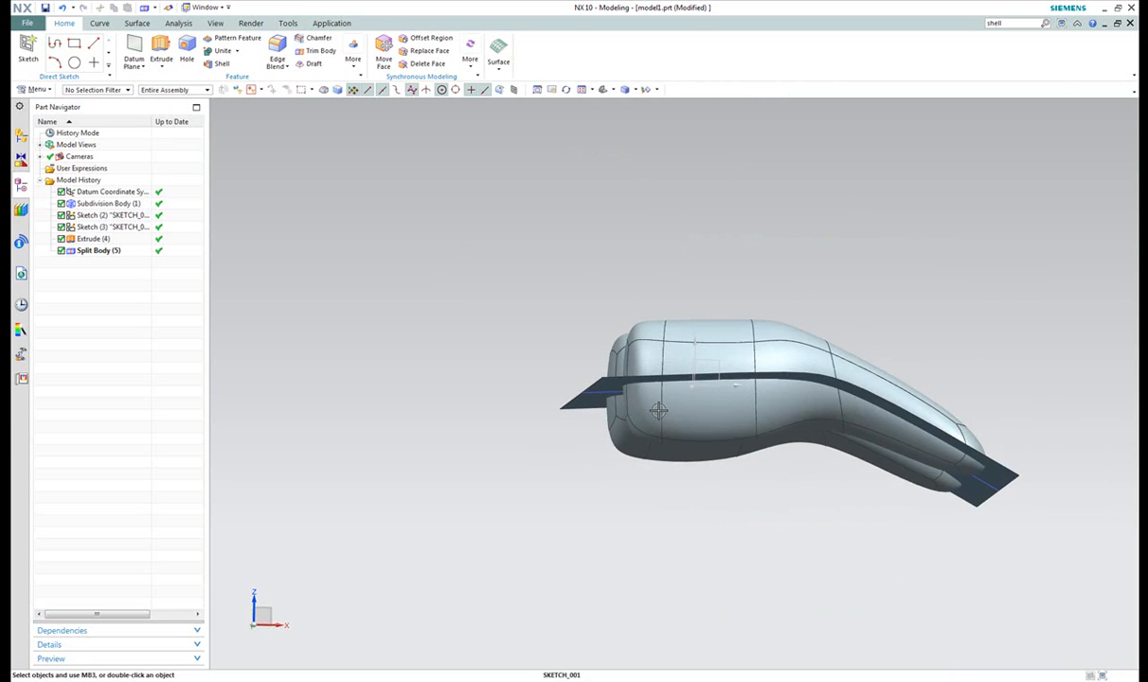
pyautogui.click(124, 89)
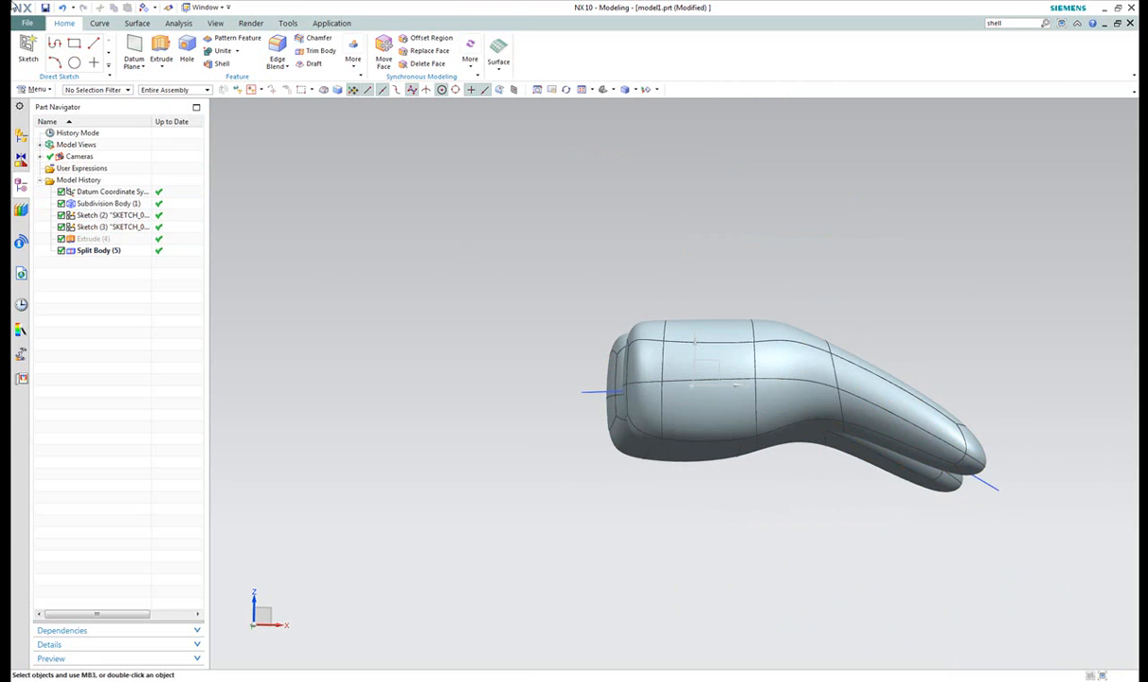
pyautogui.click(94, 89)
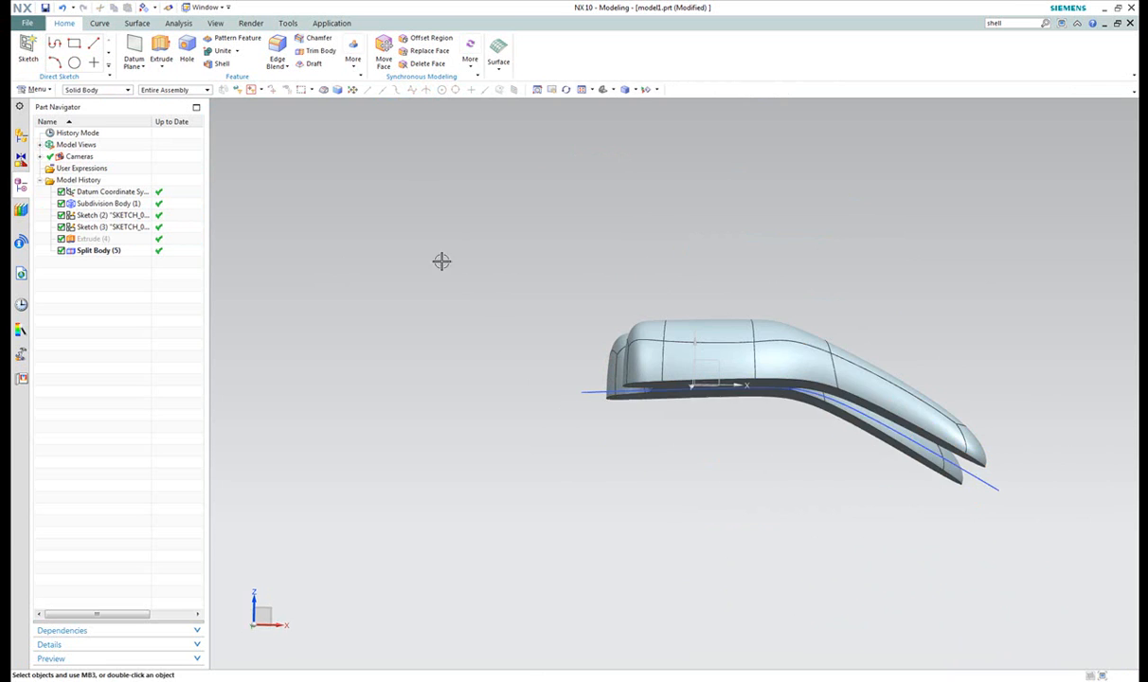
# Shell the body to 5 mm thickness, removing the top face.
pyautogui.click(221, 63)
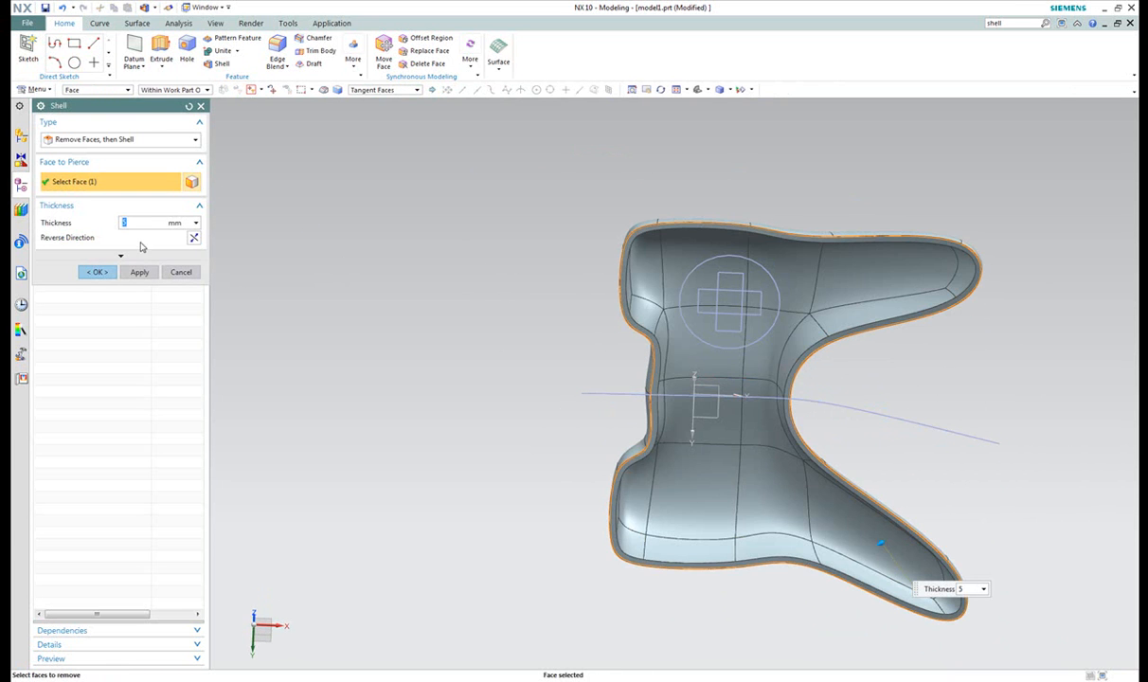
pyautogui.click(96, 272)
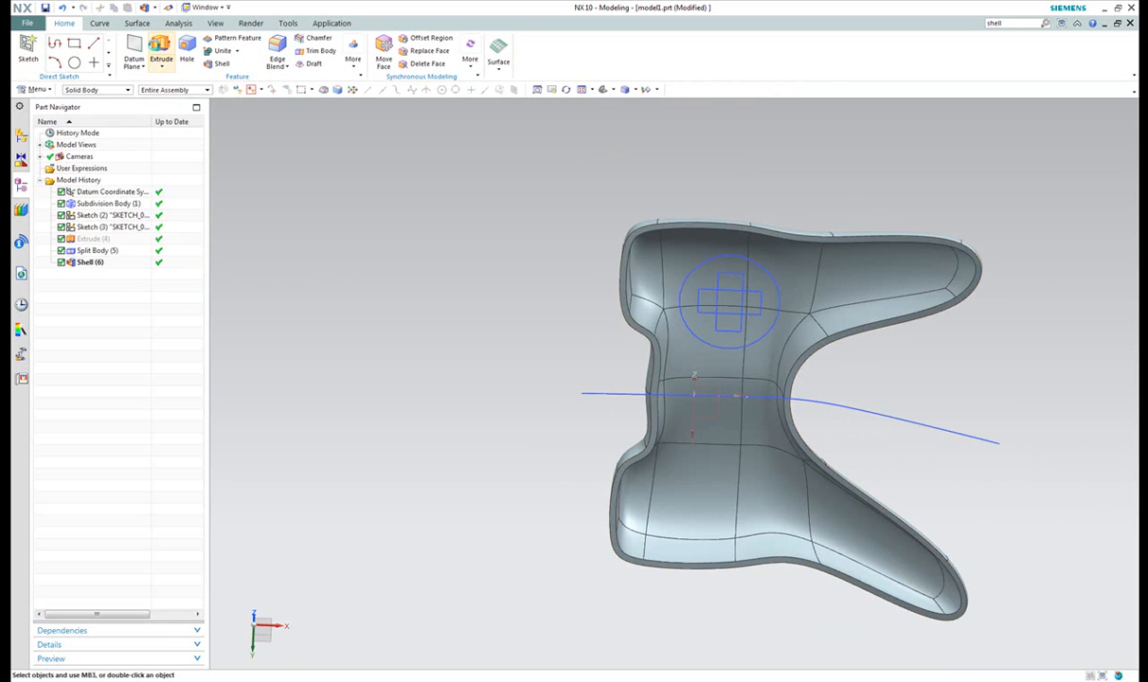
pyautogui.click(160, 48)
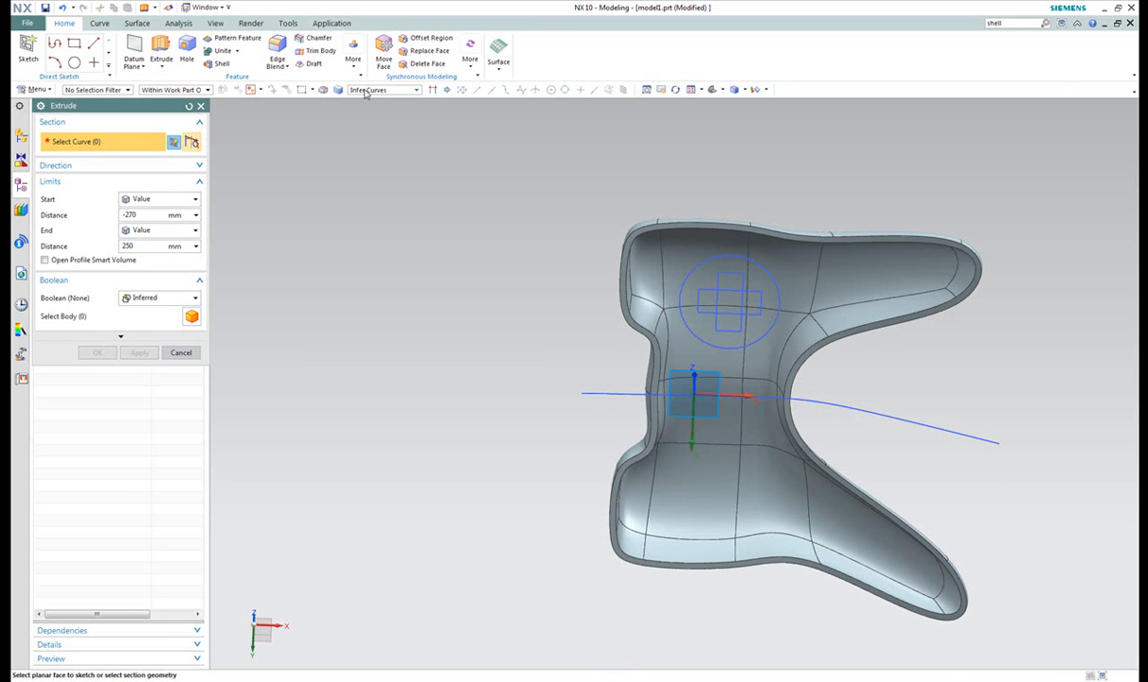
# Extrude the cross outline lines, picked as single curves, subtracting them from the controller body.
pyautogui.click(416, 89)
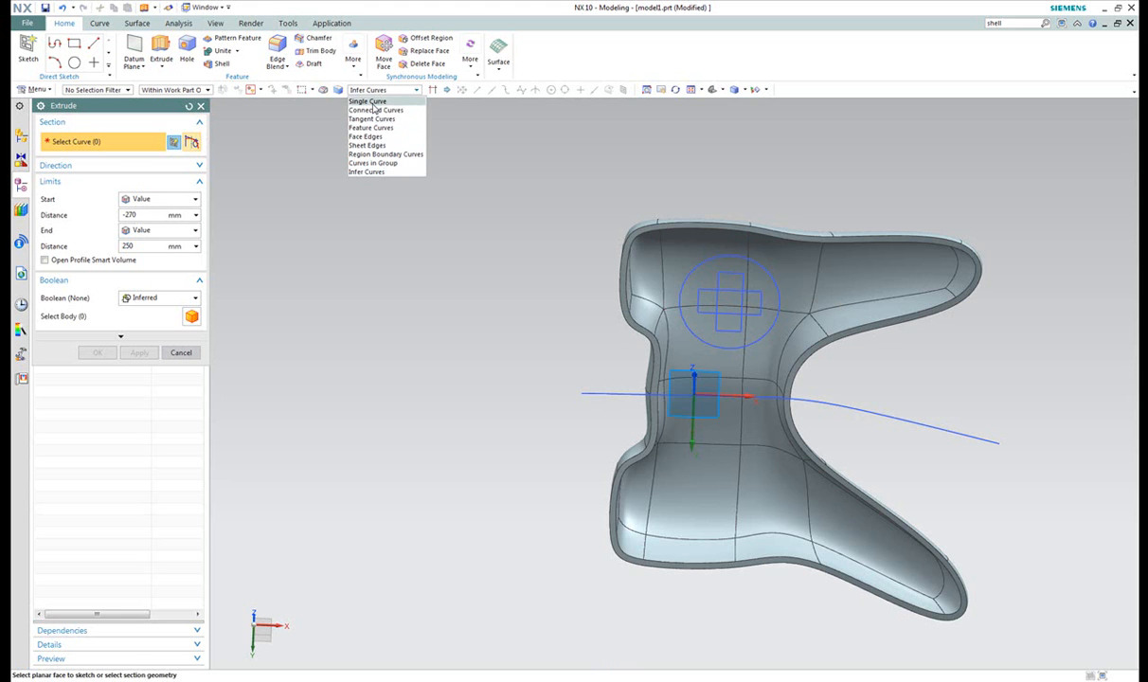
pyautogui.click(368, 101)
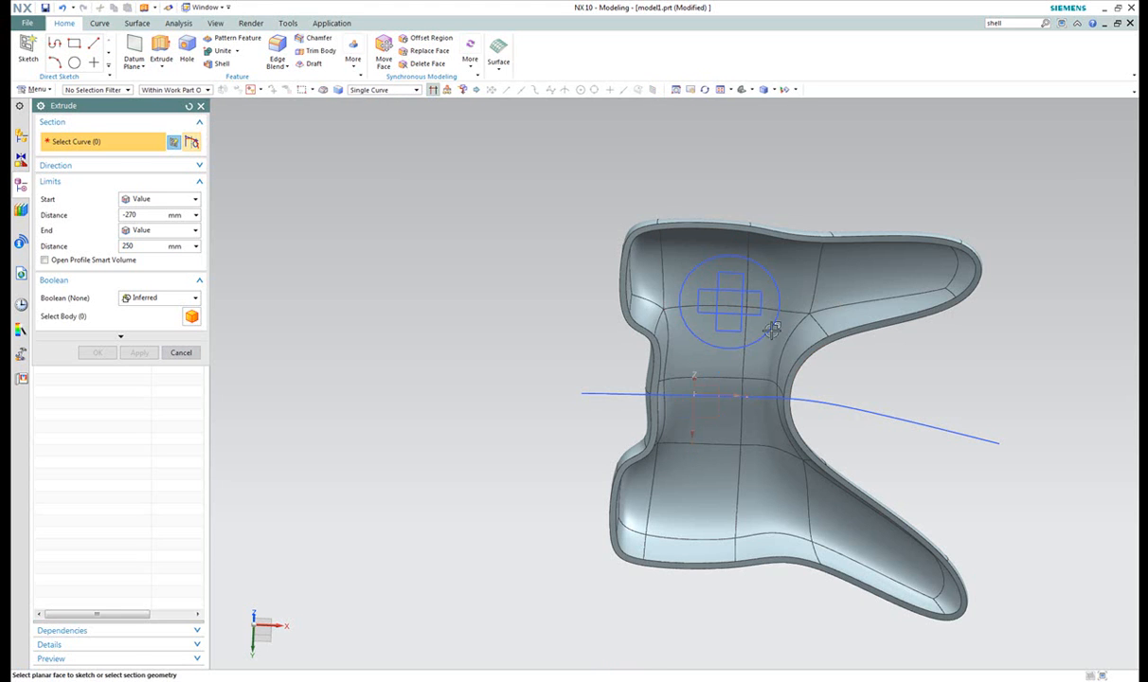
pyautogui.click(729, 284)
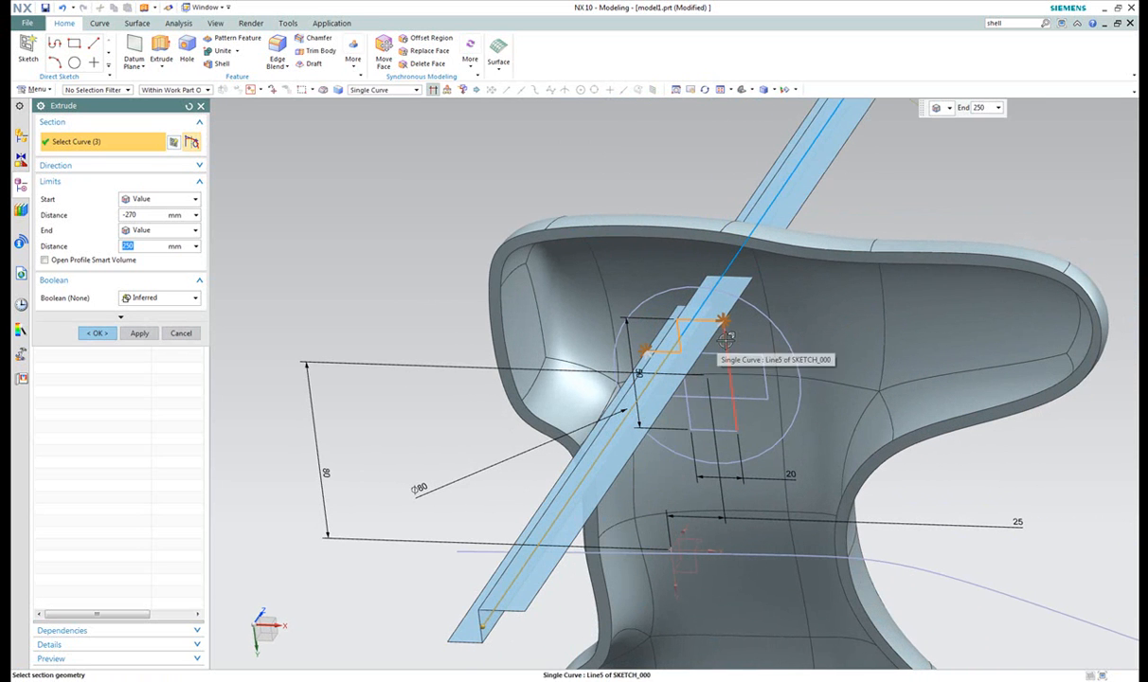
pyautogui.click(725, 336)
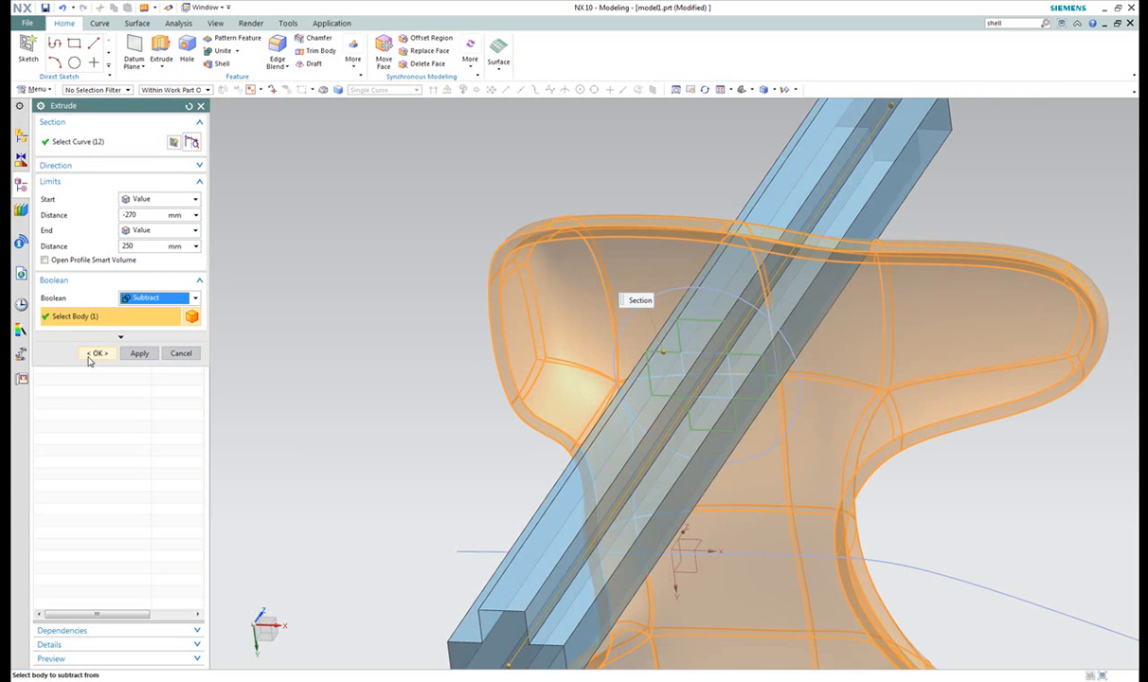
pyautogui.click(96, 354)
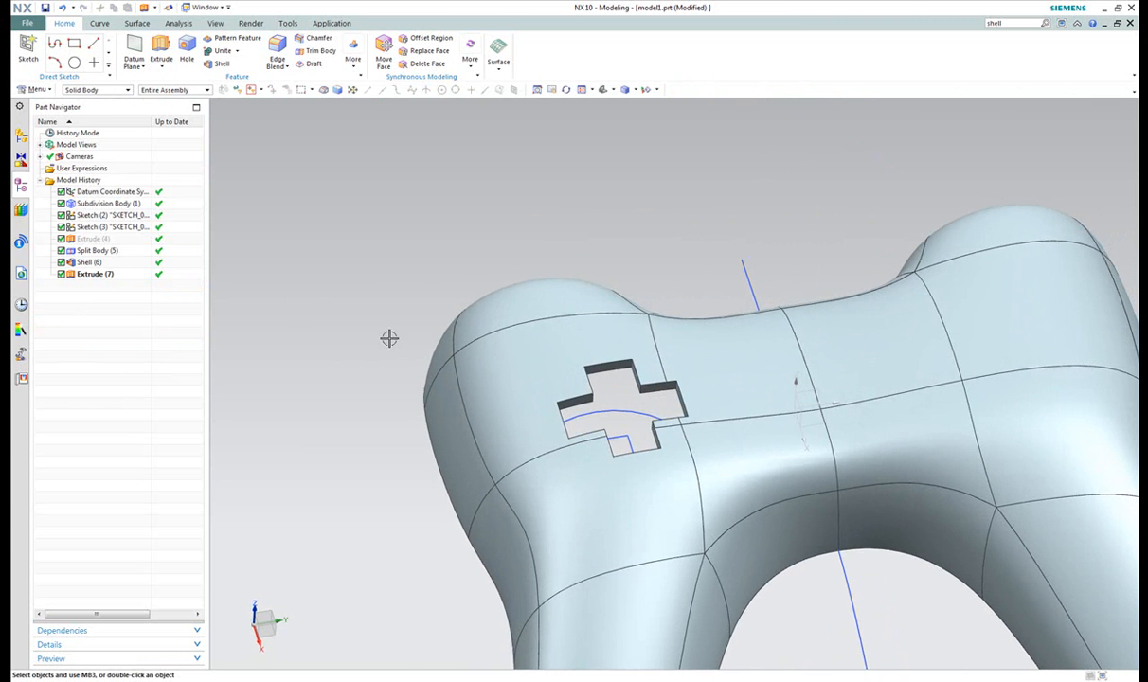
# Apply a 2 mm symmetric chamfer around all 16 edges of the cross-shaped opening.
pyautogui.click(320, 38)
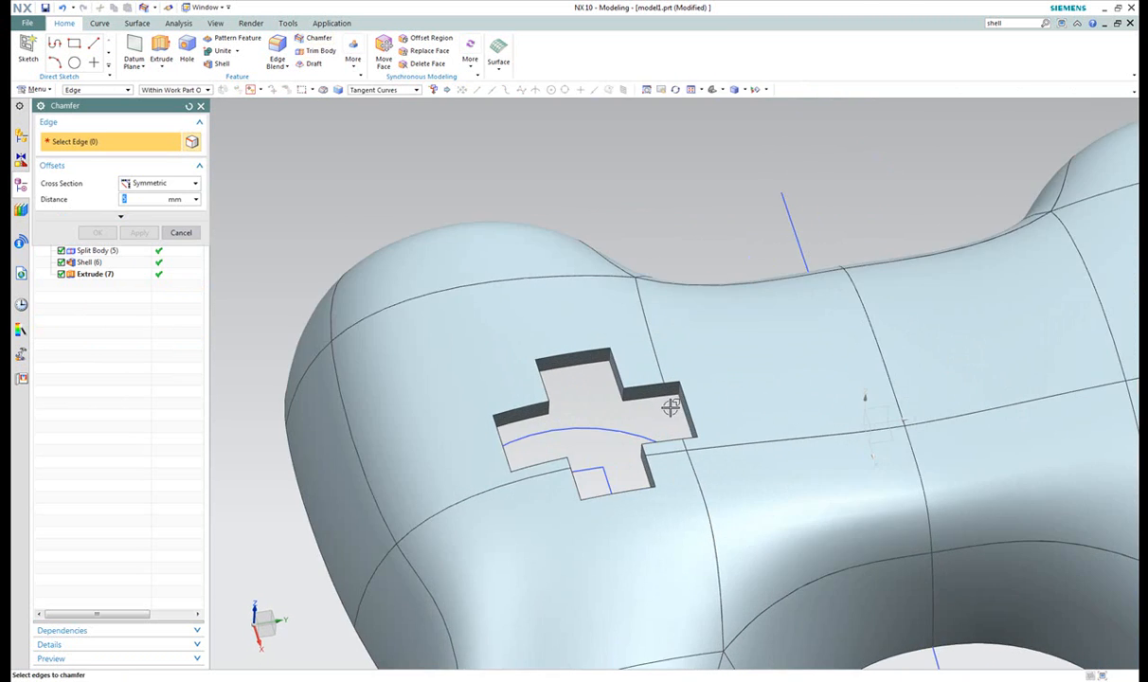
pyautogui.click(645, 379)
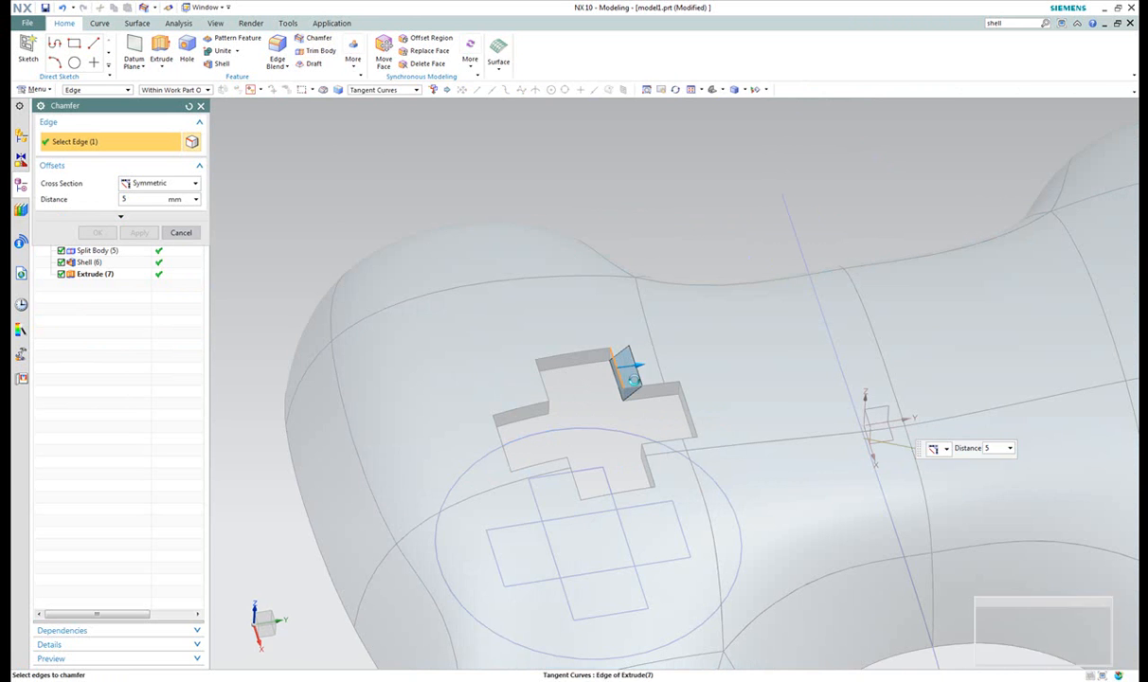
pyautogui.write('1')
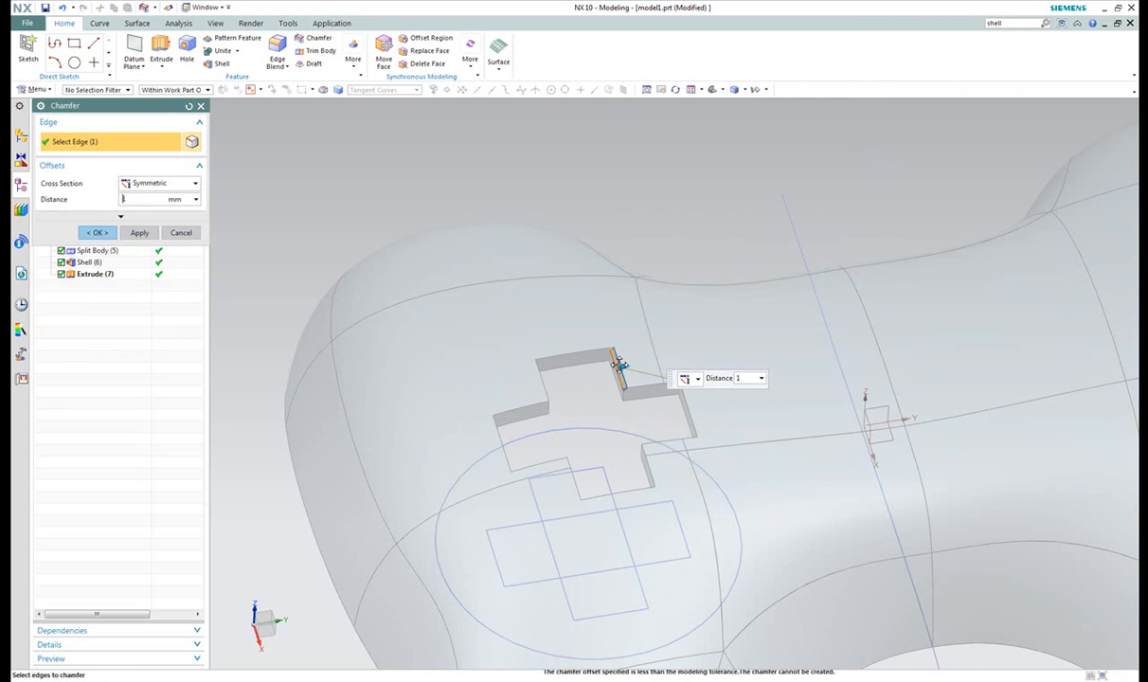
pyautogui.click(635, 377)
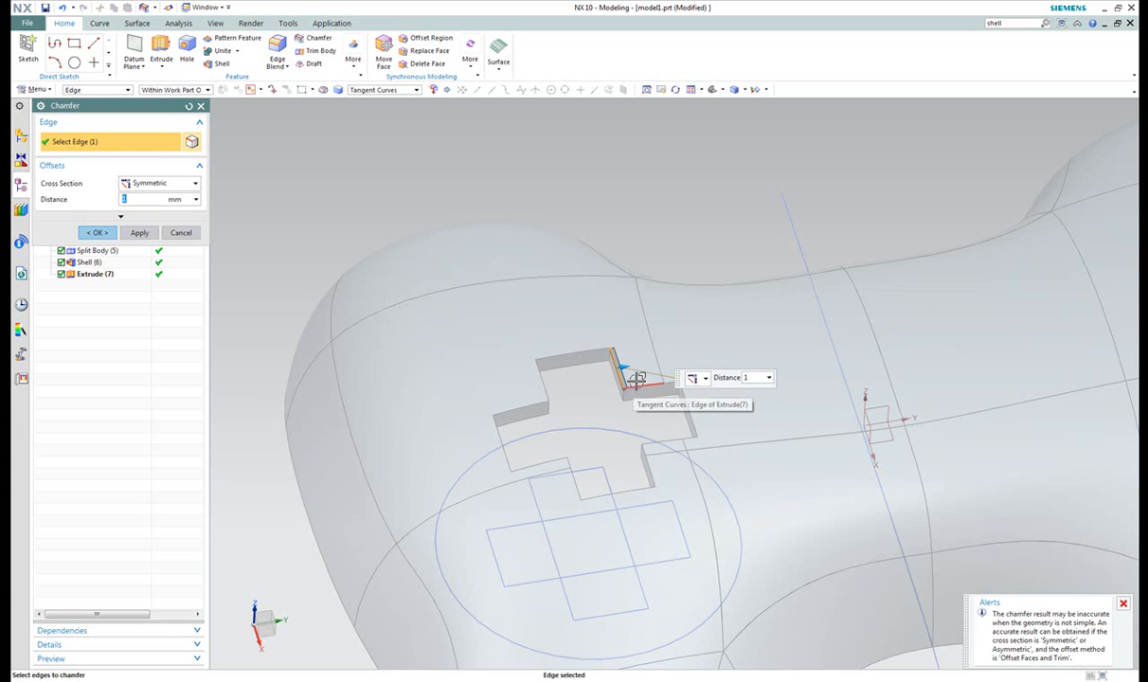
pyautogui.write('2')
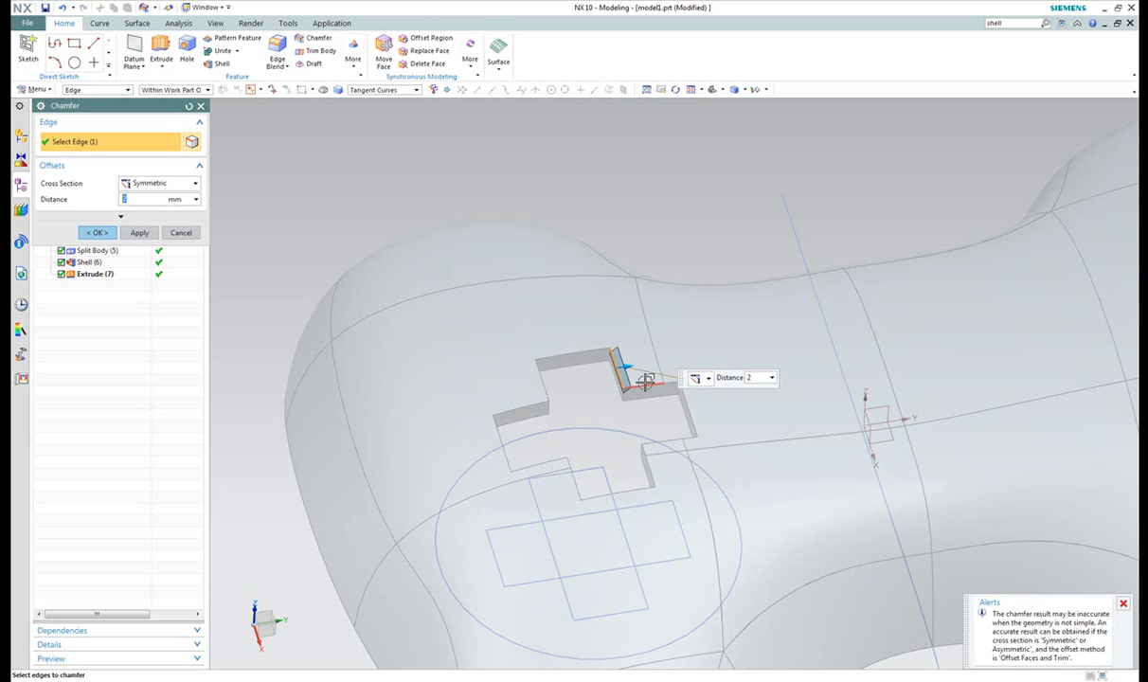
pyautogui.click(660, 452)
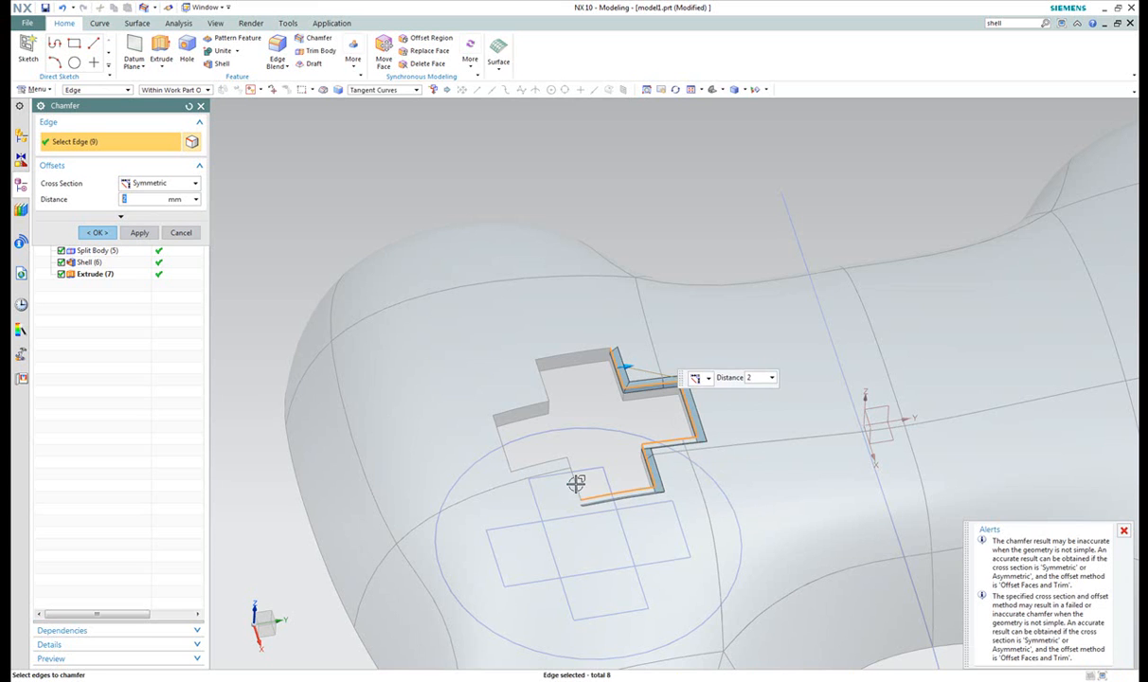
pyautogui.click(497, 422)
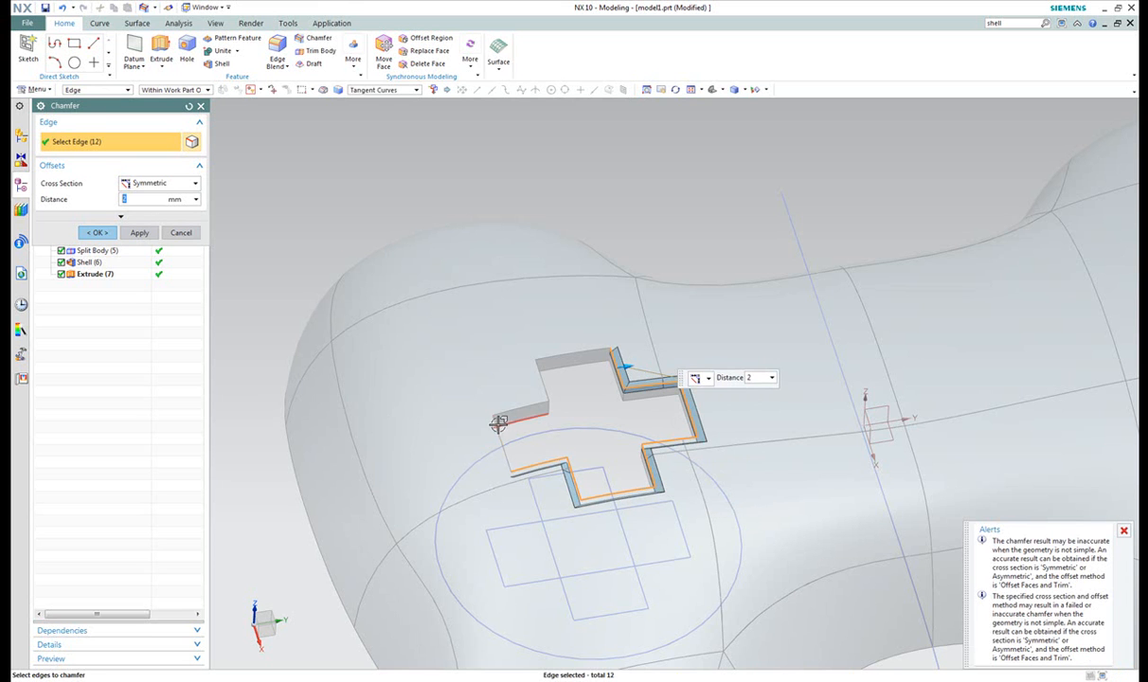
pyautogui.click(538, 369)
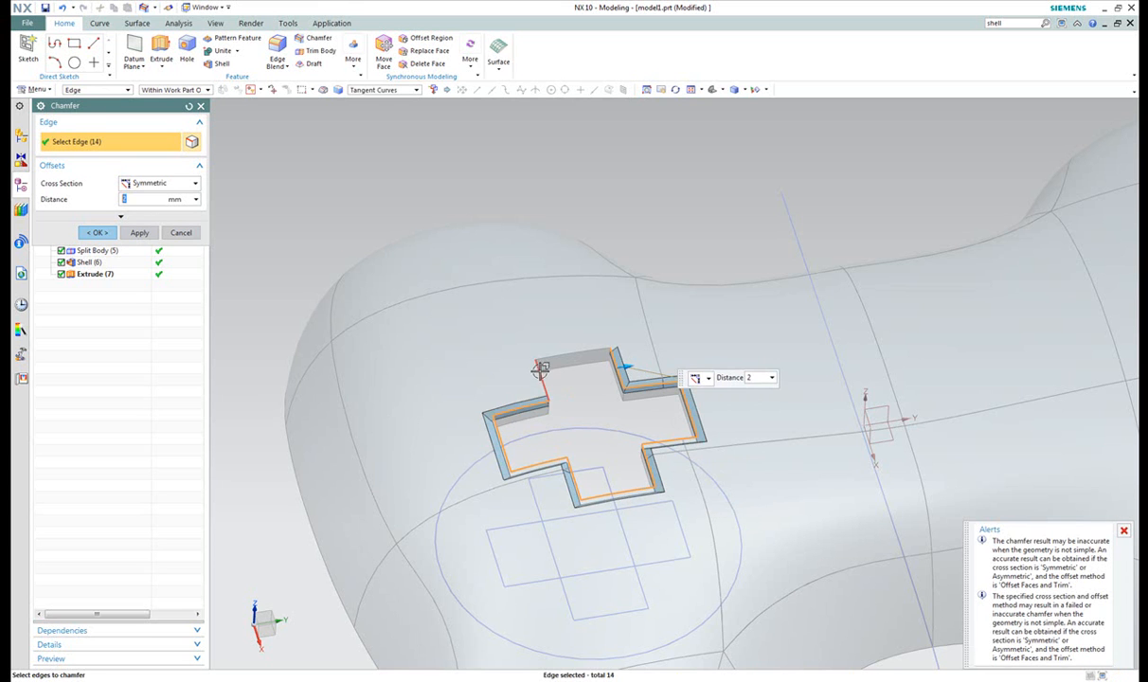
pyautogui.click(573, 365)
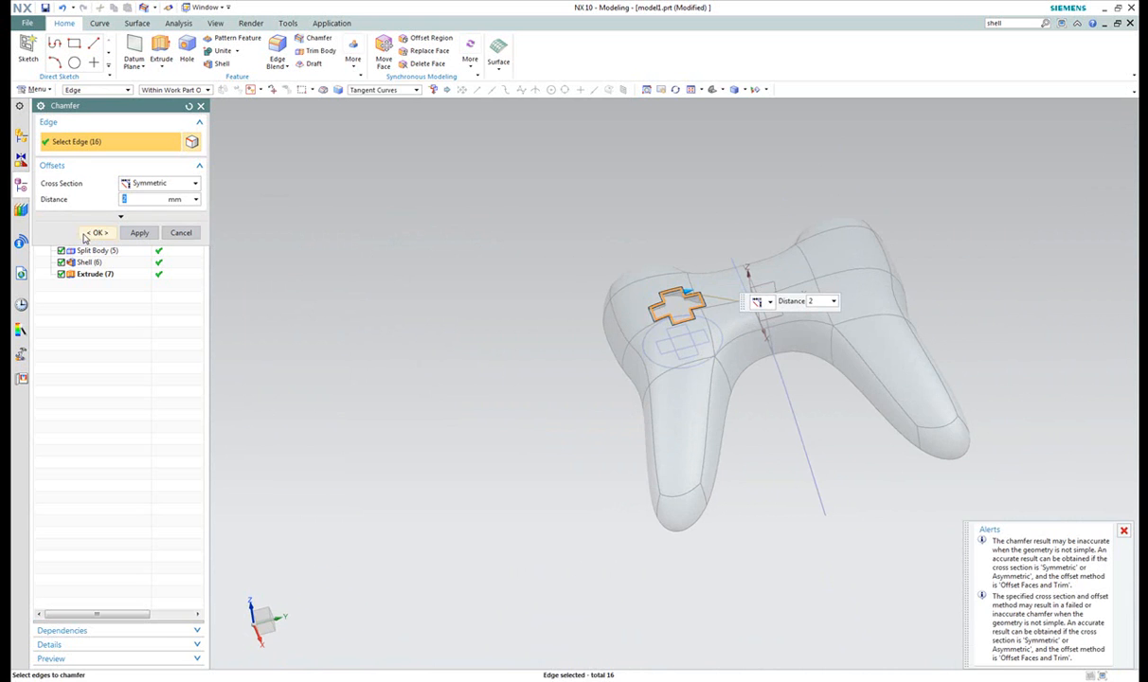
pyautogui.click(97, 233)
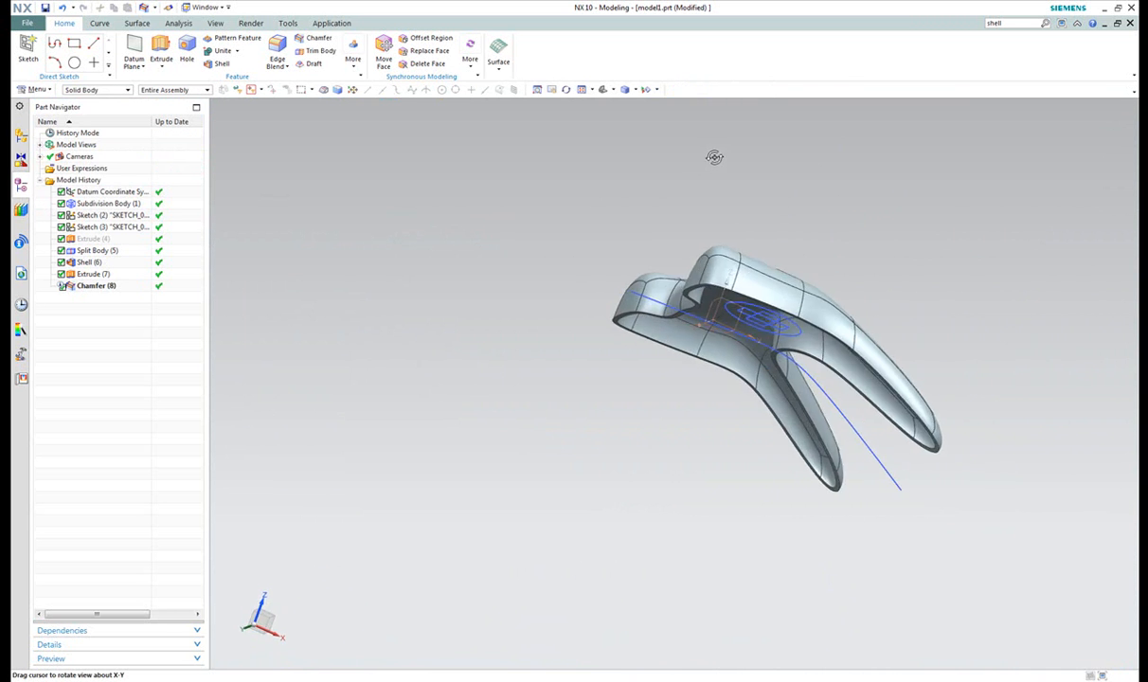
# Extrude the 80 mm sketch circle to 52 mm with a two-sided 0–5 mm offset, without subtracting.
pyautogui.moveTo(714, 156); pyautogui.dragTo(622, 187)
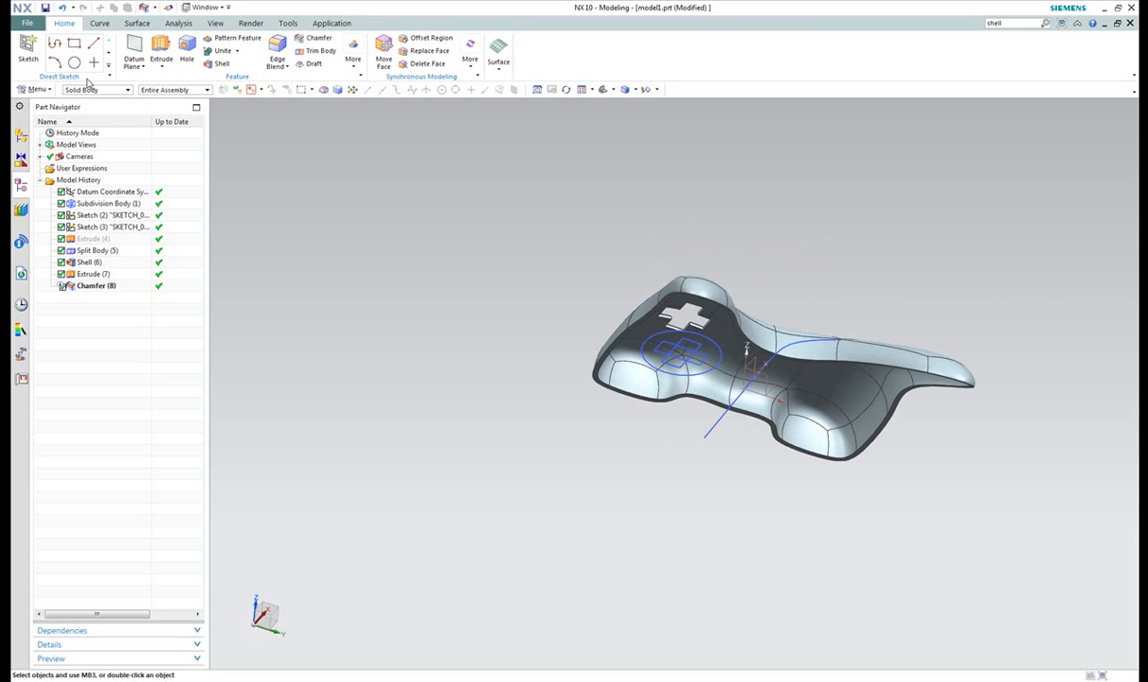
pyautogui.click(161, 54)
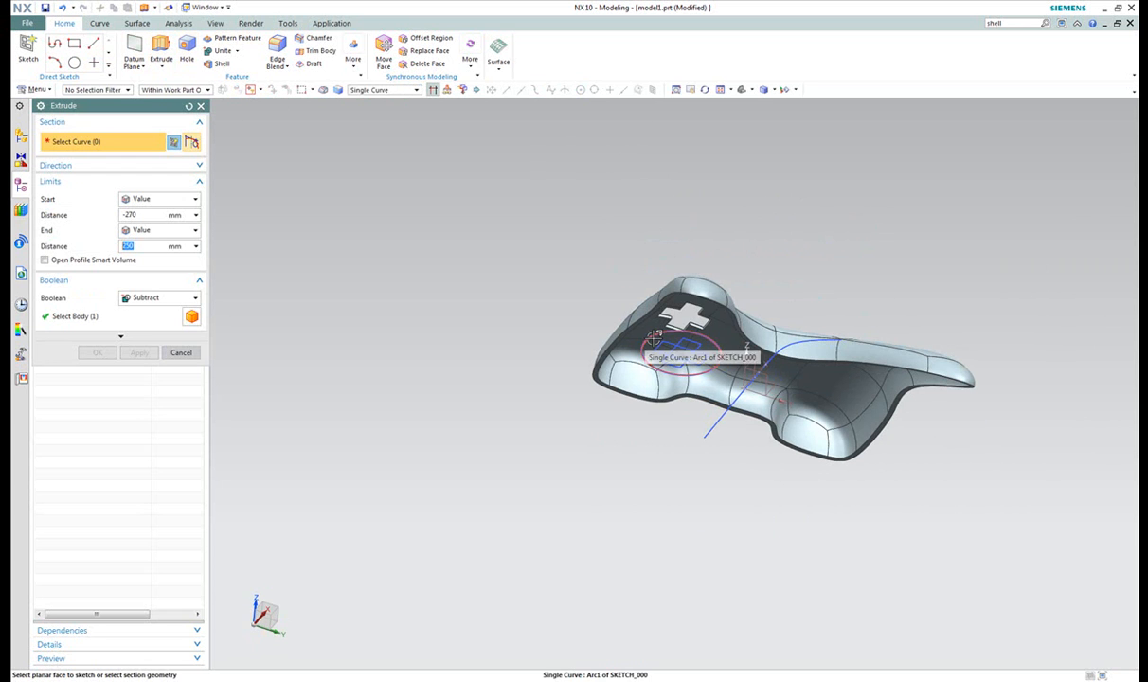
pyautogui.click(680, 358)
pyautogui.write('52')
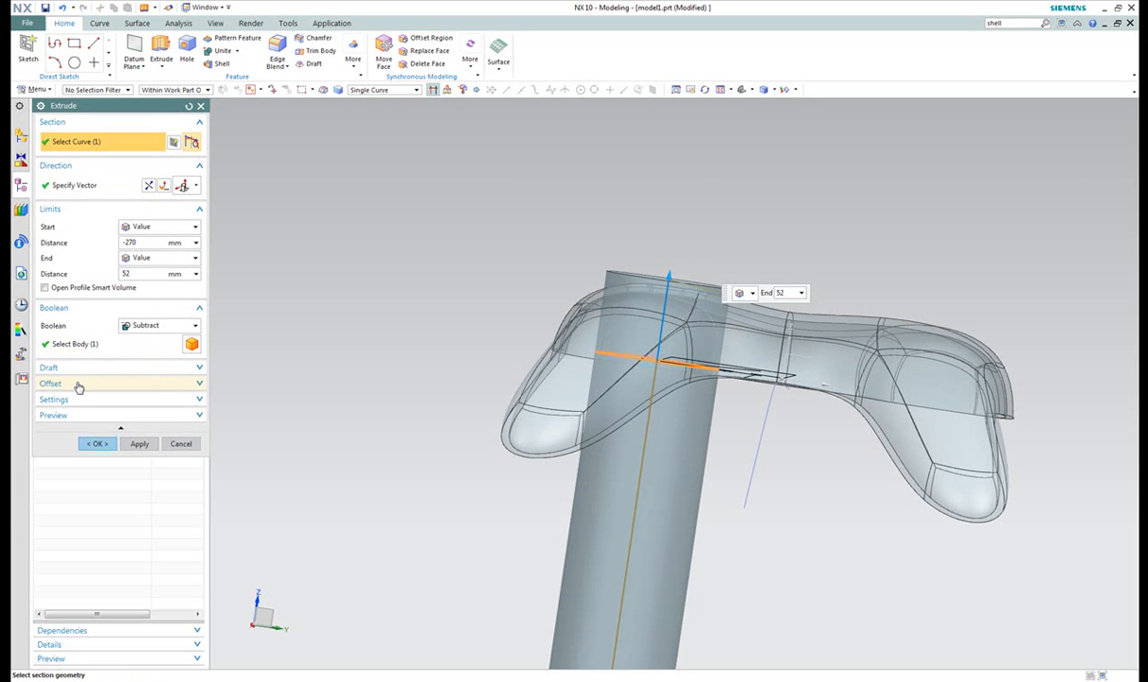
pyautogui.click(50, 383)
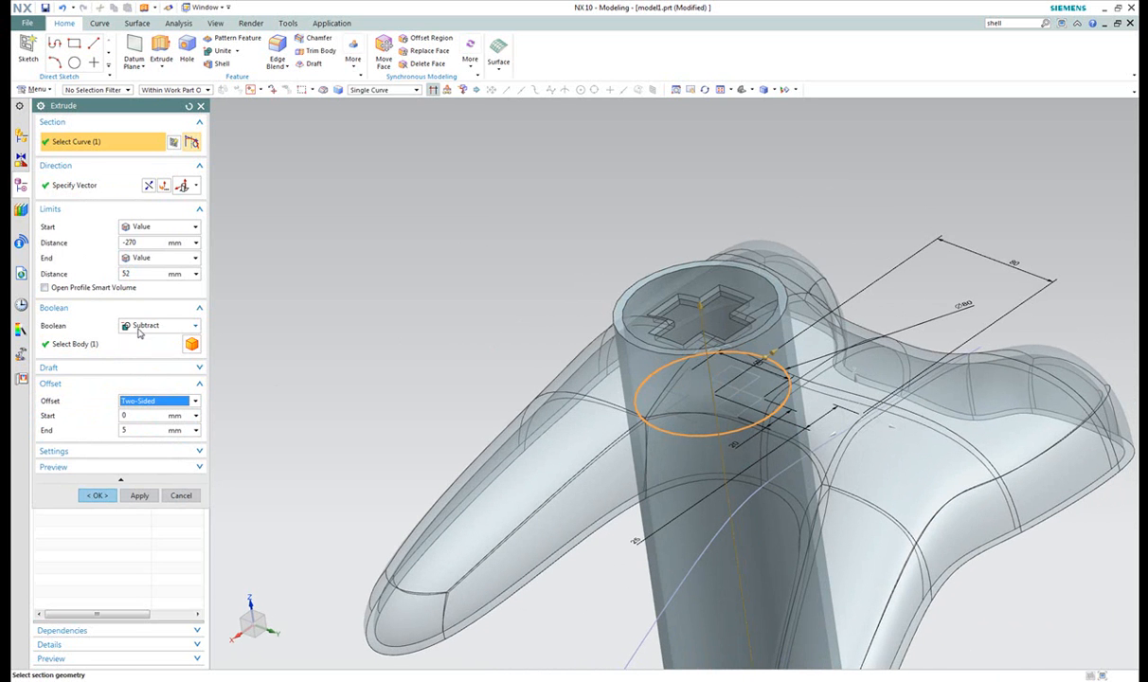
pyautogui.click(95, 495)
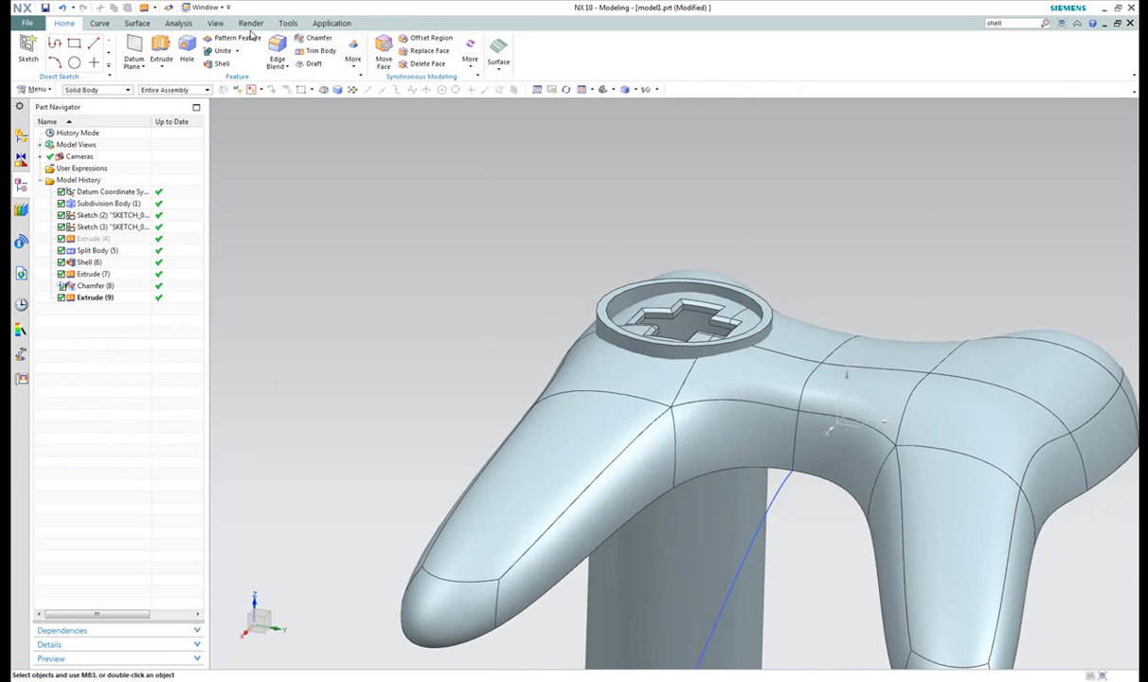
# Unite the circular ring with the controller shell into one solid.
pyautogui.click(221, 42)
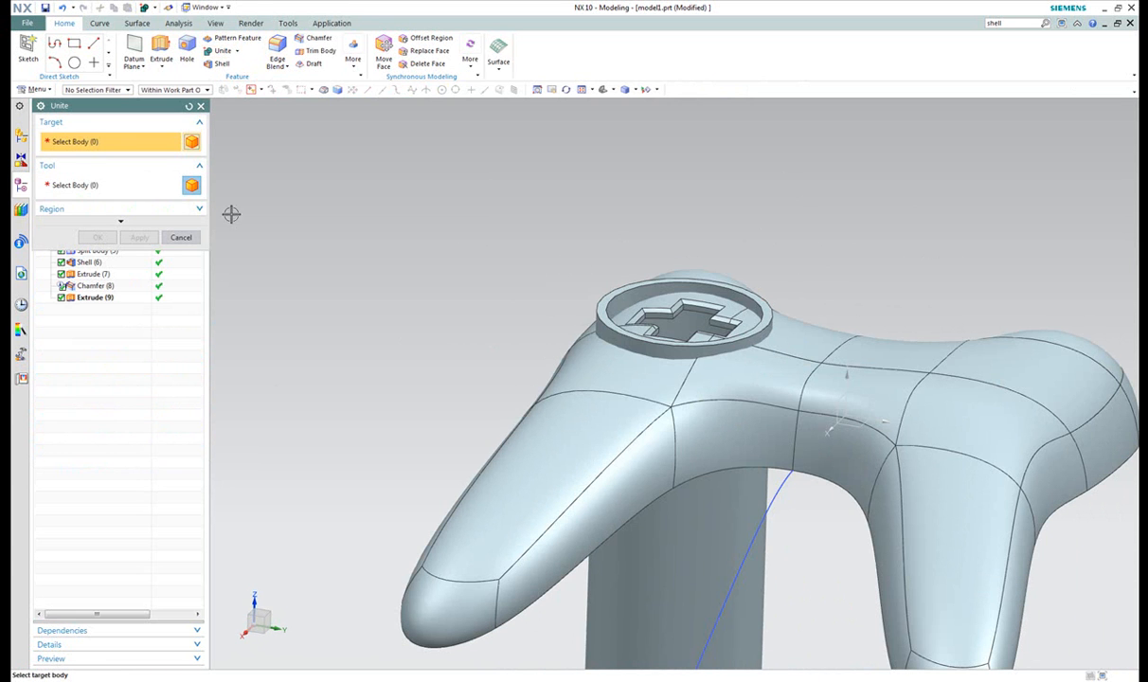
pyautogui.moveTo(654, 298)
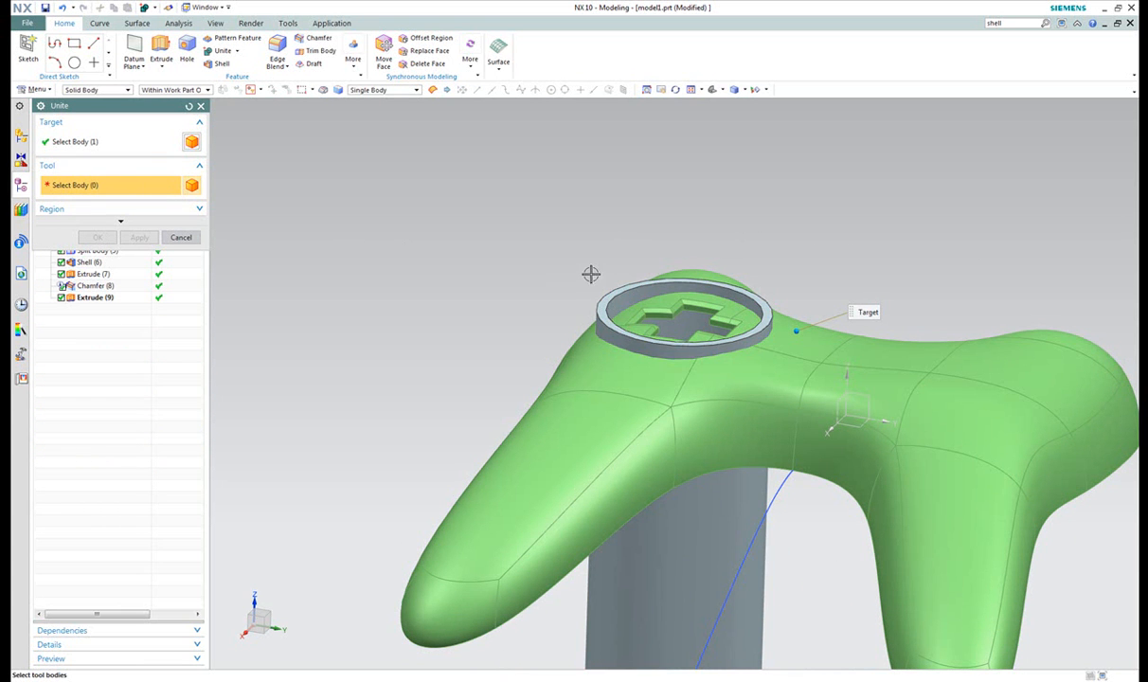
pyautogui.click(682, 303)
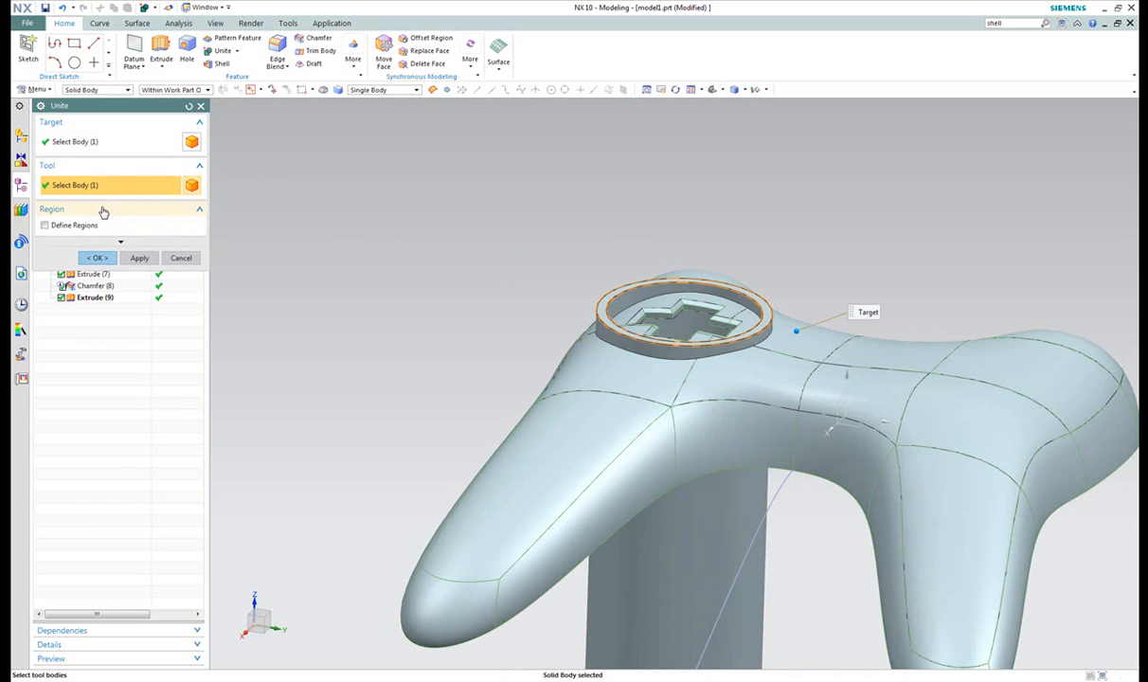
pyautogui.click(43, 225)
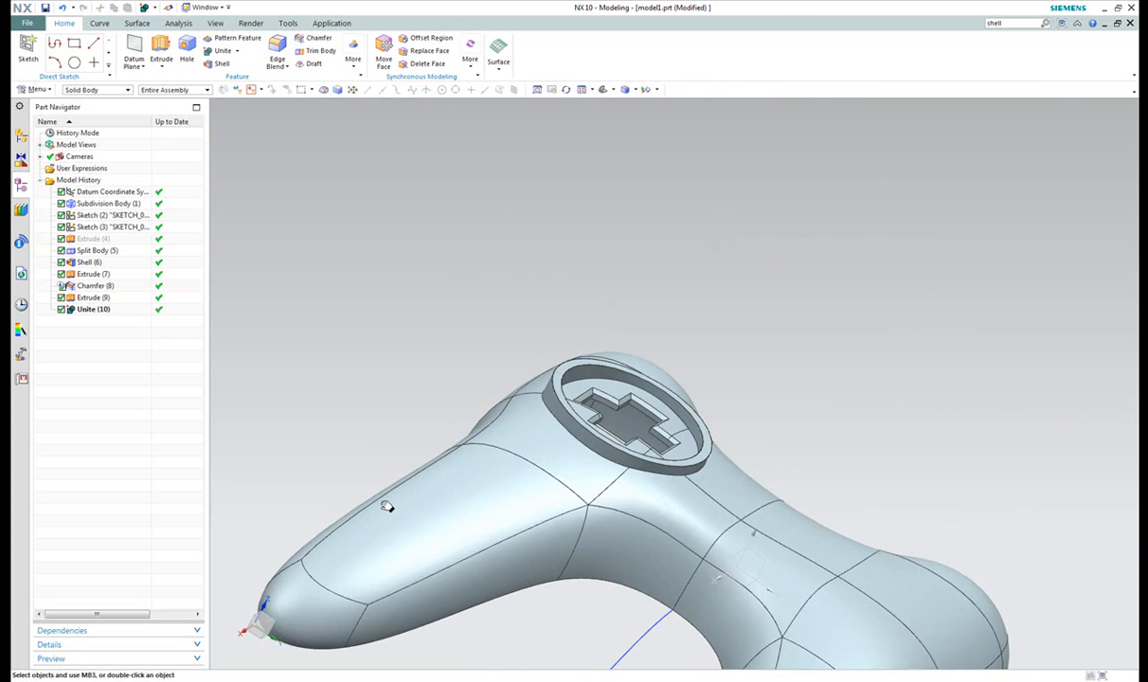
# Replace the ring's top face with the surrounding controller faces at a 2 mm offset.
pyautogui.click(471, 52)
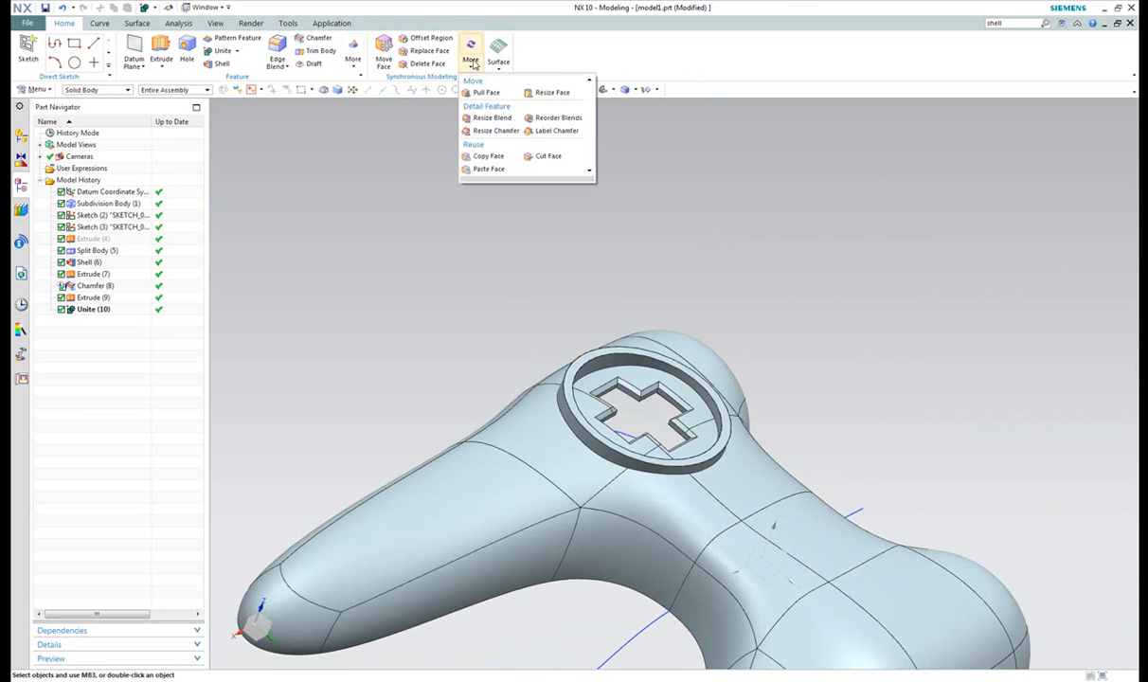
pyautogui.moveTo(492, 118)
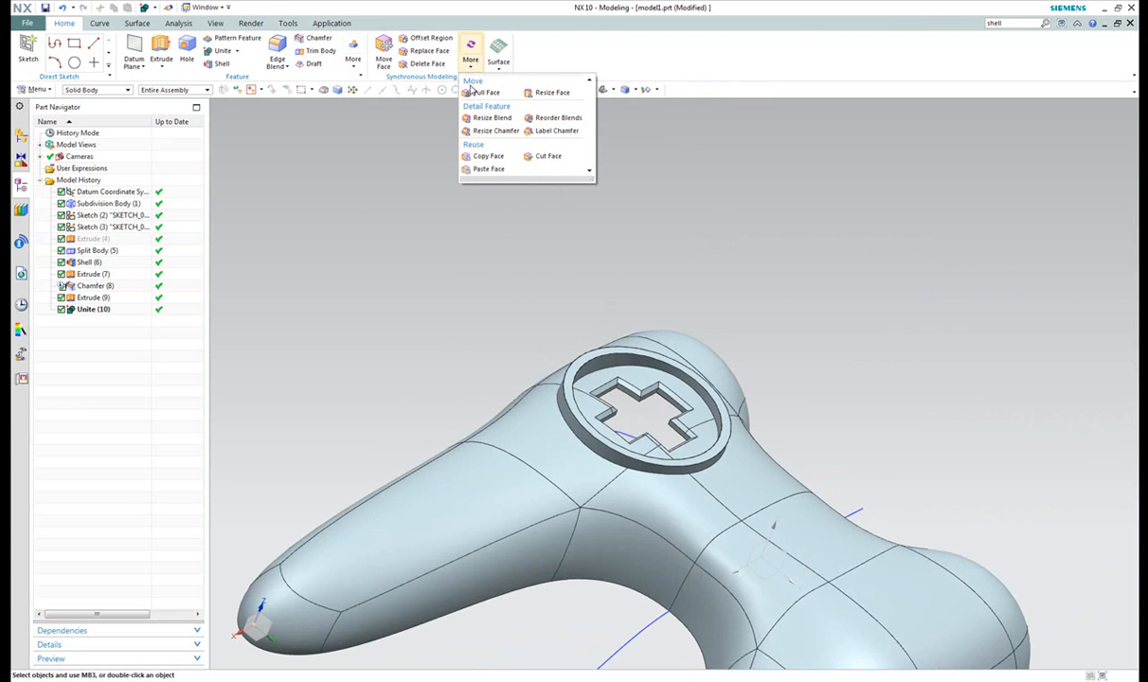
pyautogui.click(429, 51)
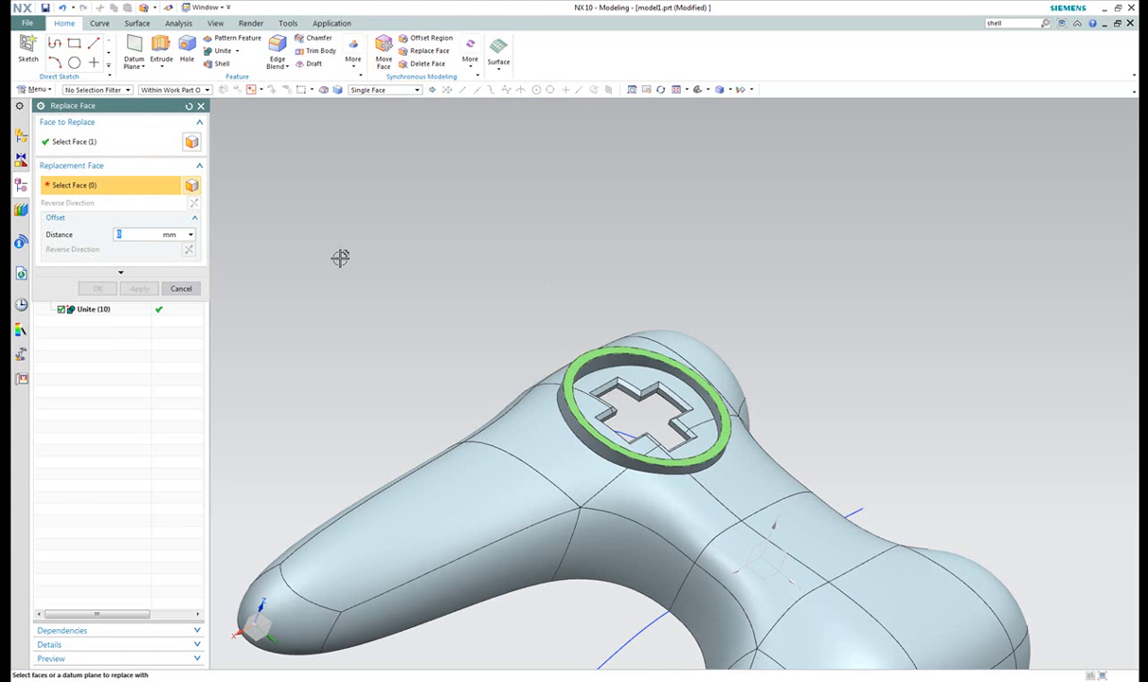
pyautogui.click(586, 384)
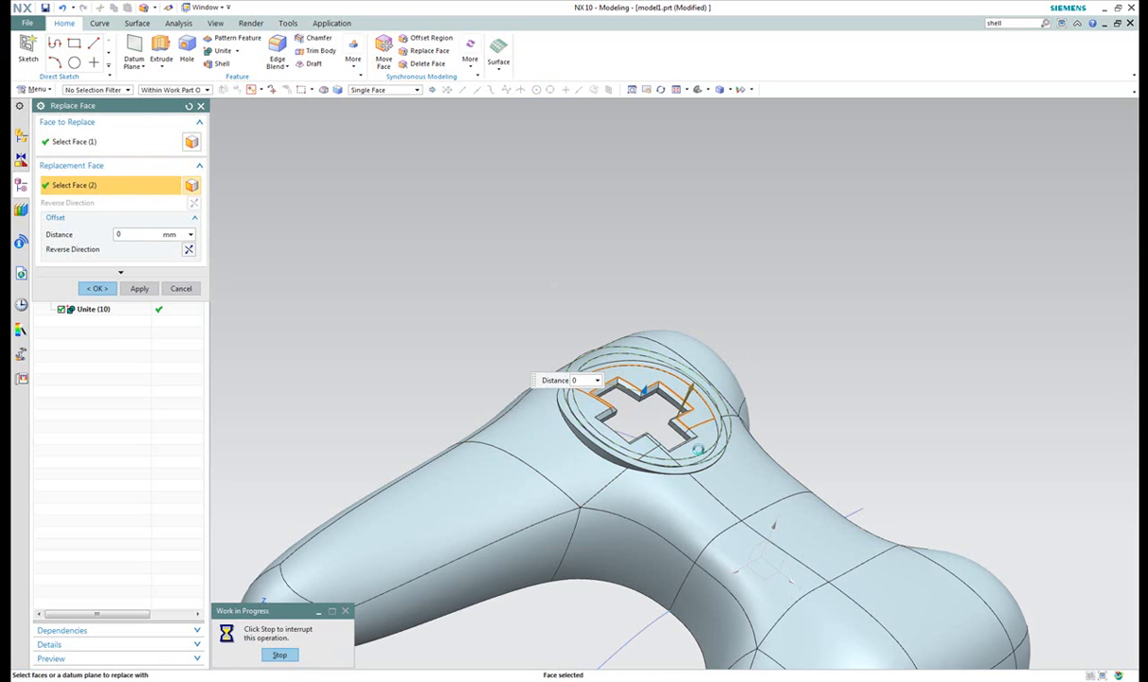
pyautogui.click(706, 439)
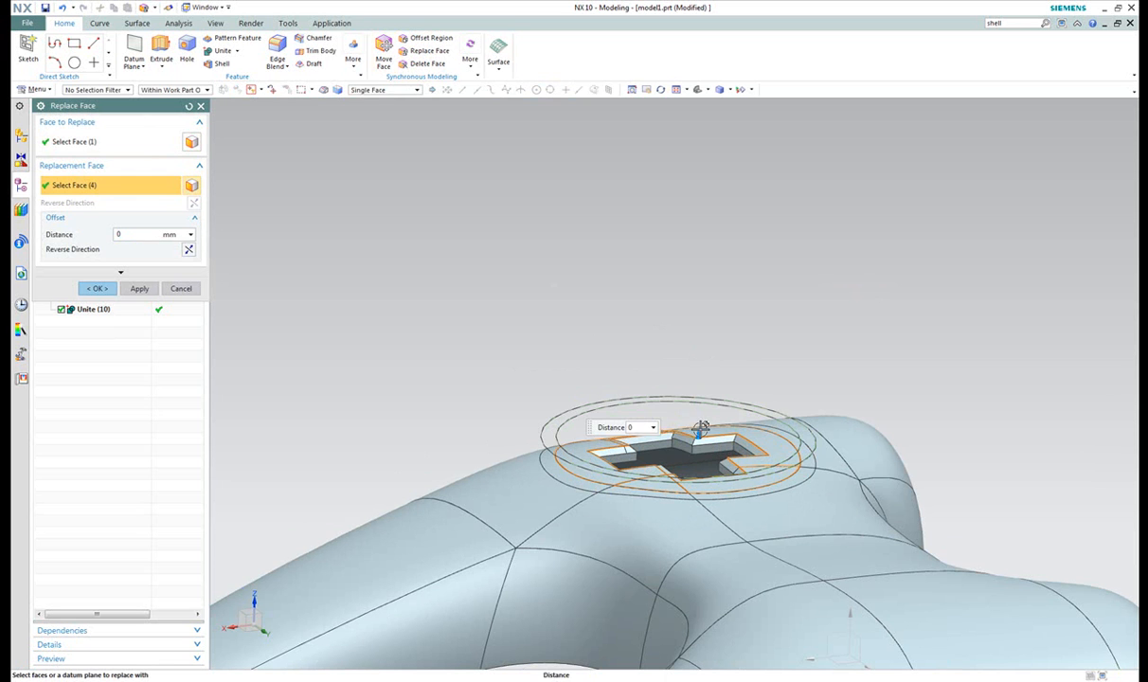
pyautogui.write('2')
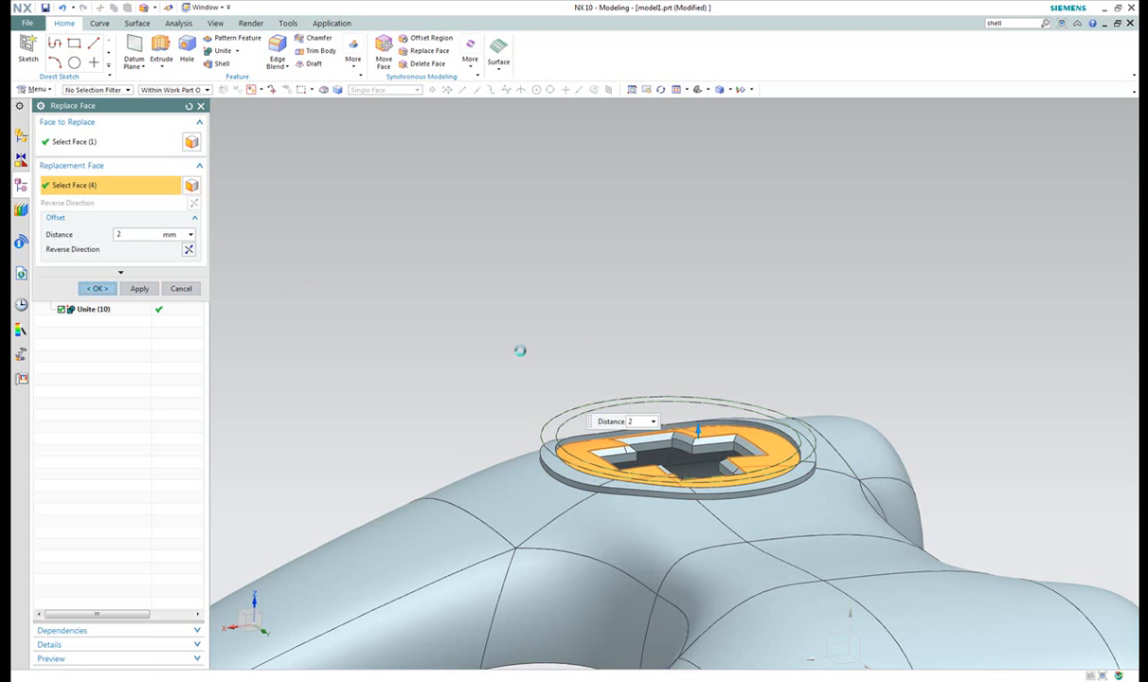
pyautogui.click(95, 288)
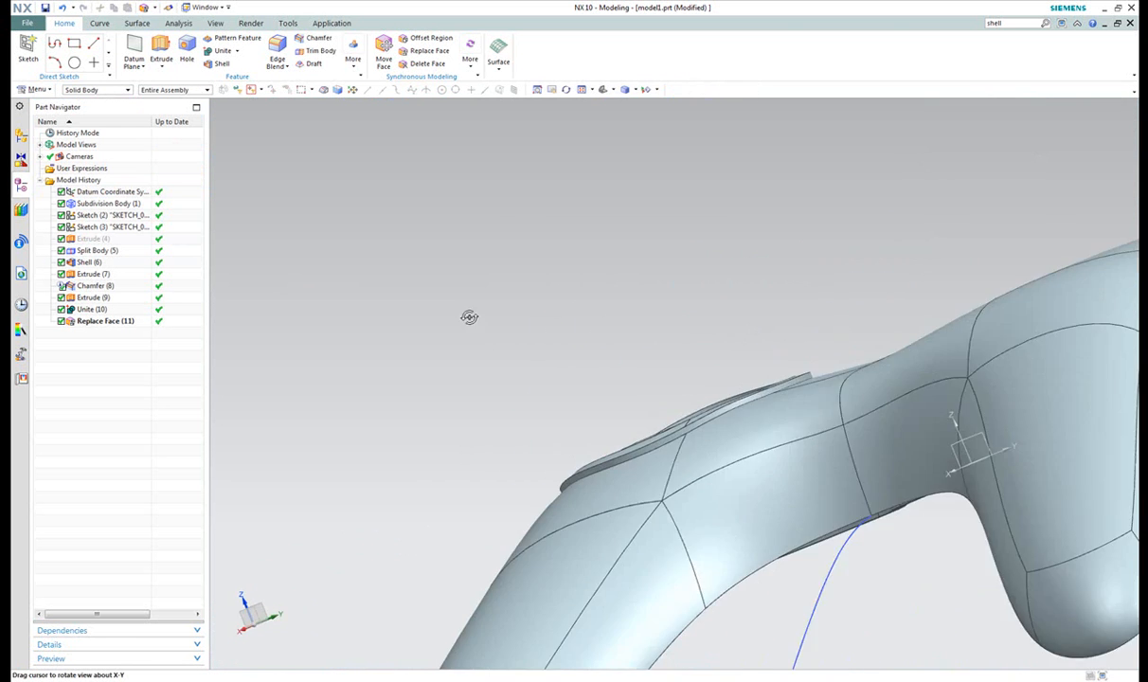
pyautogui.moveTo(469, 316); pyautogui.dragTo(579, 325)
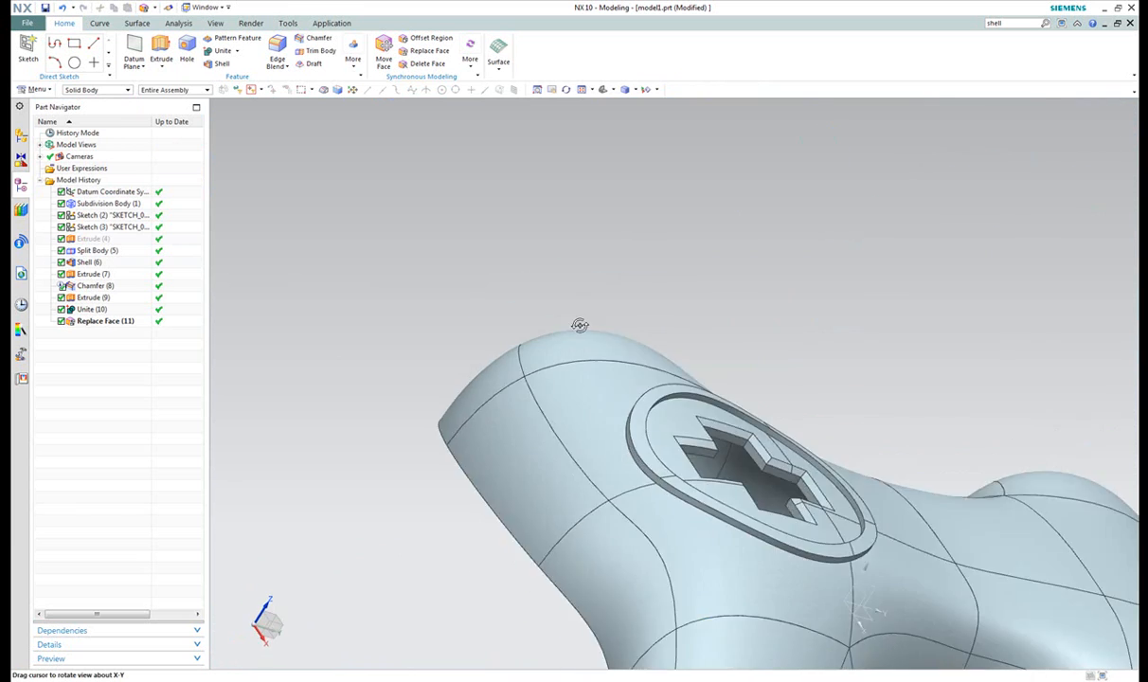
pyautogui.moveTo(580, 326); pyautogui.dragTo(584, 351)
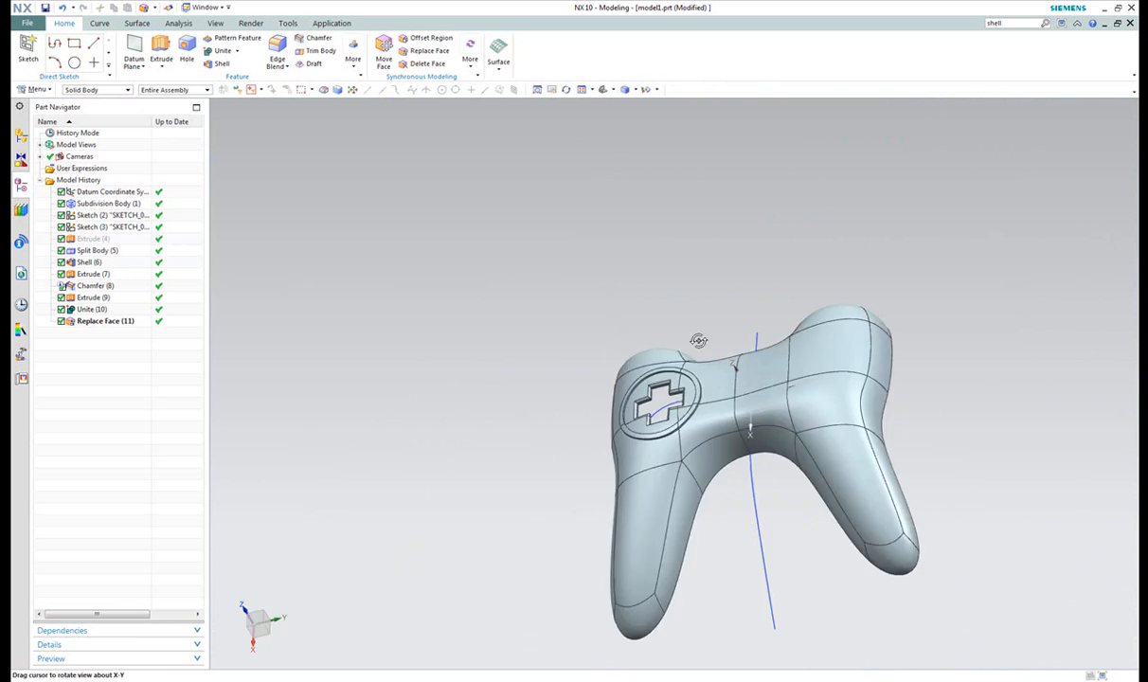
pyautogui.moveTo(749, 426); pyautogui.dragTo(625, 384)
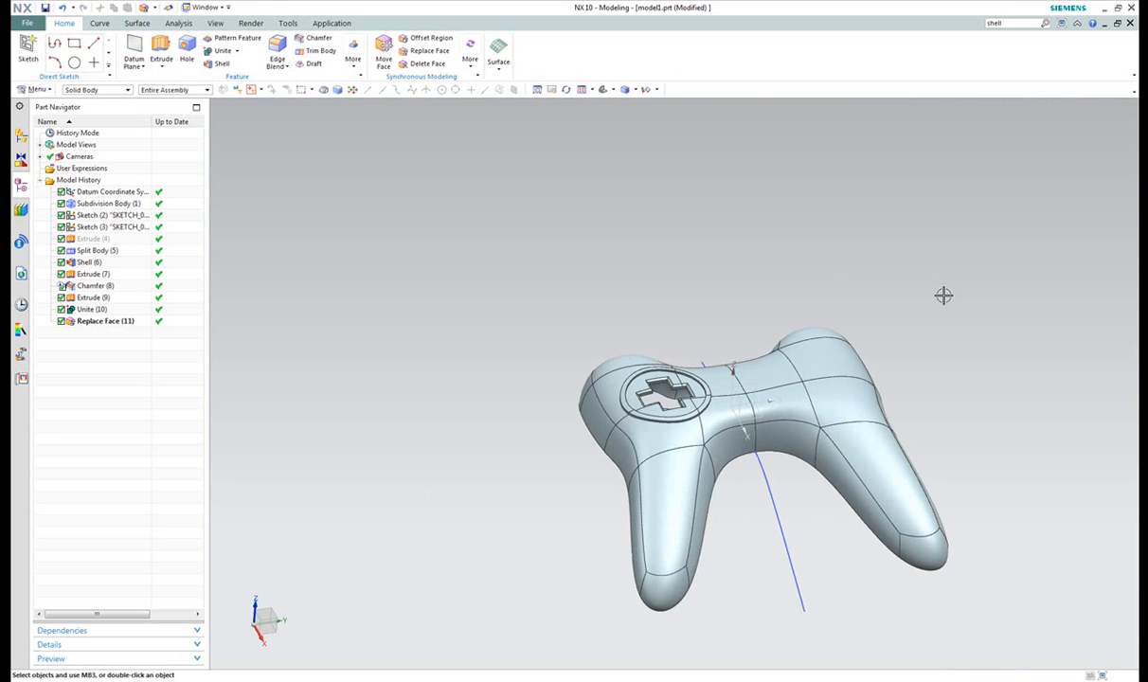
pyautogui.moveTo(1124, 272)
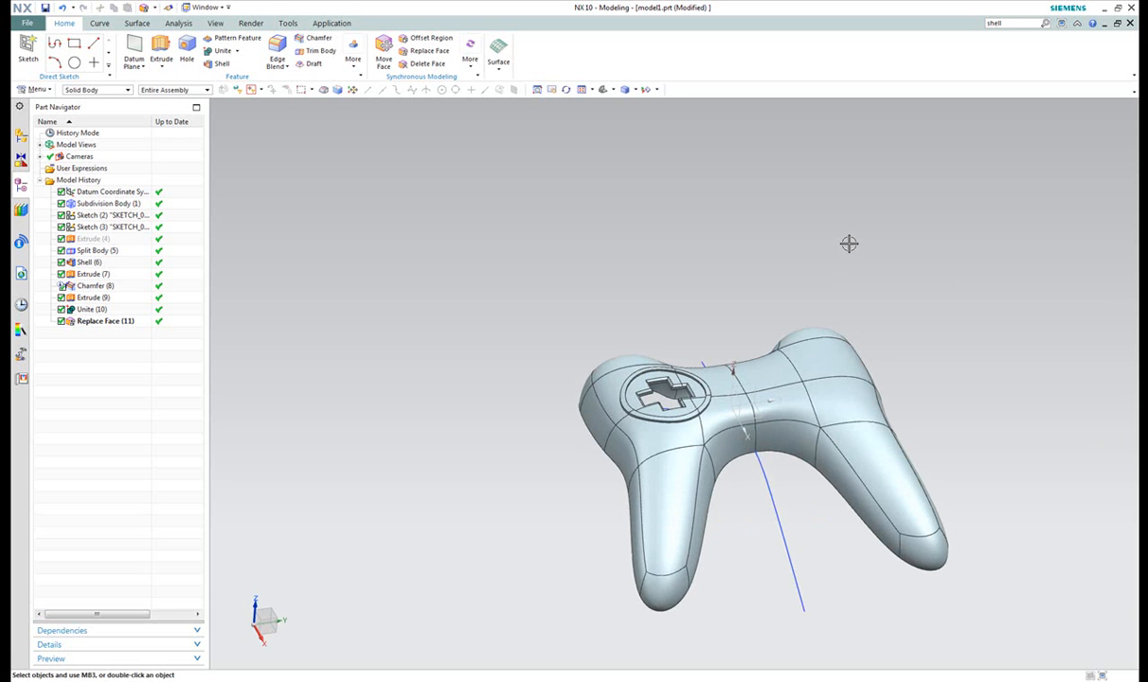
pyautogui.moveTo(849, 243); pyautogui.dragTo(812, 237)
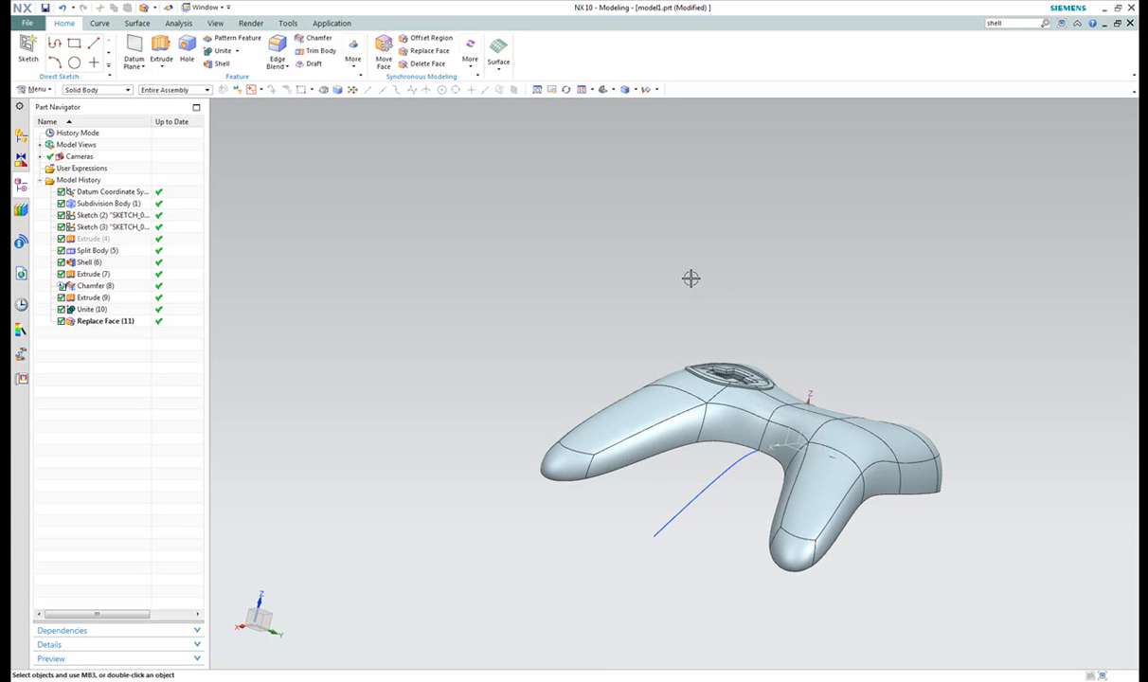
pyautogui.moveTo(667, 274)
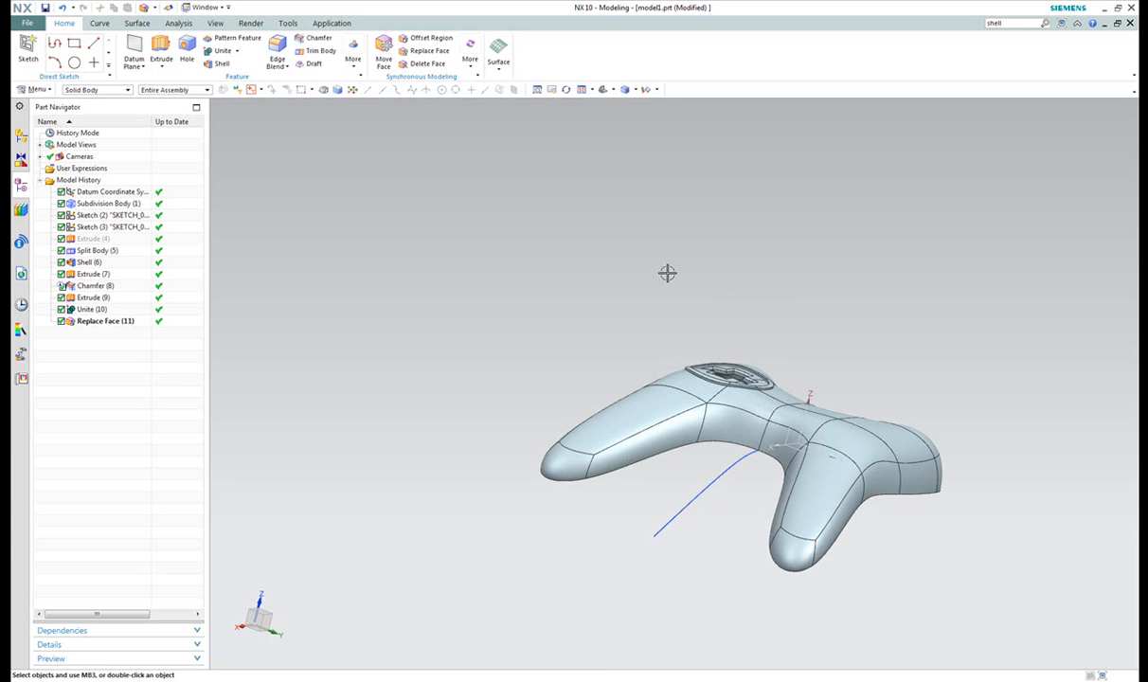